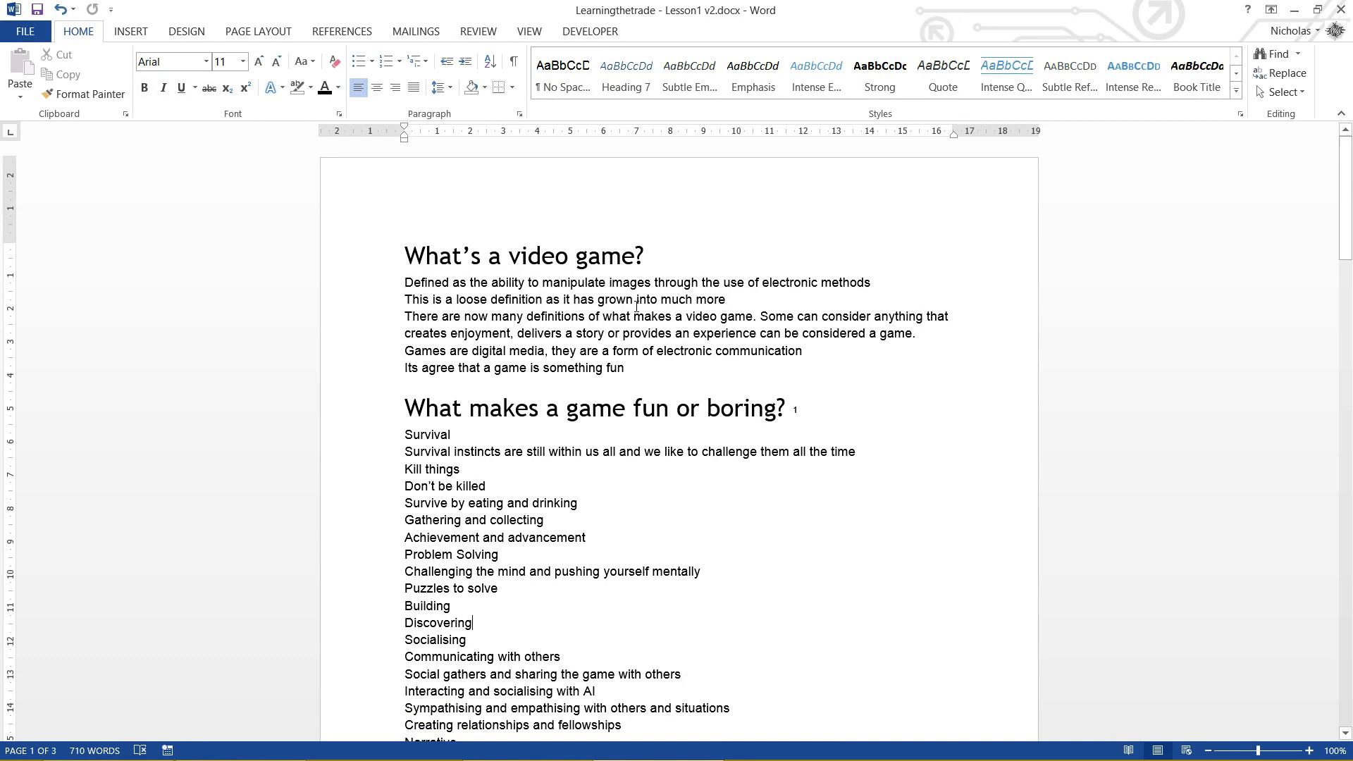
{"action": "mouse_move", "coordinate": [436, 332]}
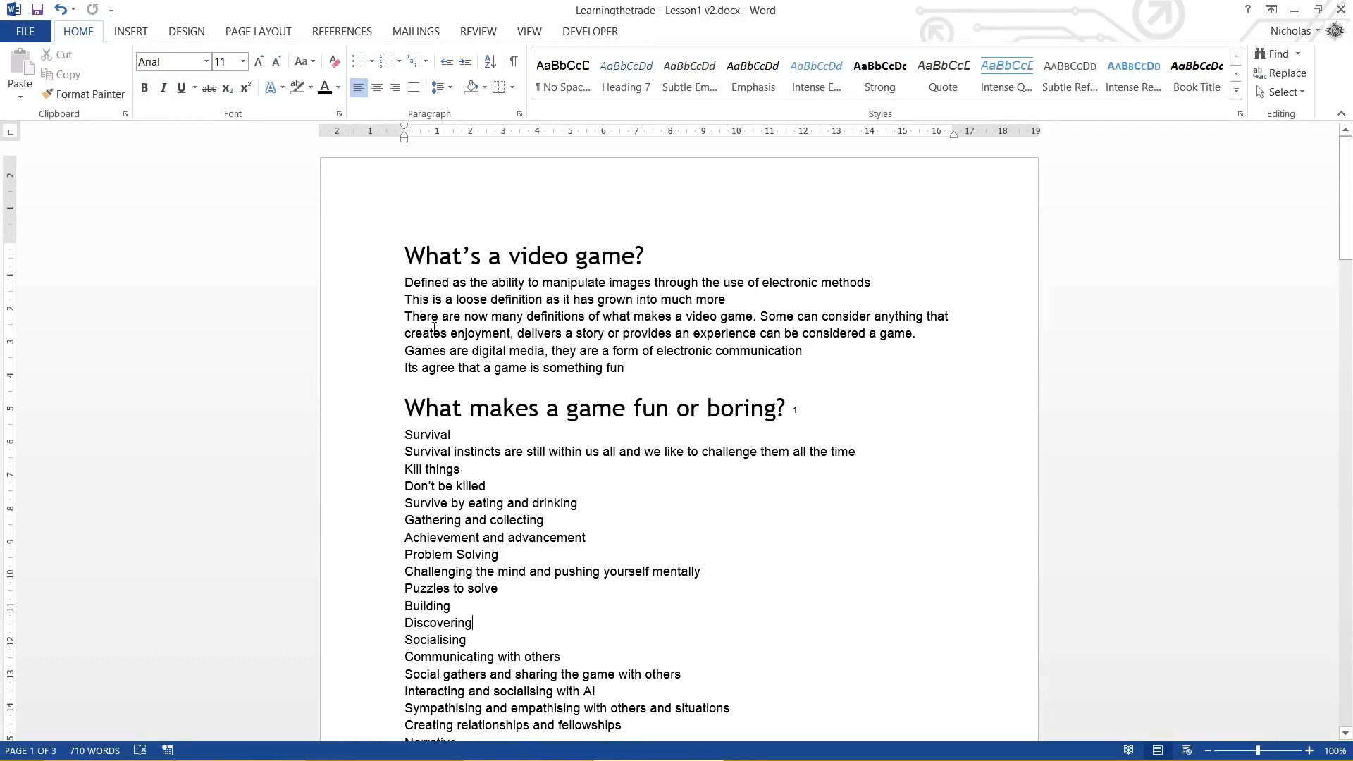
{"action": "mouse_move", "coordinate": [579, 390]}
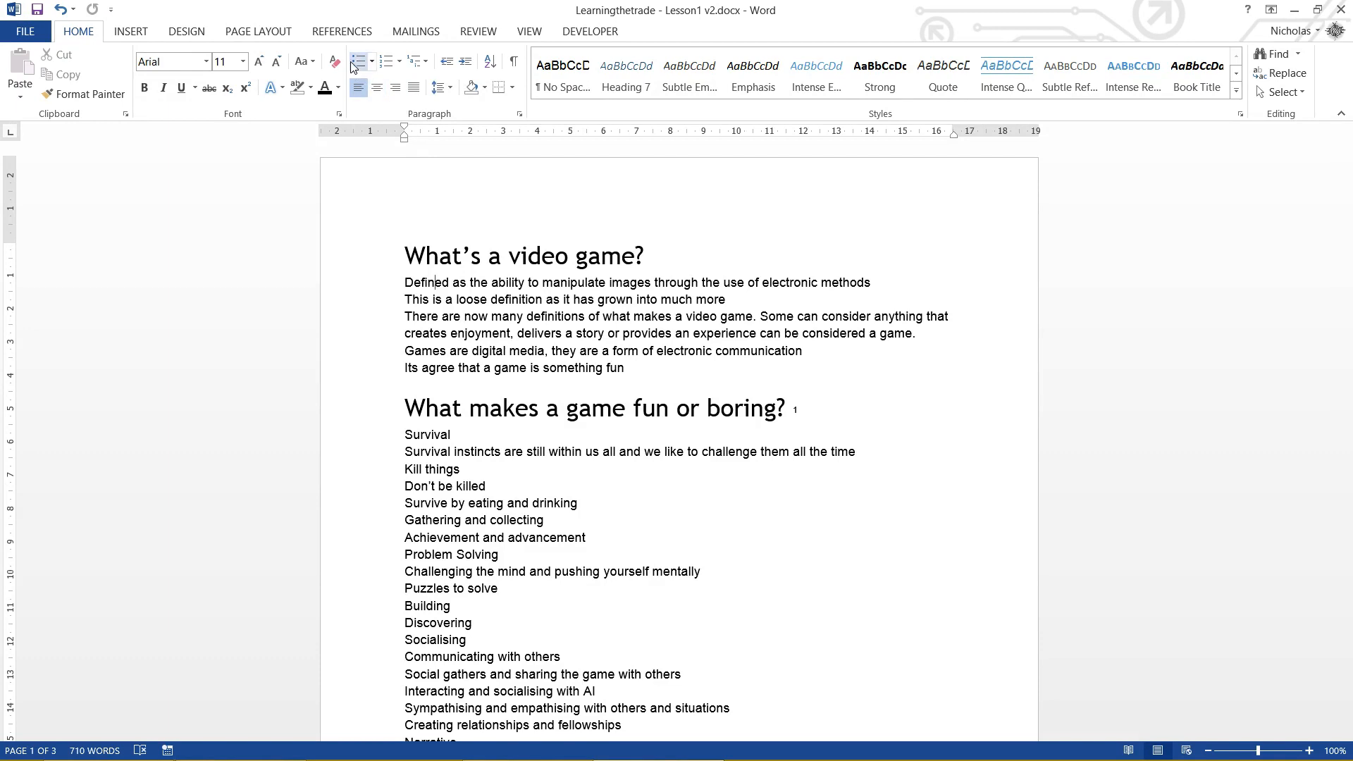
Step: Apply bullets to all five definition lines under "What's a video game?"
{"action": "left_click", "coordinate": [362, 61]}
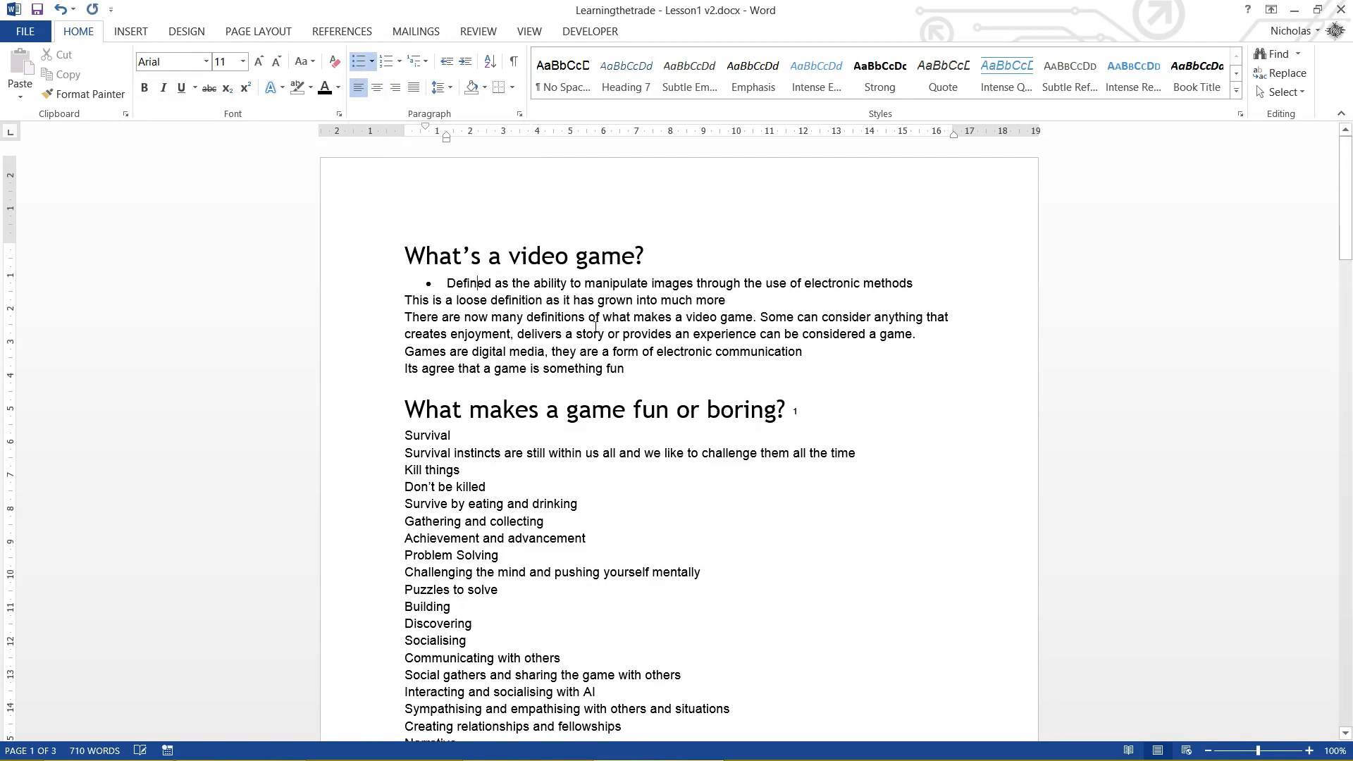
{"action": "mouse_move", "coordinate": [585, 291]}
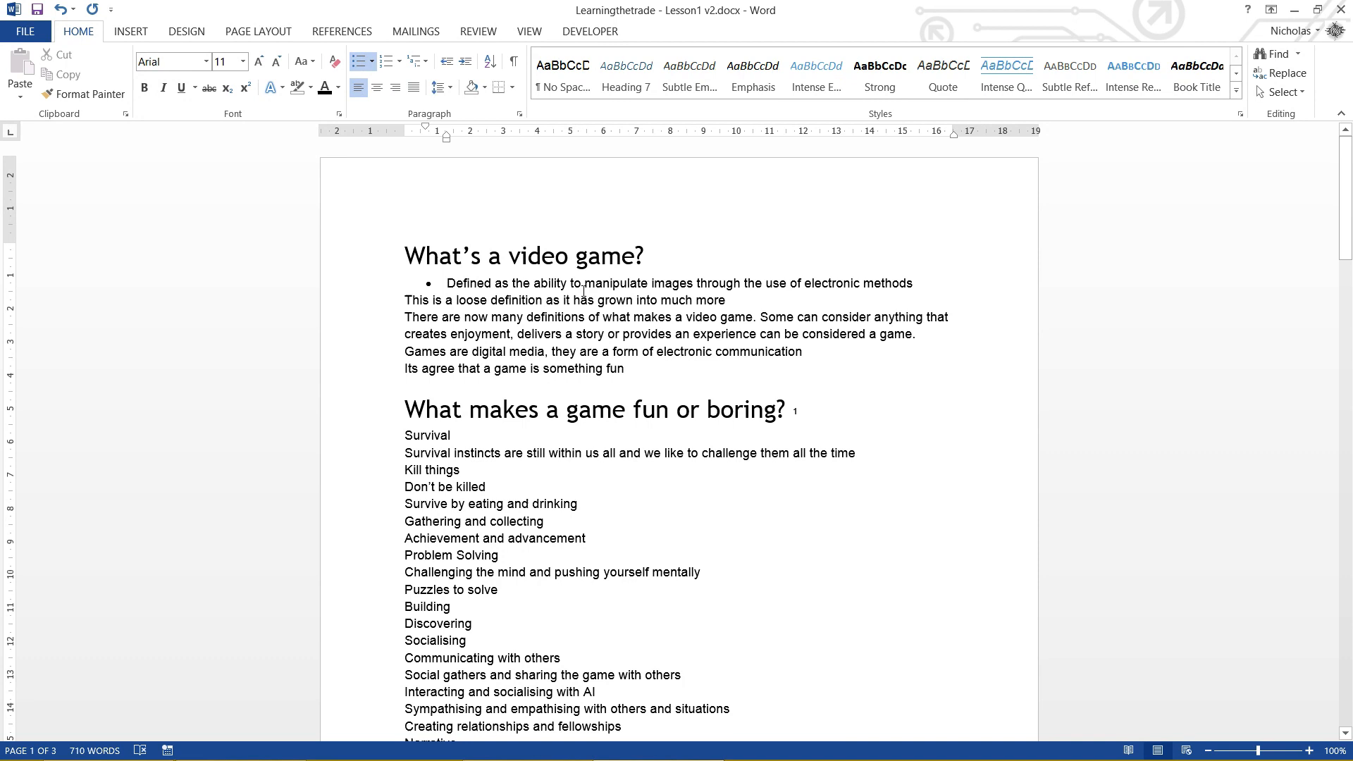
{"action": "left_click", "coordinate": [362, 61]}
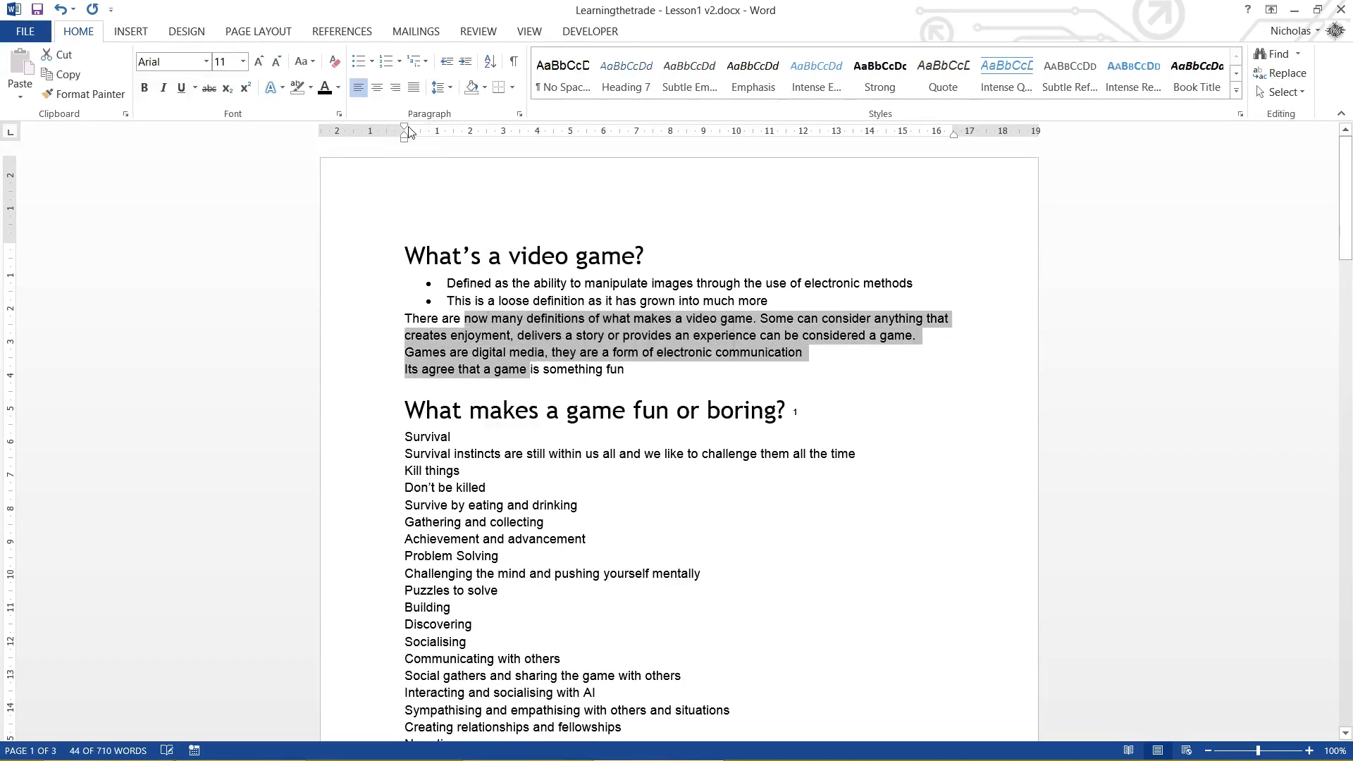
{"action": "left_click", "coordinate": [363, 61]}
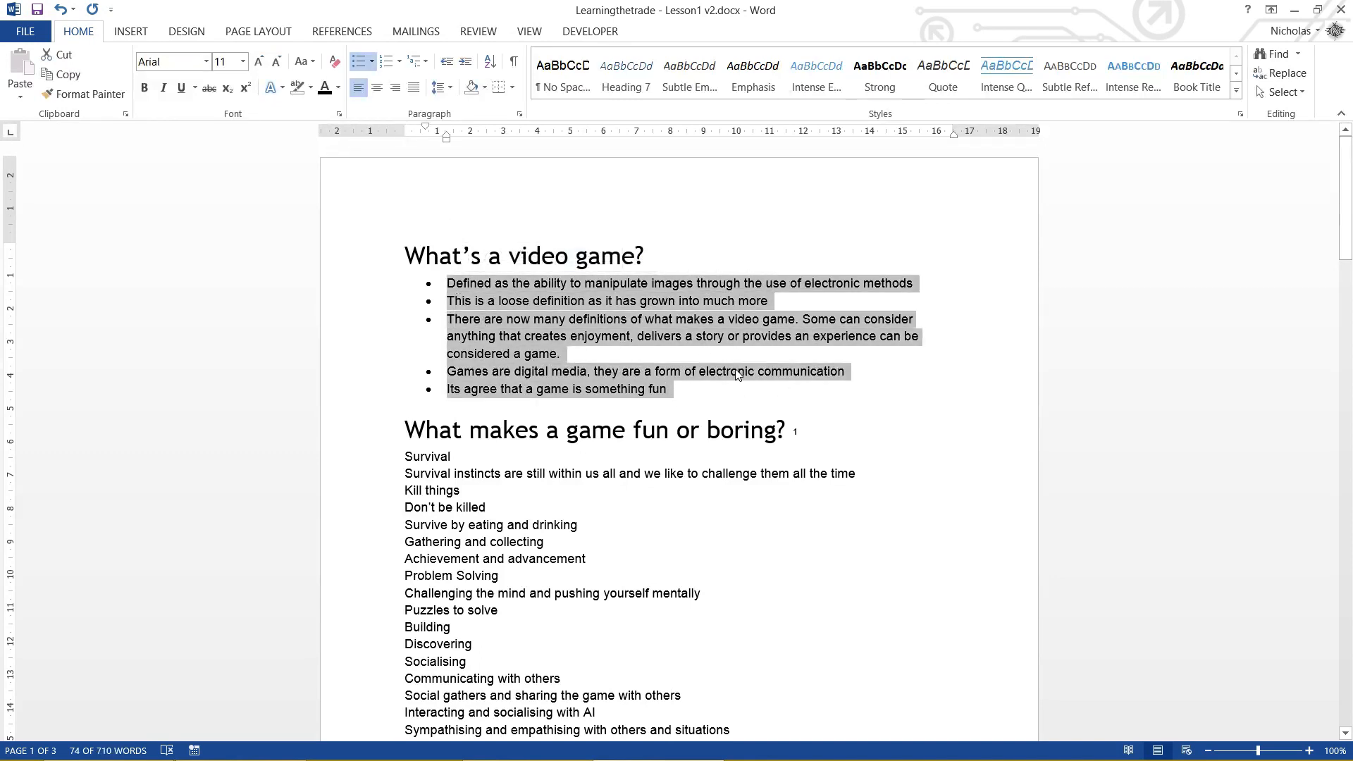
Step: Try the colourful and check-mark bullet symbols, then settle on arrowhead bullets
{"action": "left_click", "coordinate": [371, 61]}
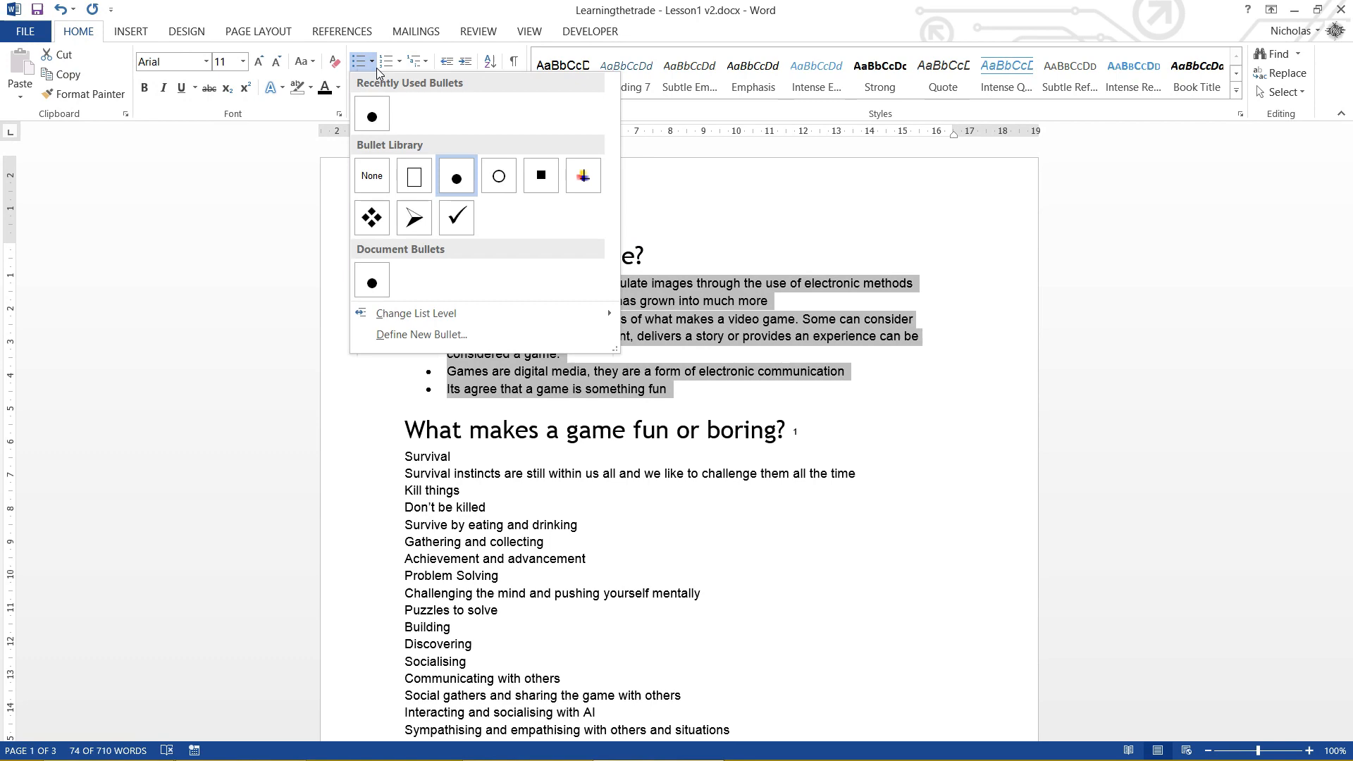
{"action": "left_click", "coordinate": [583, 174]}
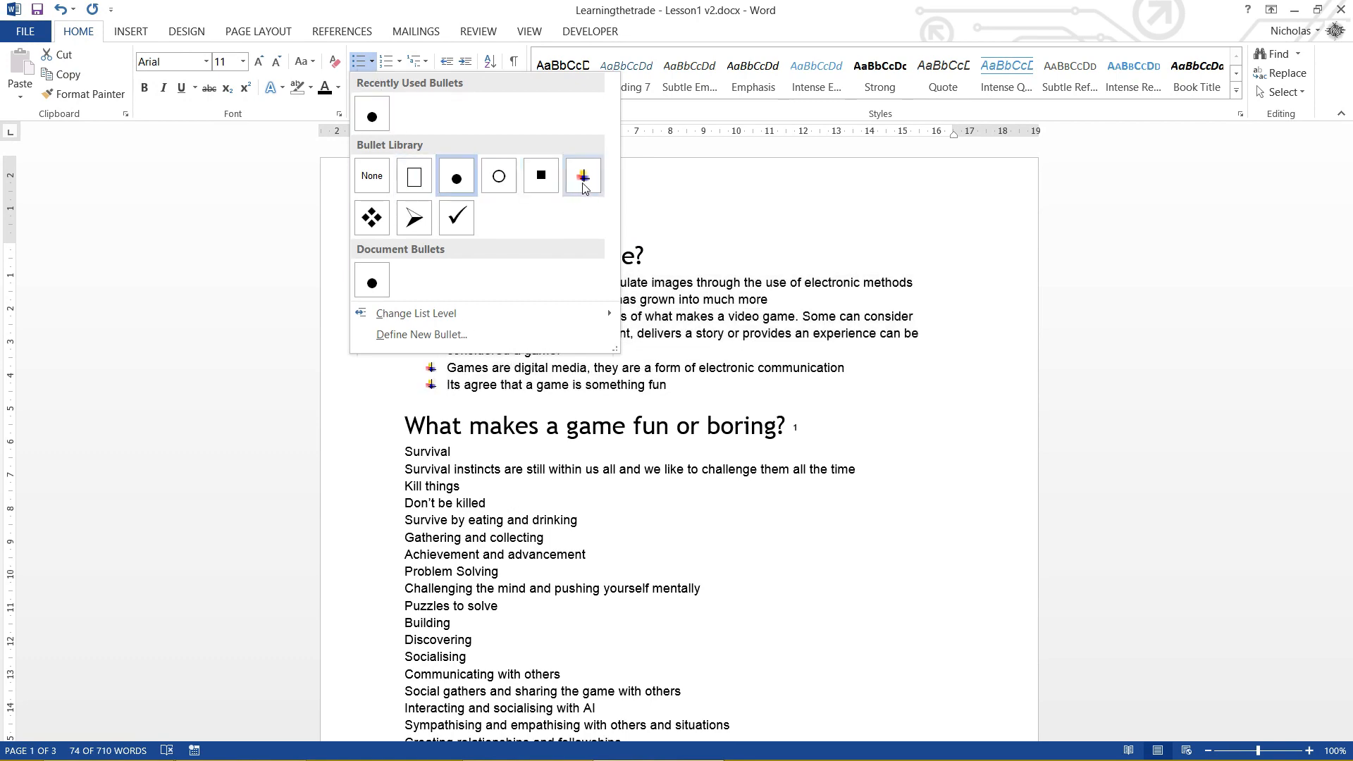
{"action": "left_click", "coordinate": [582, 175]}
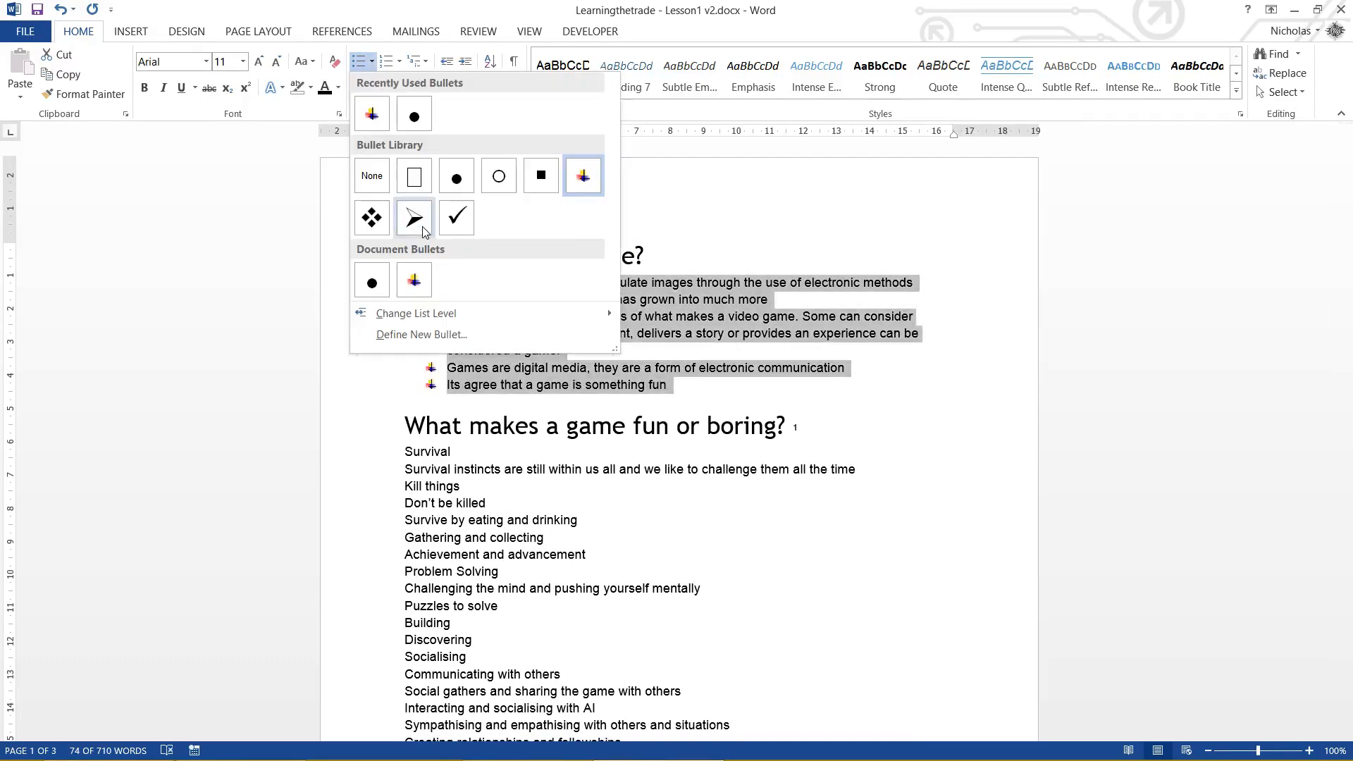
{"action": "left_click", "coordinate": [456, 217]}
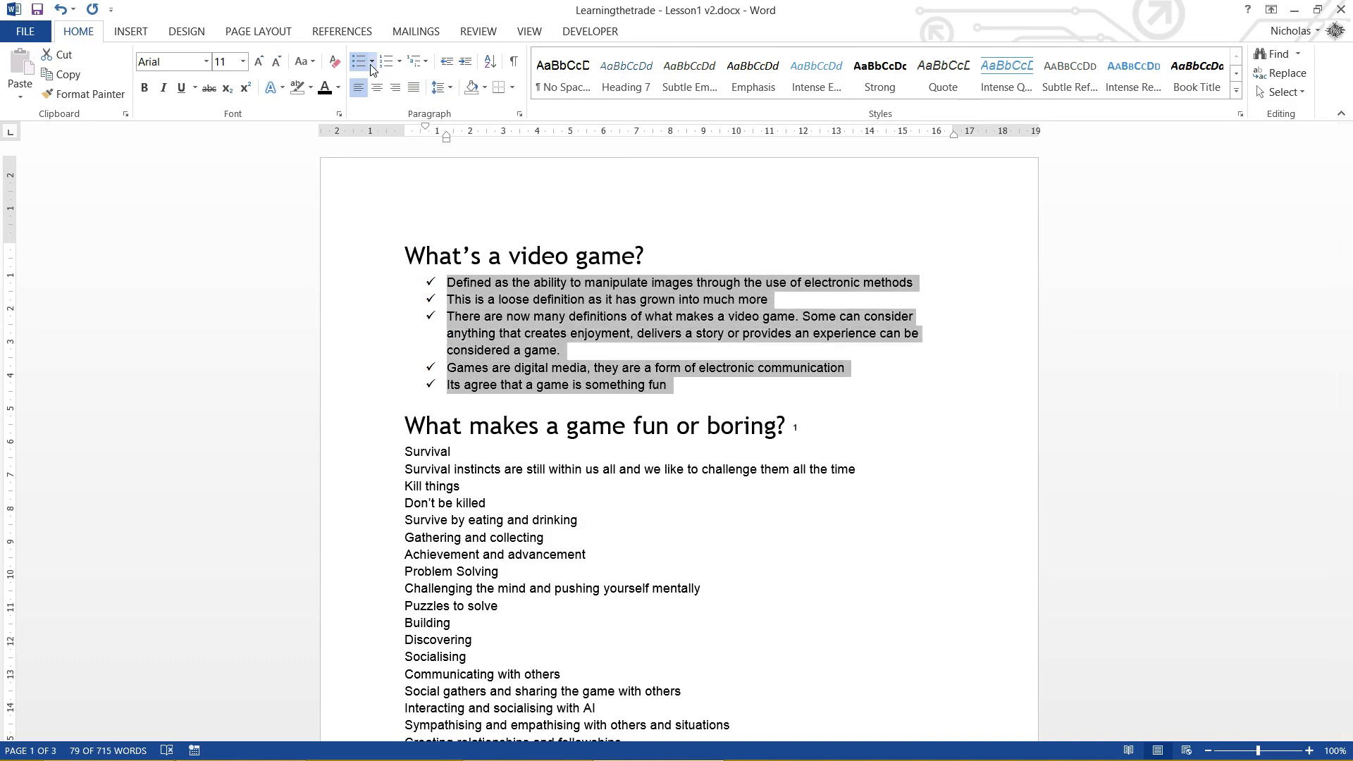
{"action": "left_click", "coordinate": [363, 61]}
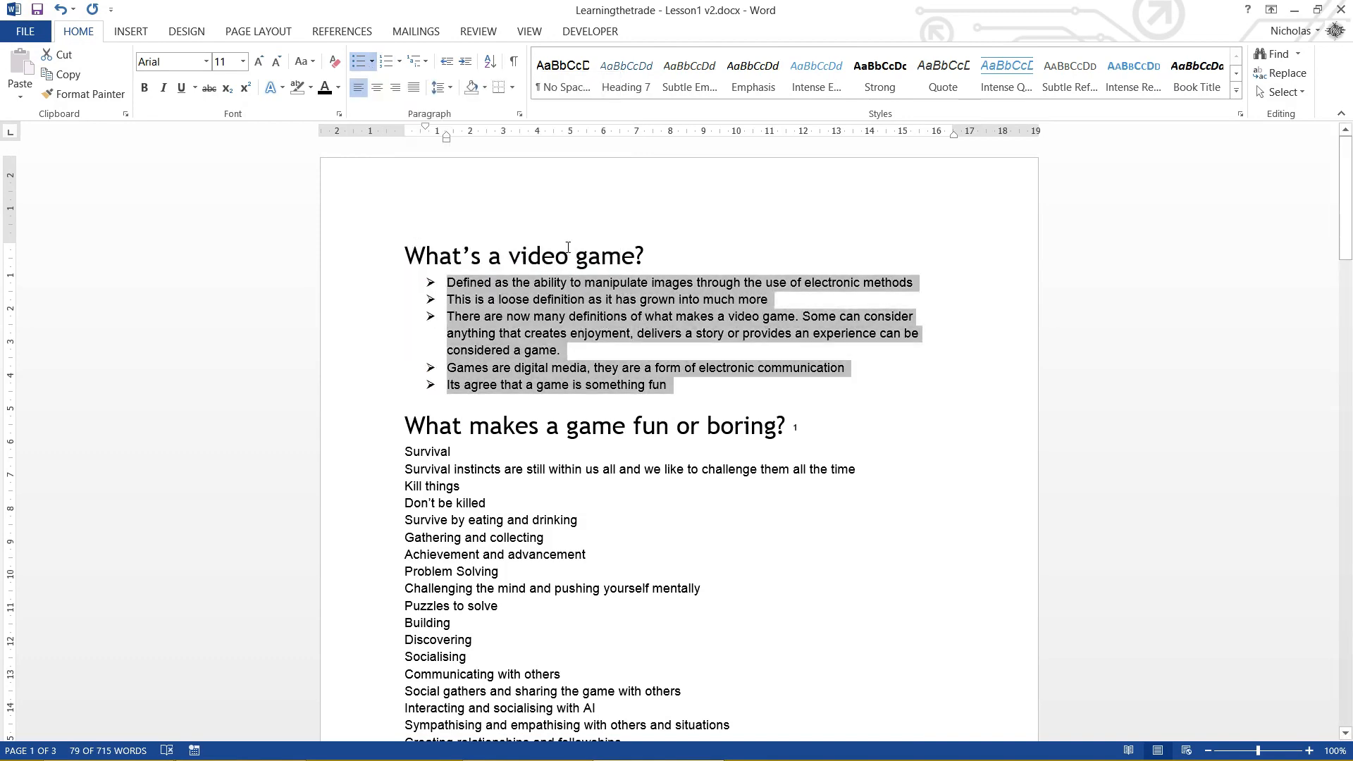
{"action": "left_click", "coordinate": [362, 61]}
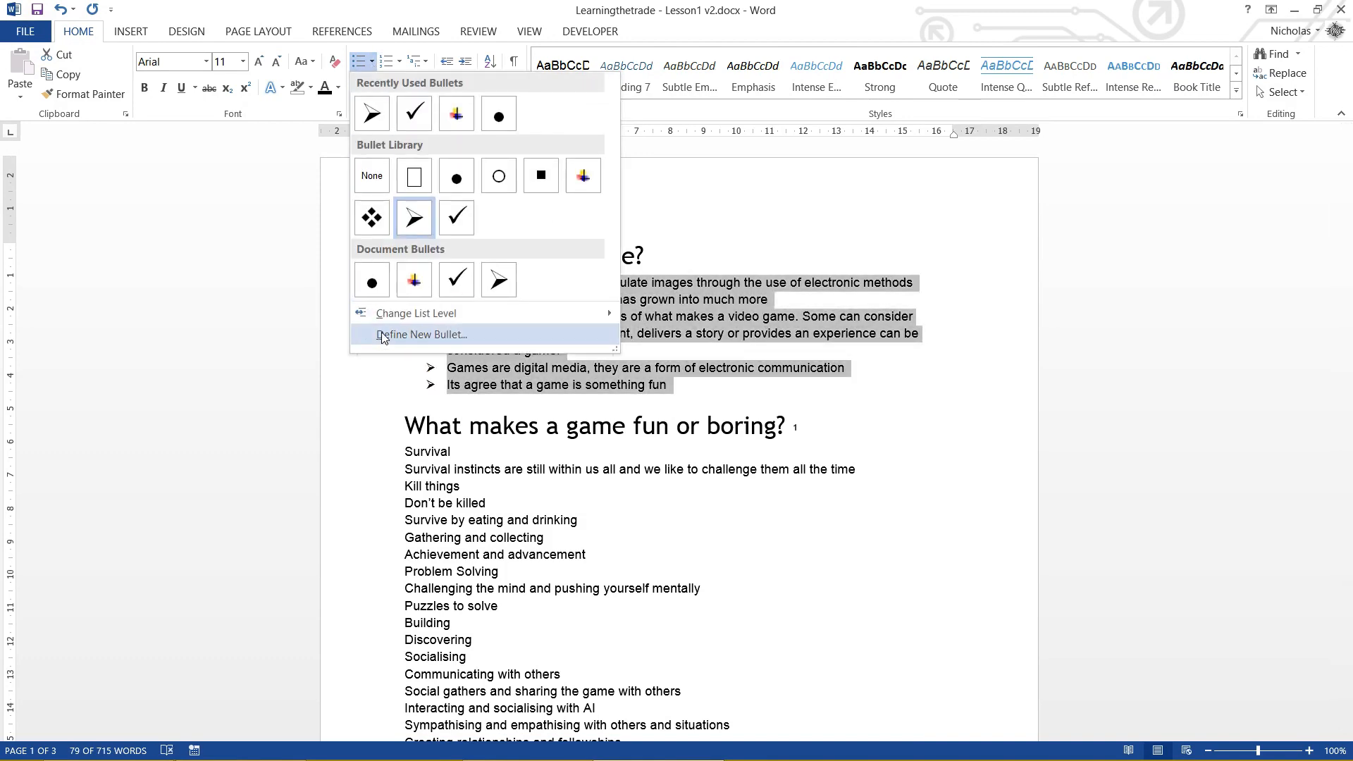
Step: Define a new picture bullet and search Bing images for 'chicken'
{"action": "left_click", "coordinate": [421, 333]}
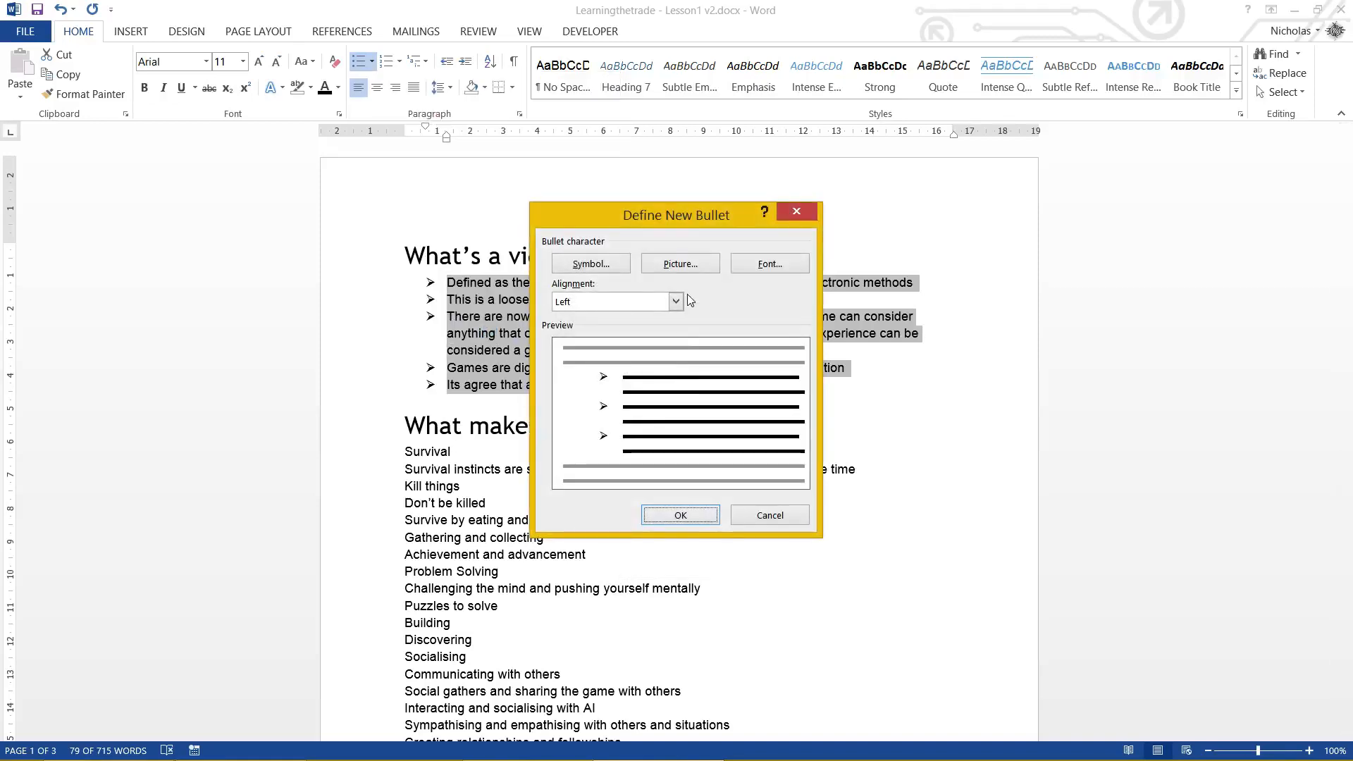
{"action": "mouse_move", "coordinate": [731, 239]}
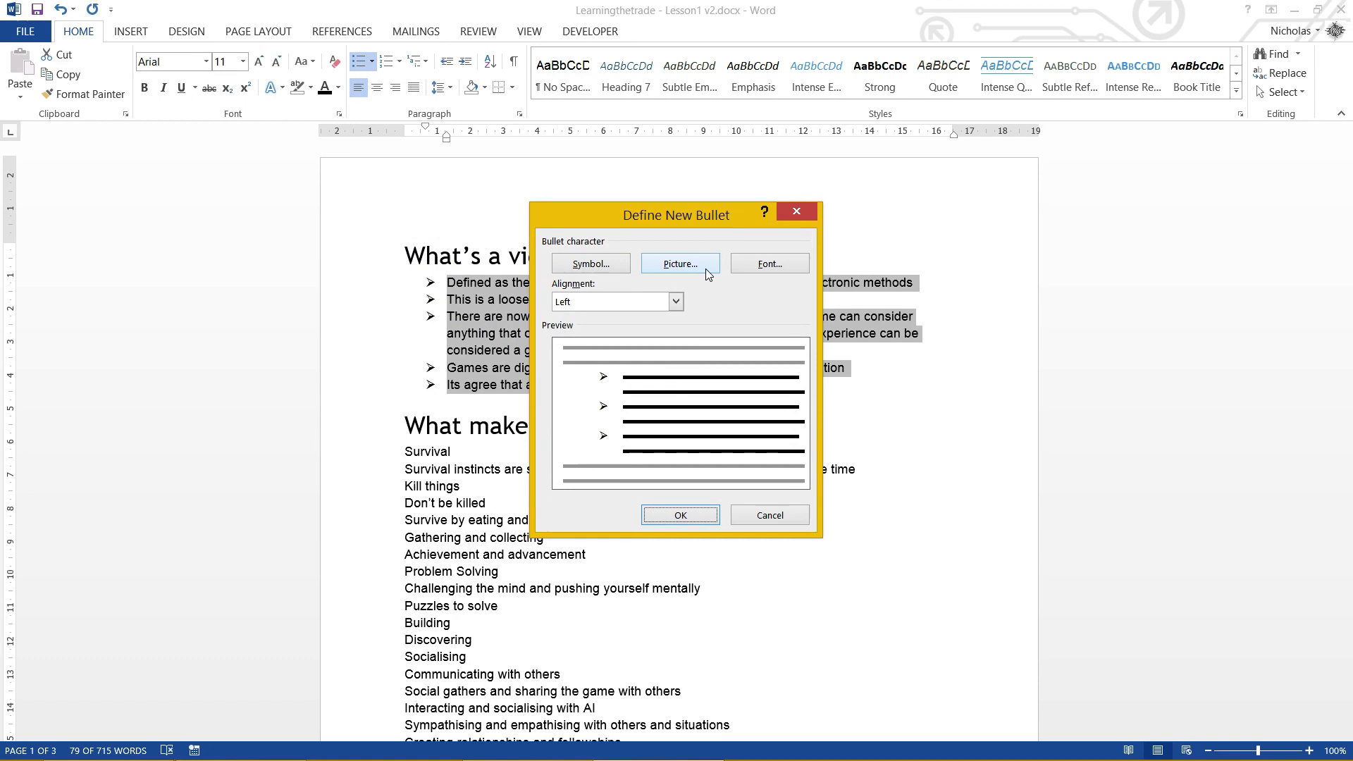
{"action": "left_click", "coordinate": [680, 264]}
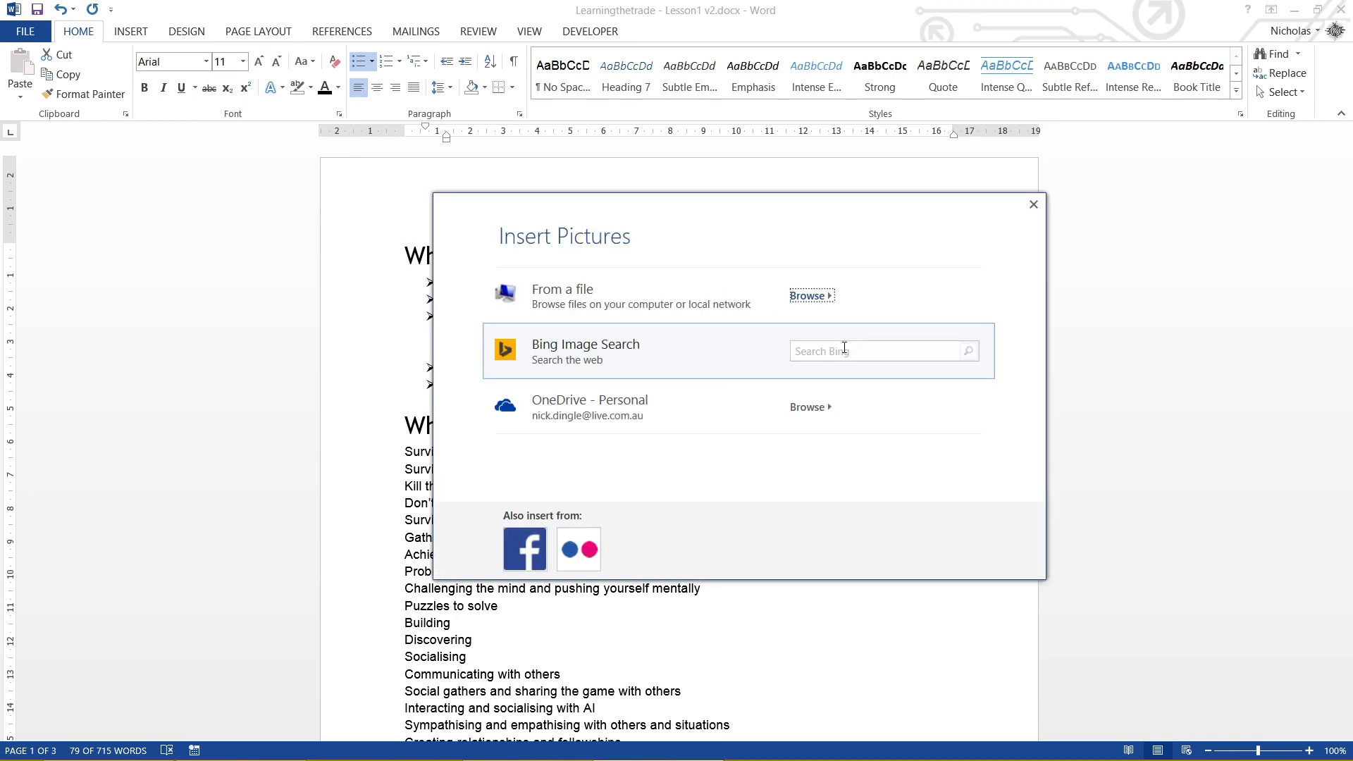
{"action": "mouse_move", "coordinate": [723, 372]}
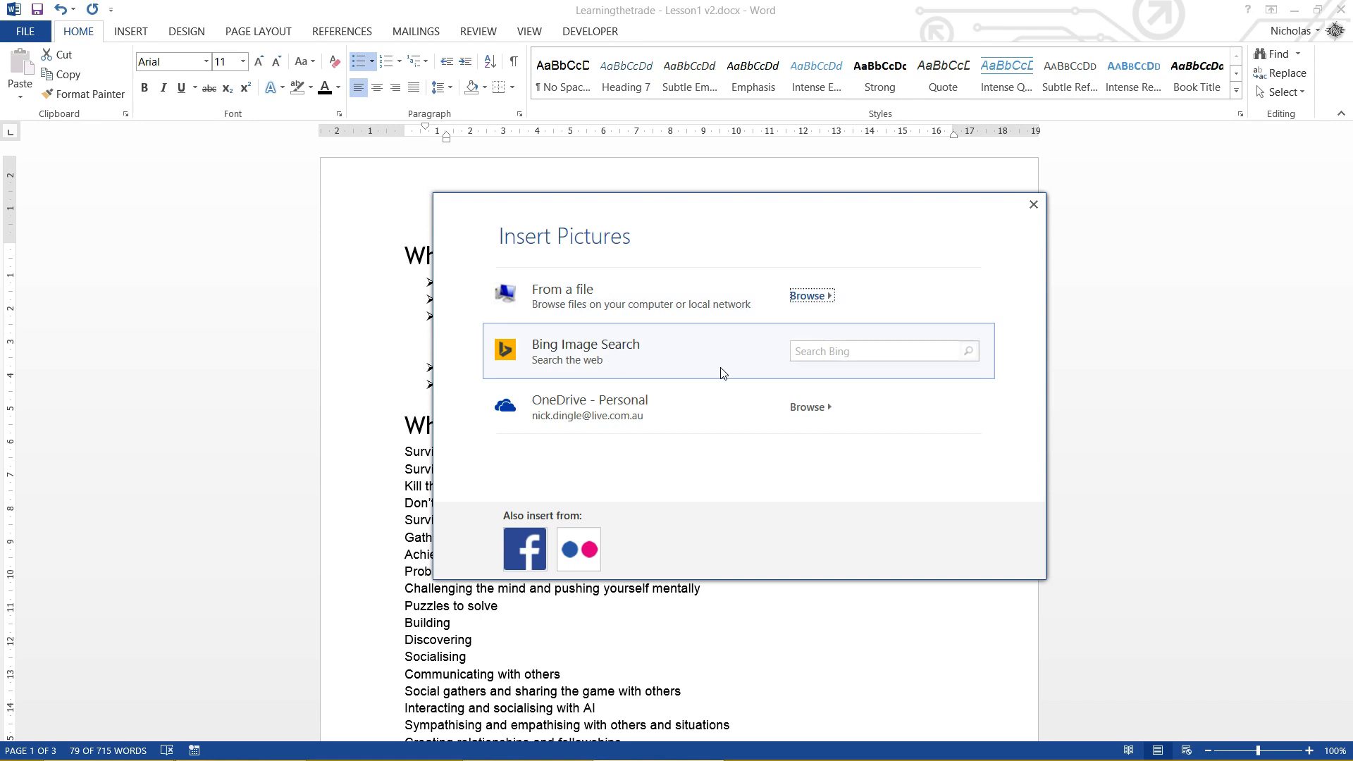
{"action": "left_click", "coordinate": [879, 351]}
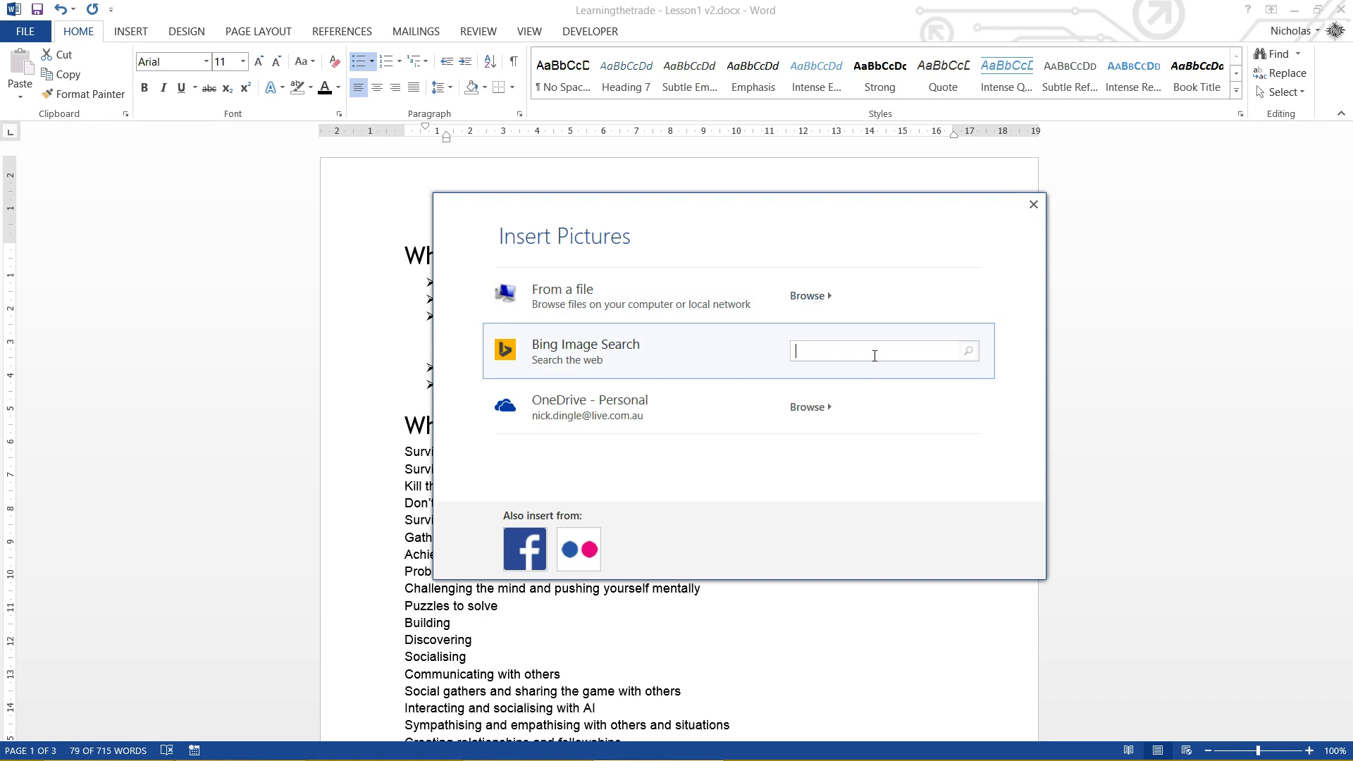
{"action": "type", "text": "chicken"}
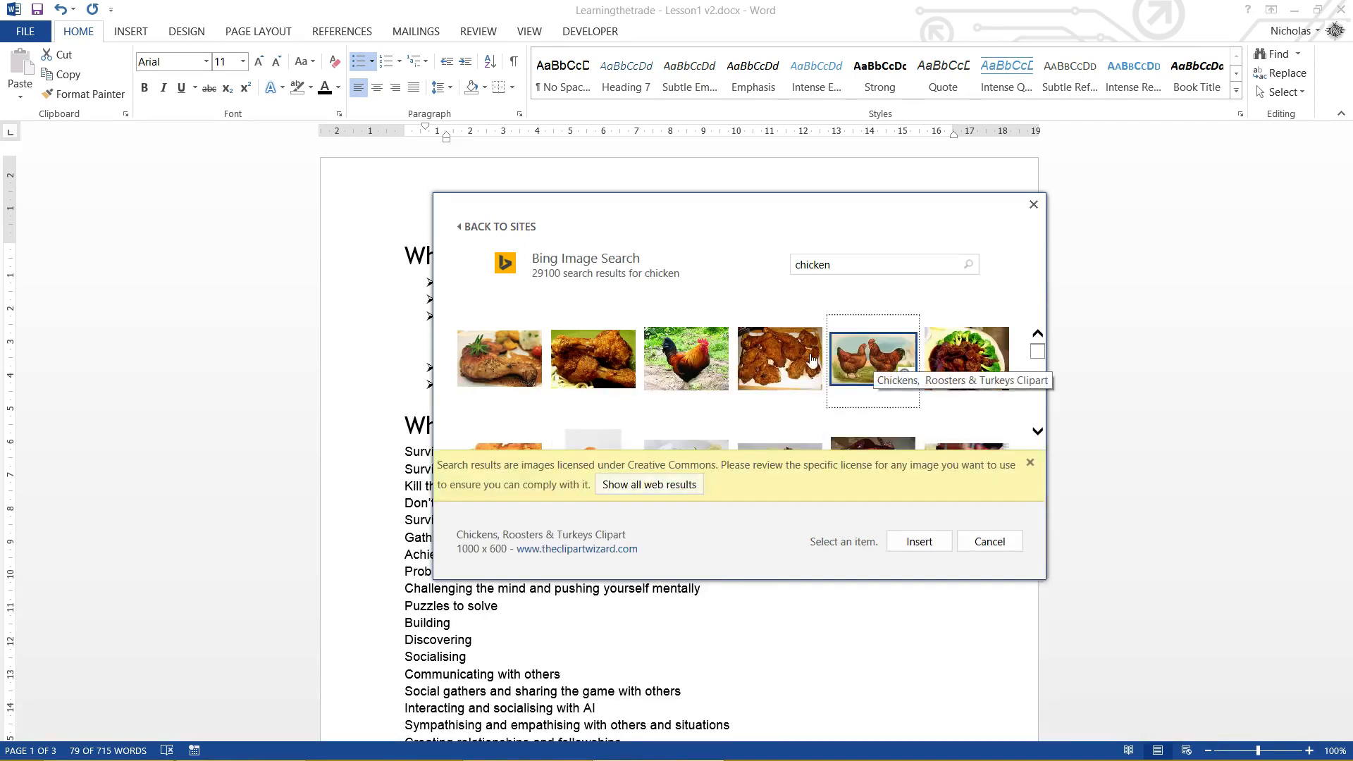
Step: Choose the fluffy white chicken photo and confirm it as the list's bullet
{"action": "scroll", "scroll_direction": "down", "scroll_amount": 3}
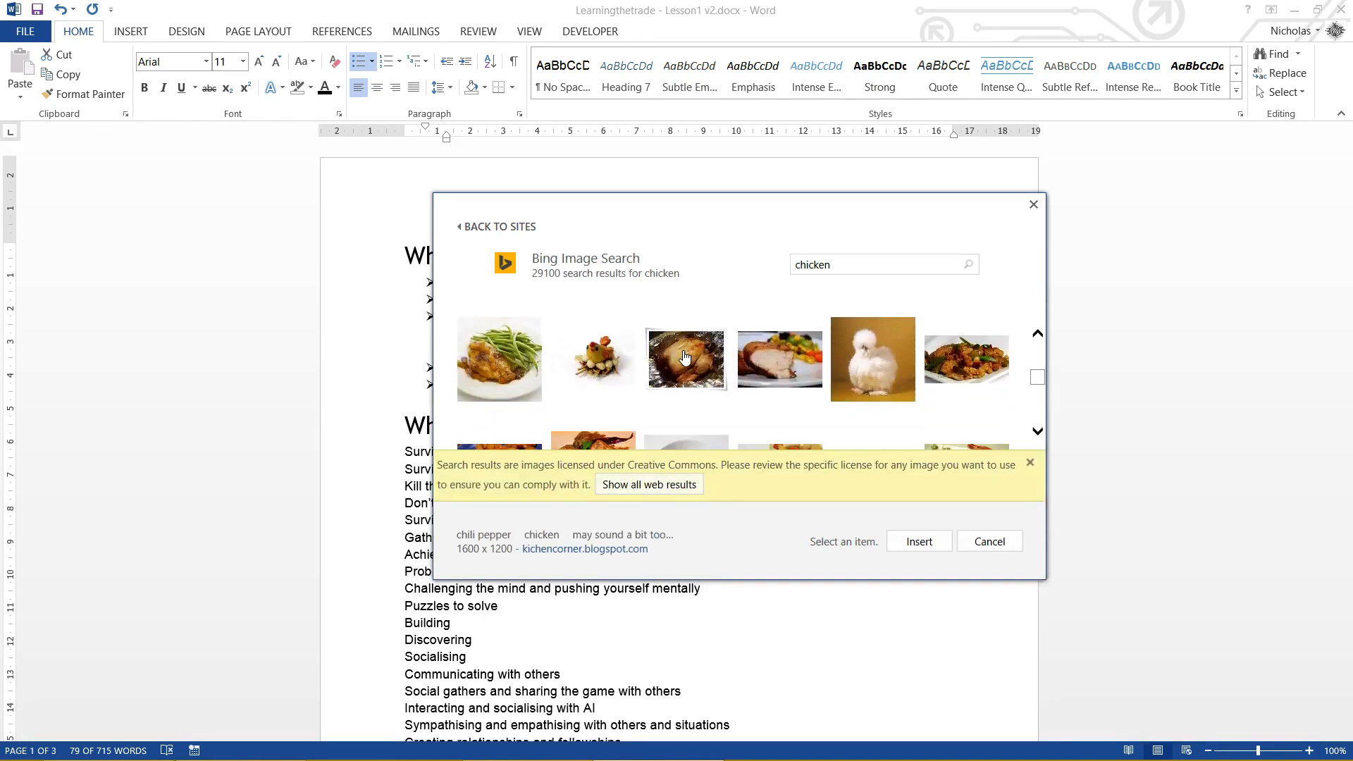
{"action": "left_click", "coordinate": [871, 359]}
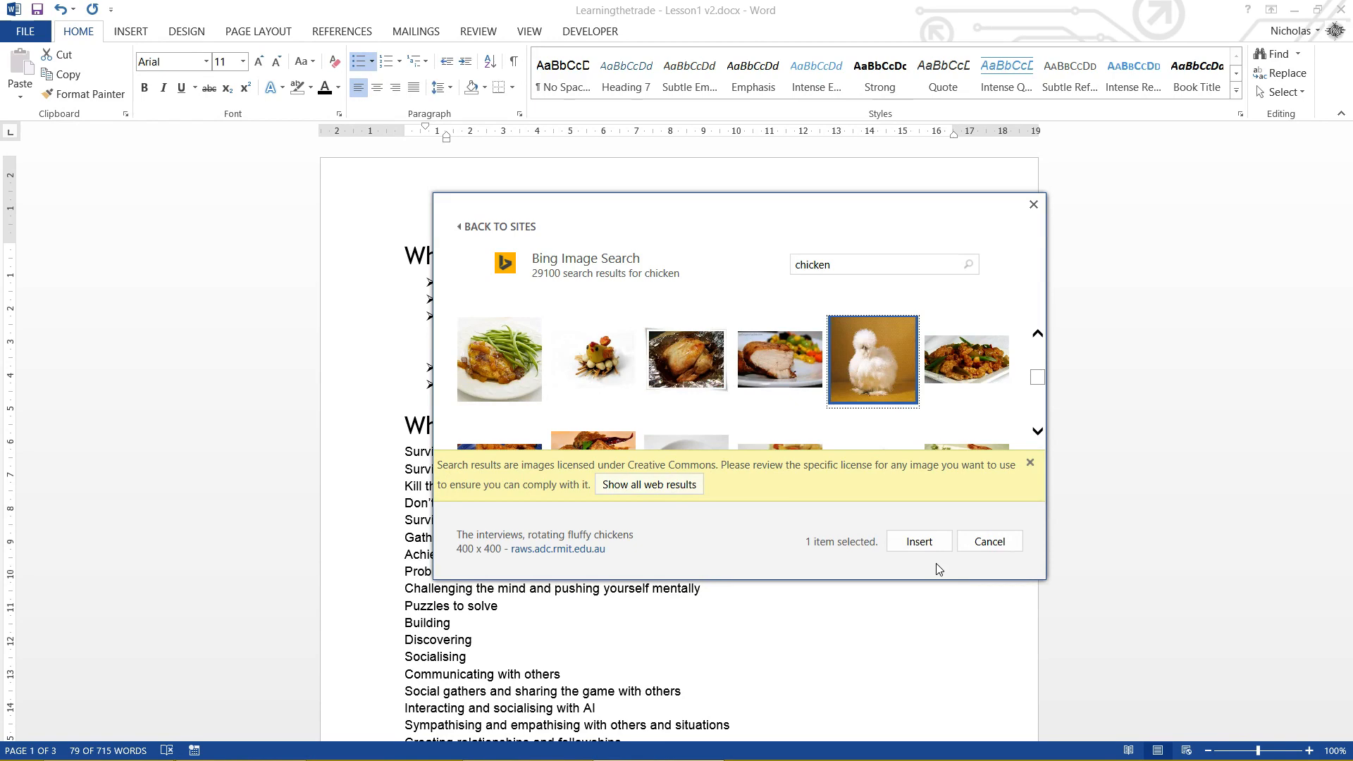
{"action": "left_click", "coordinate": [917, 541]}
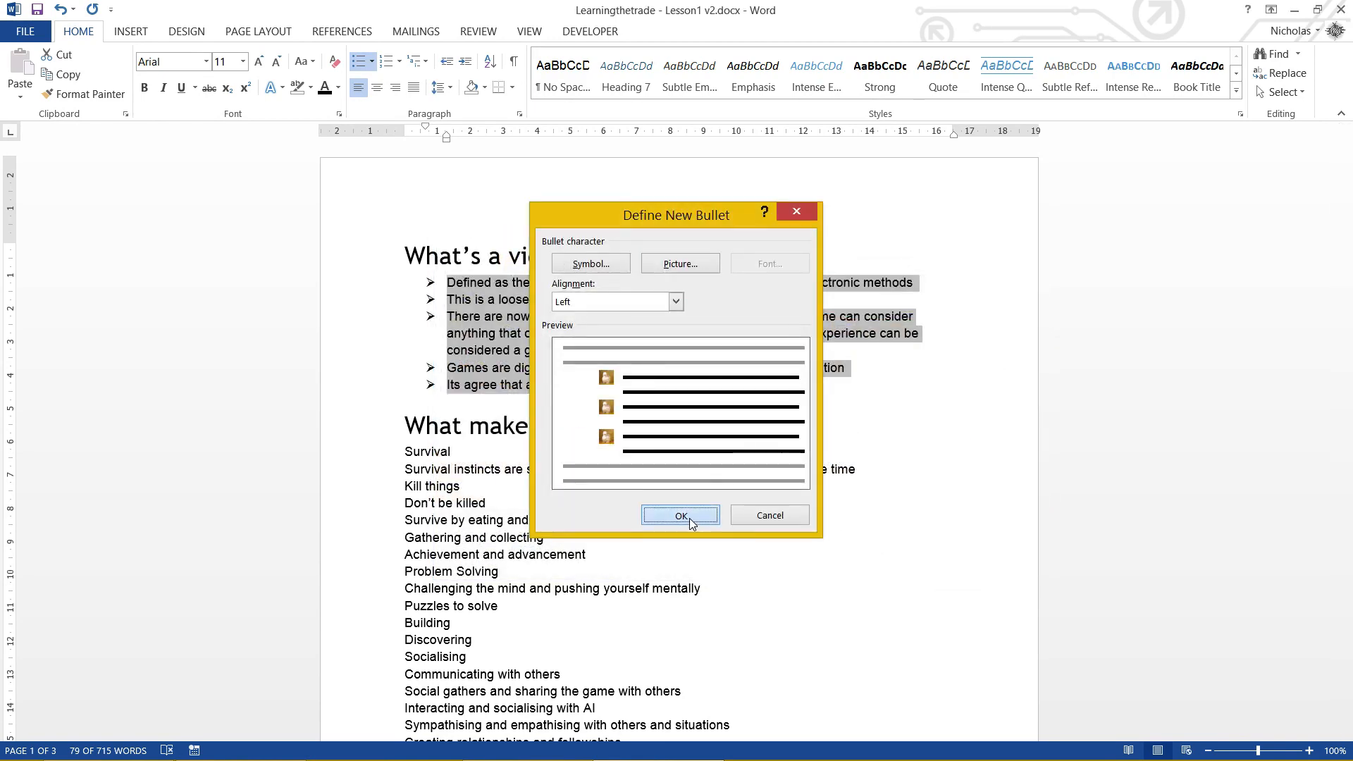
{"action": "left_click", "coordinate": [679, 514]}
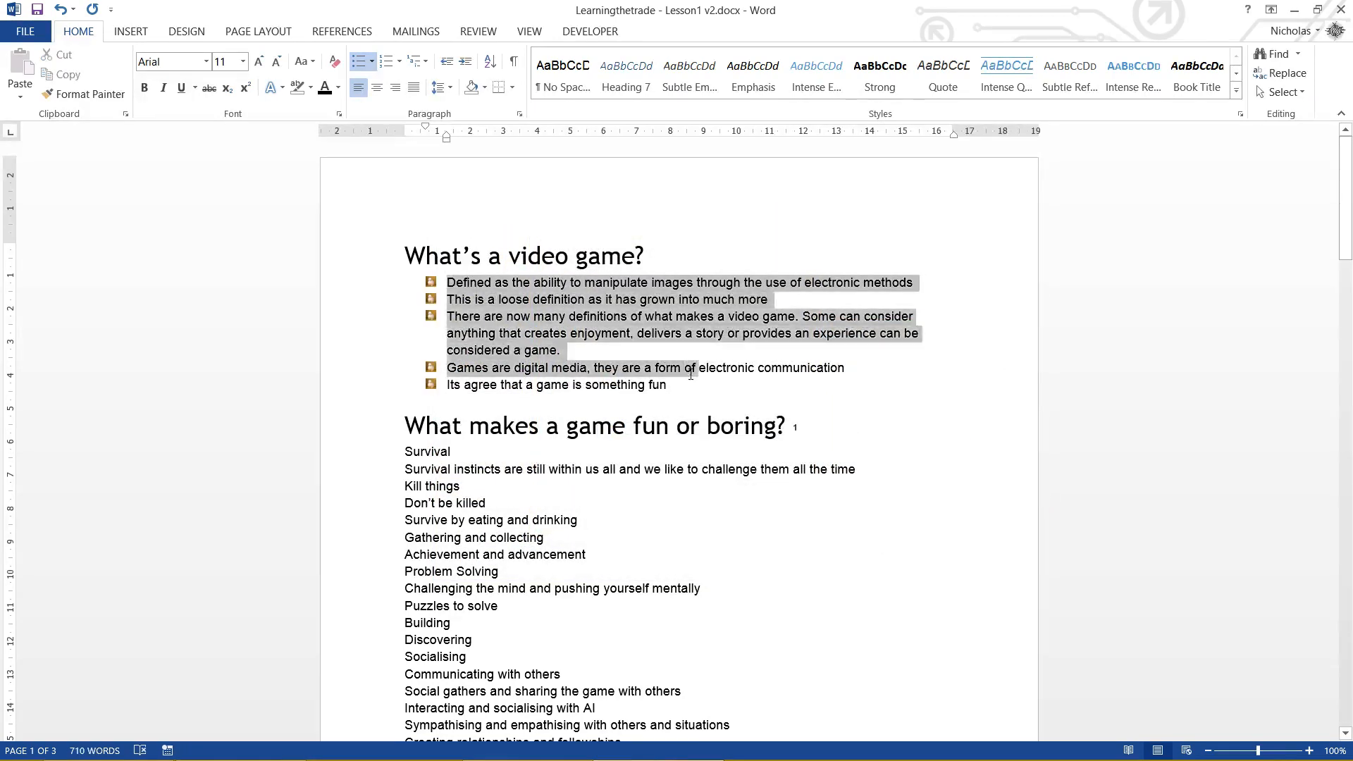
Step: Select the lines under "What makes a game fun or boring?"
{"action": "left_click", "coordinate": [500, 299]}
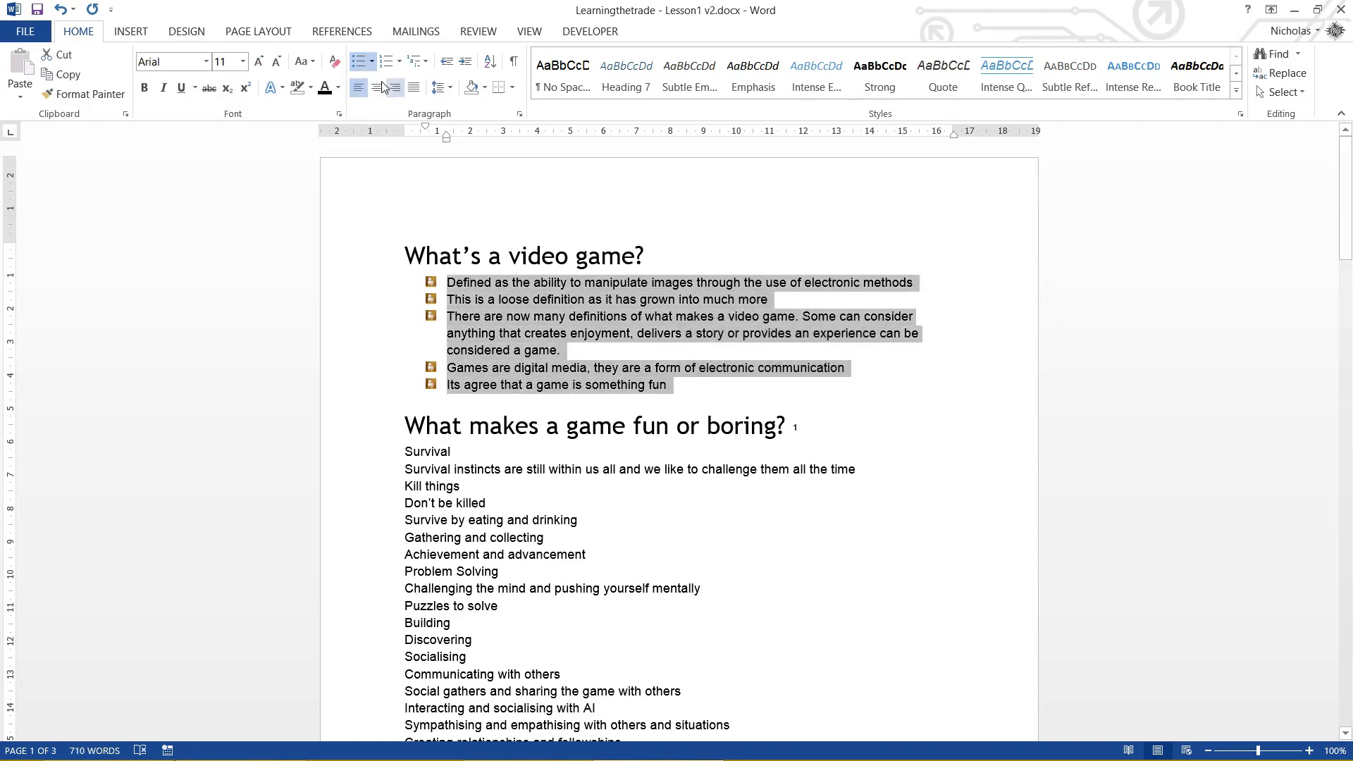
{"action": "left_click", "coordinate": [362, 61]}
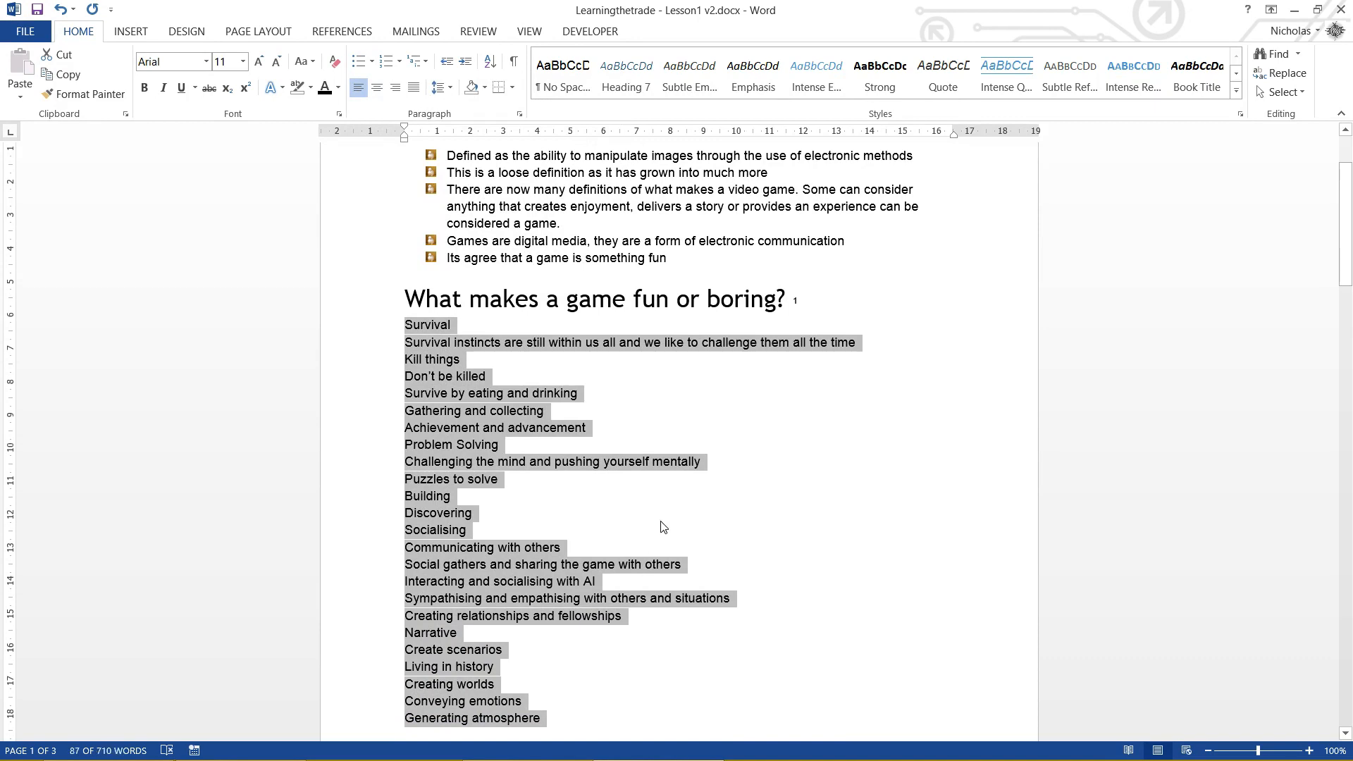
{"action": "mouse_move", "coordinate": [659, 515]}
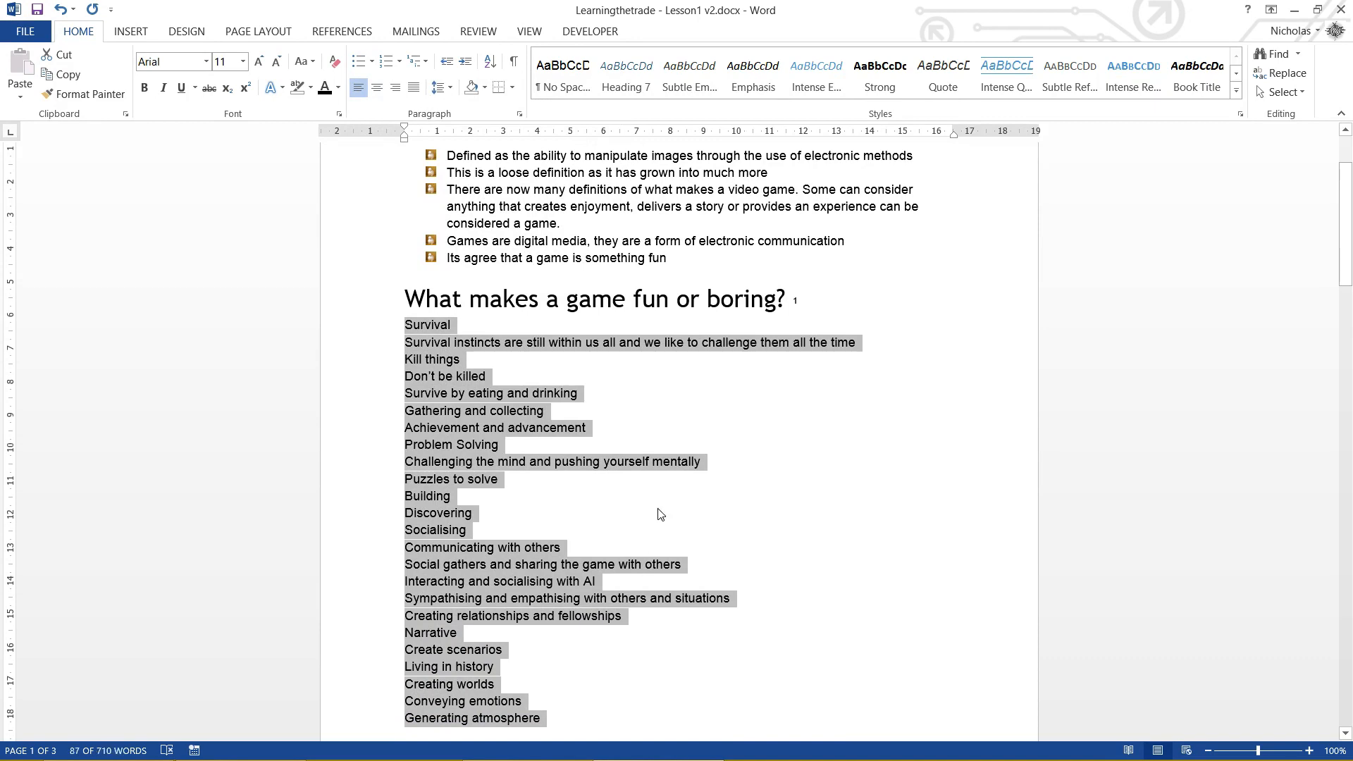
{"action": "mouse_move", "coordinate": [486, 394]}
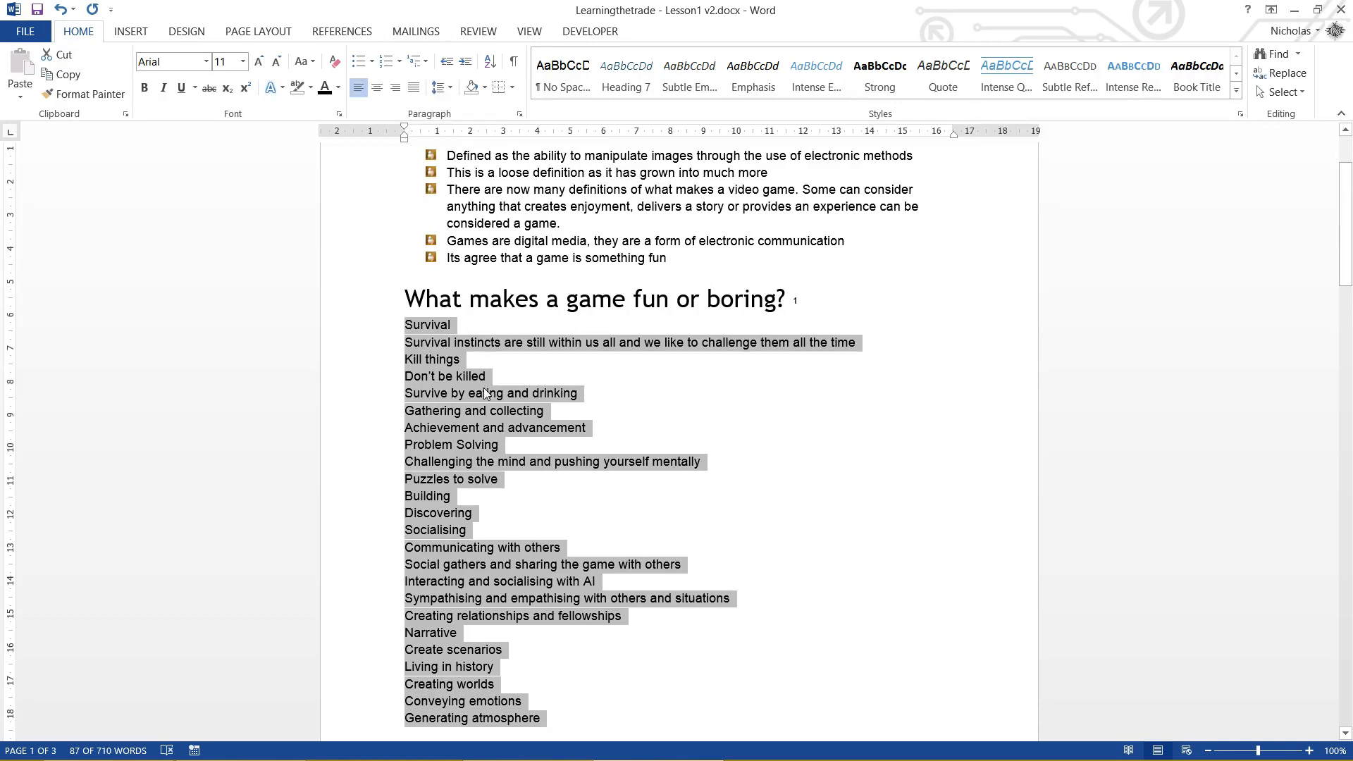
Step: Browse the bullet styles, cancel Define New Bullet, and keep plain round bullets on the section
{"action": "left_click", "coordinate": [362, 61]}
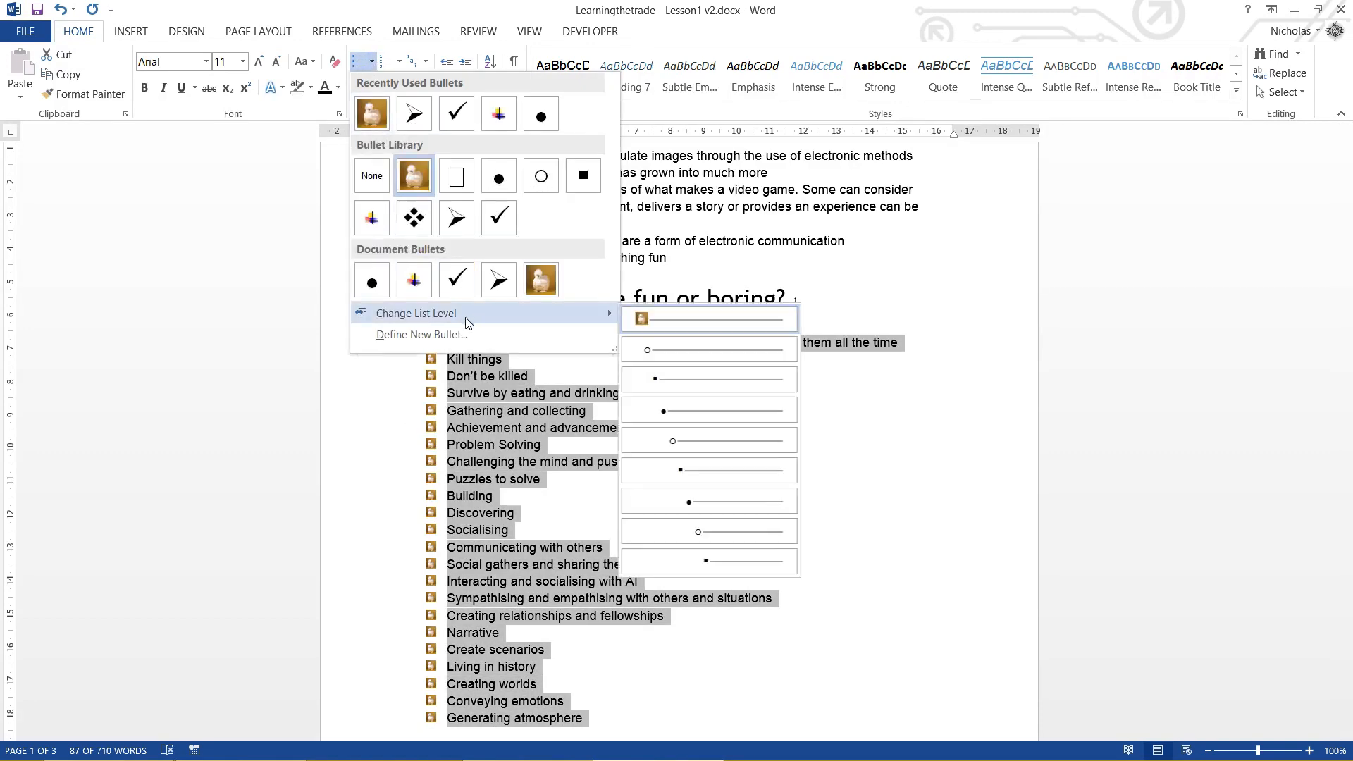
{"action": "left_click", "coordinate": [421, 335]}
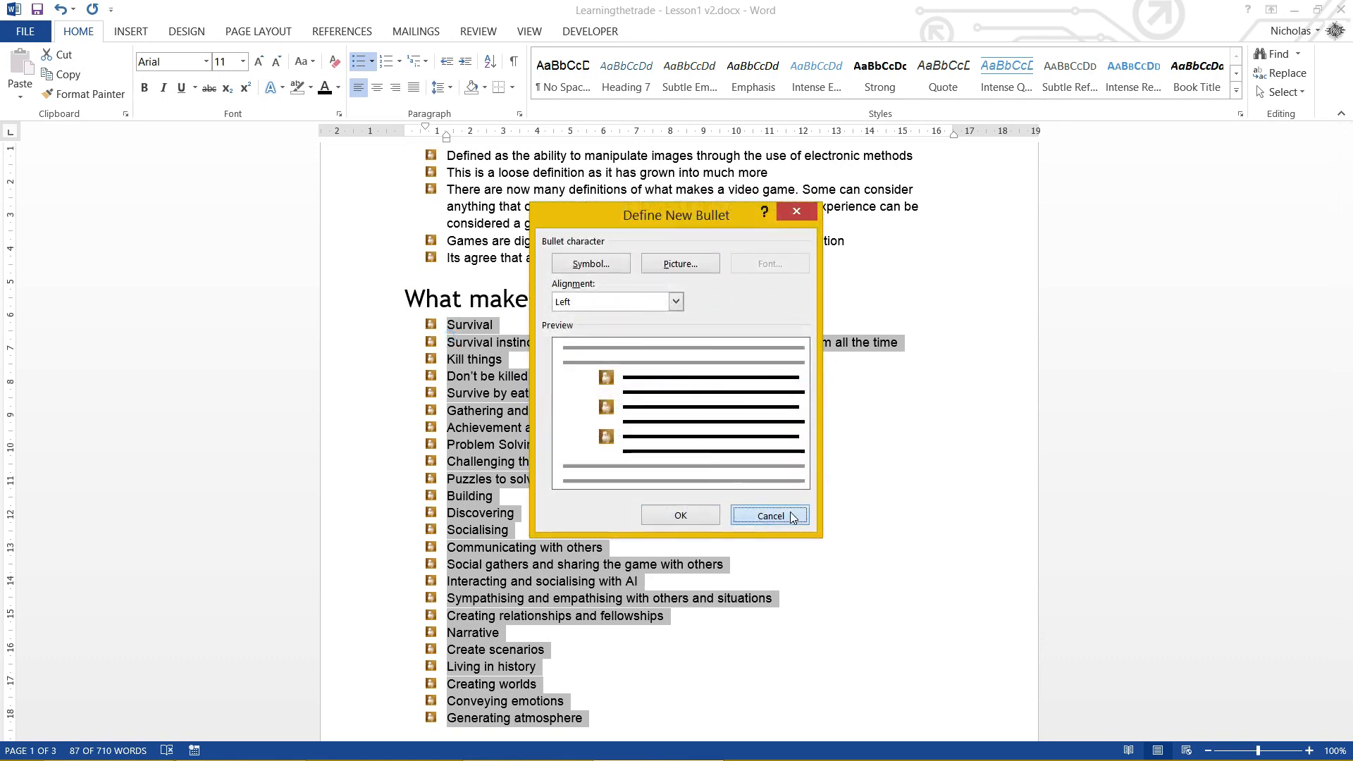
{"action": "left_click", "coordinate": [768, 516]}
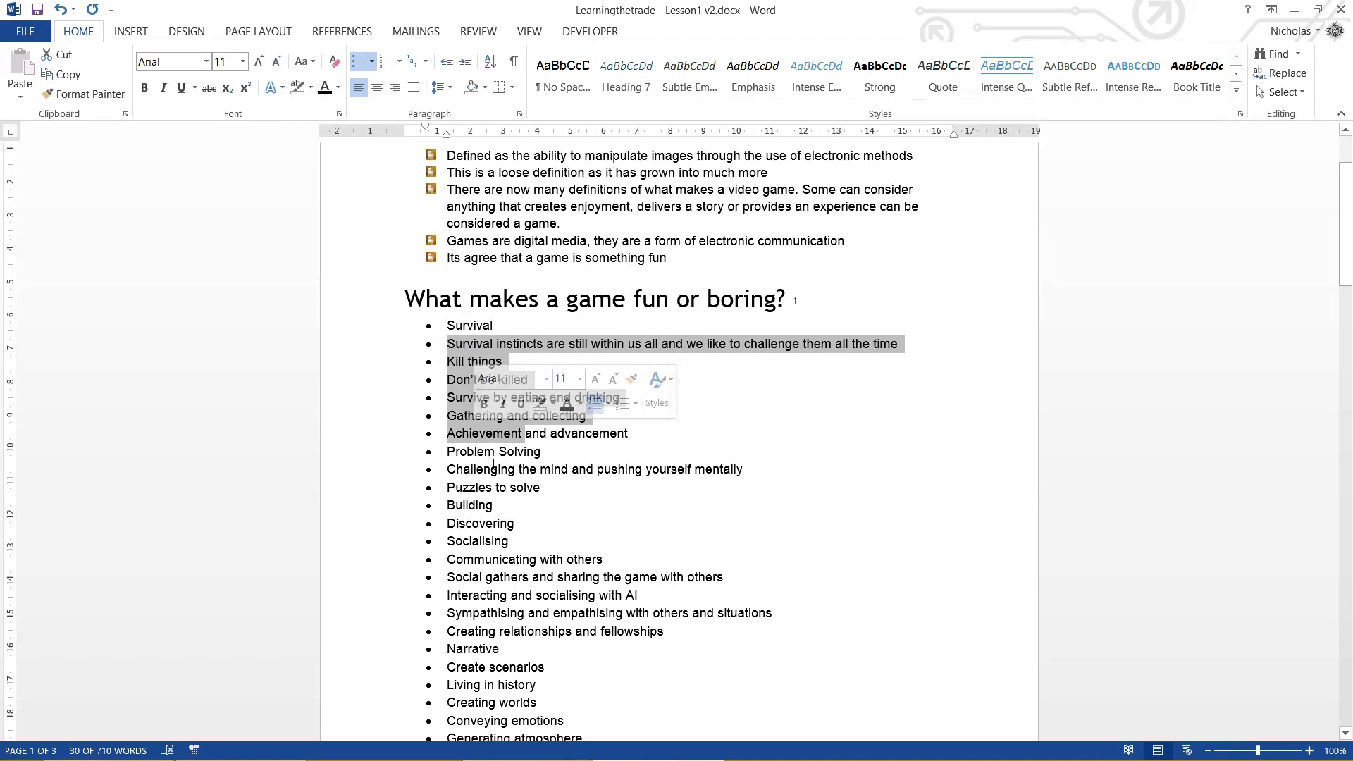
Step: Indent the Survival detail lines to level 2, correcting an overshoot
{"action": "left_click", "coordinate": [517, 371]}
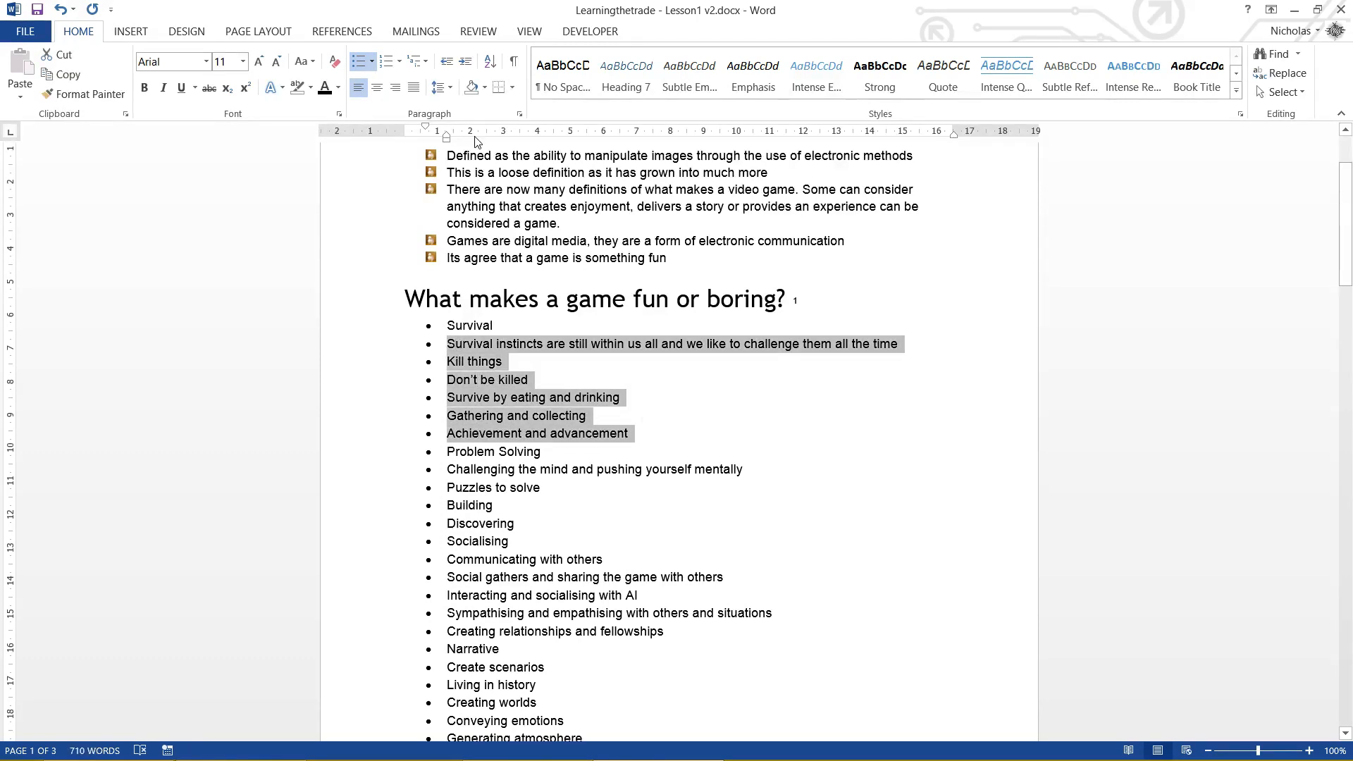
{"action": "mouse_move", "coordinate": [447, 66]}
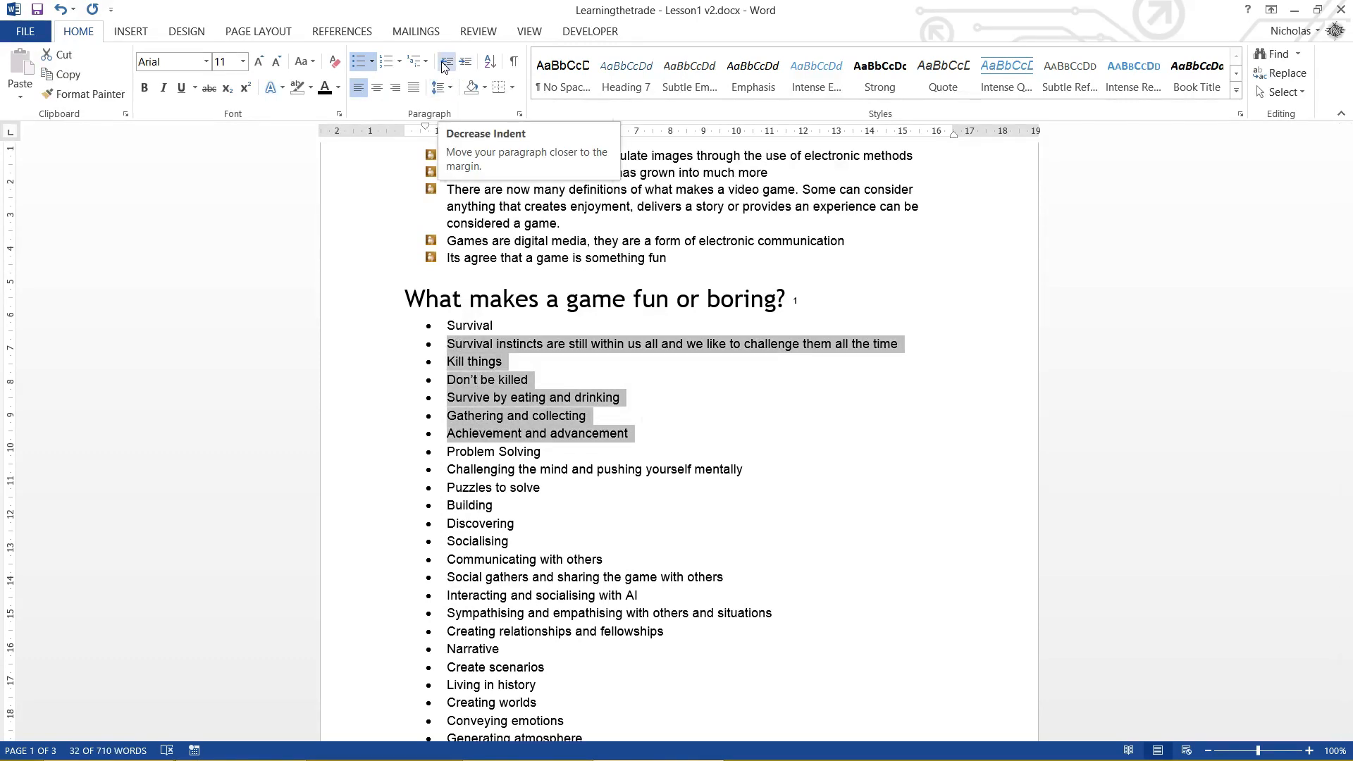
{"action": "mouse_move", "coordinate": [465, 60]}
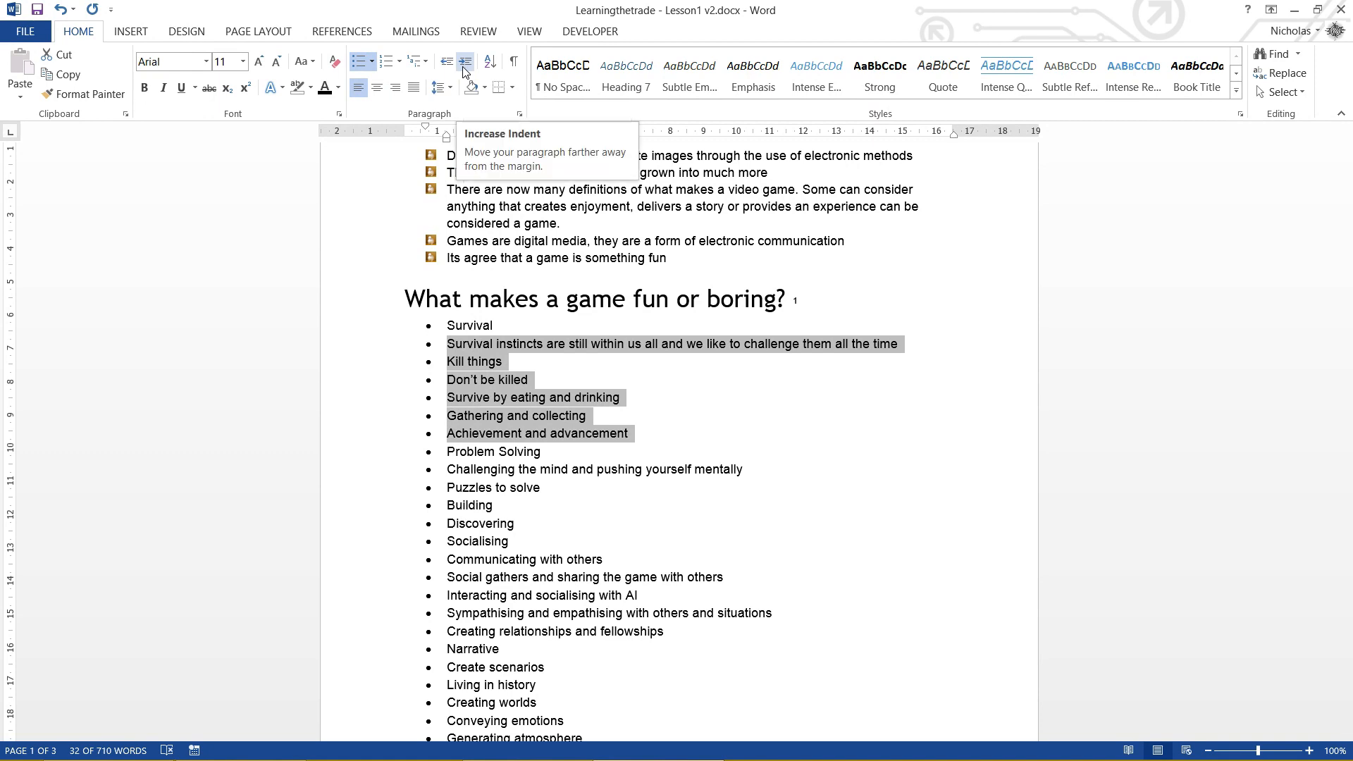
{"action": "left_click", "coordinate": [464, 60]}
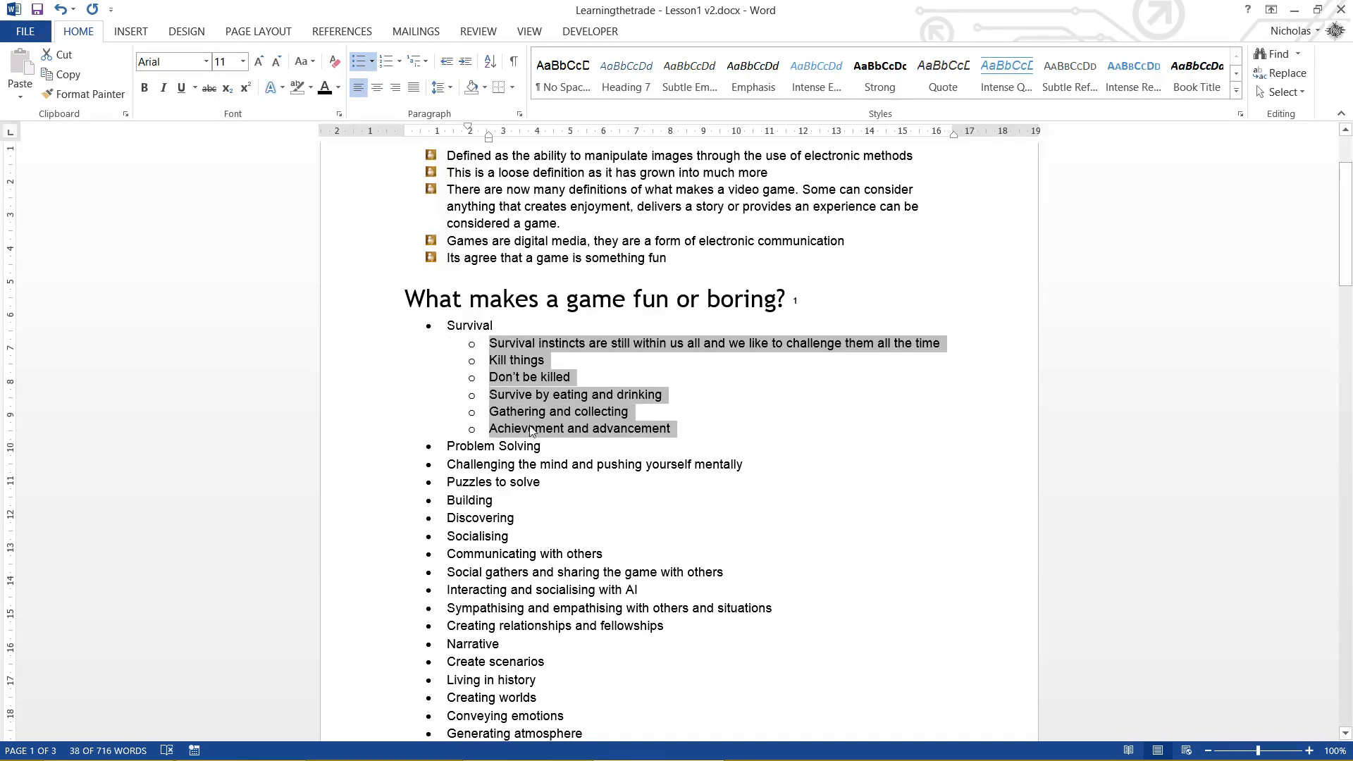
{"action": "left_click", "coordinate": [463, 60]}
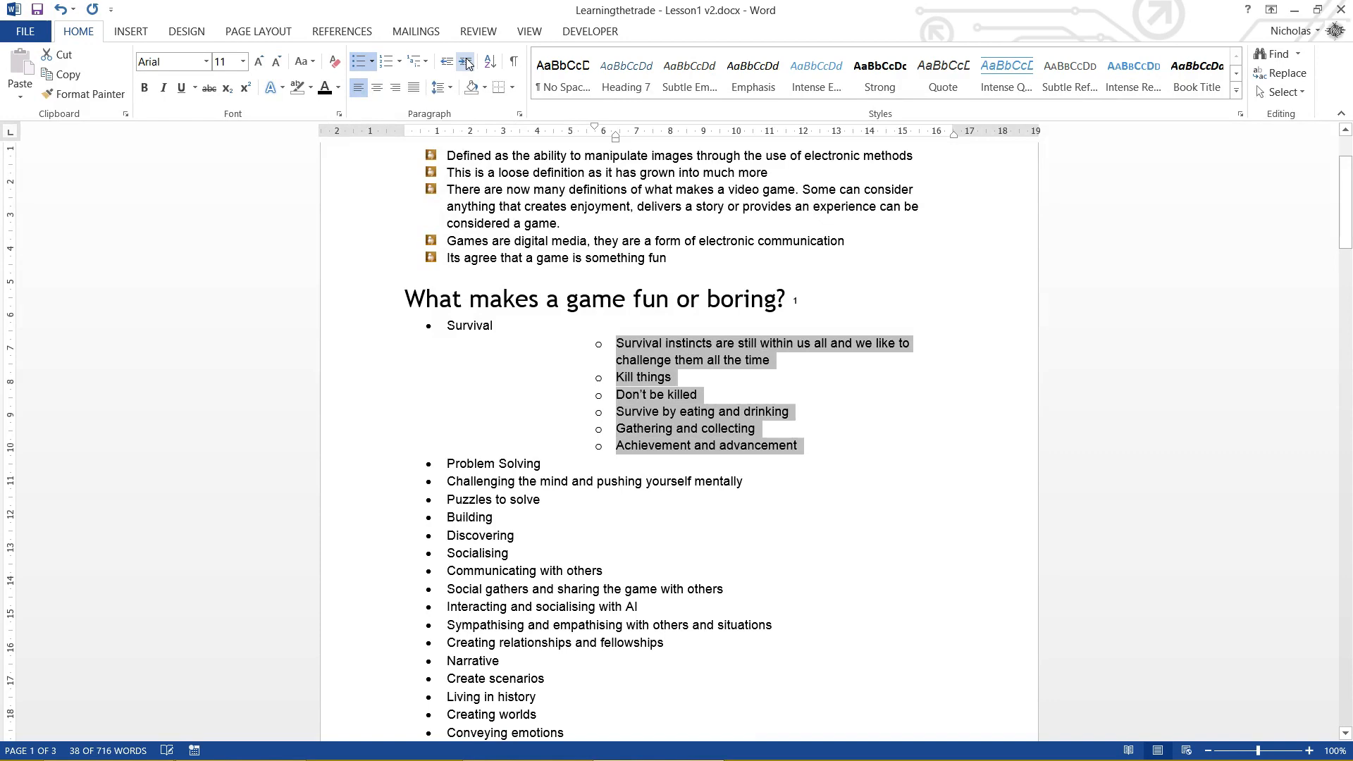
{"action": "left_click", "coordinate": [446, 61]}
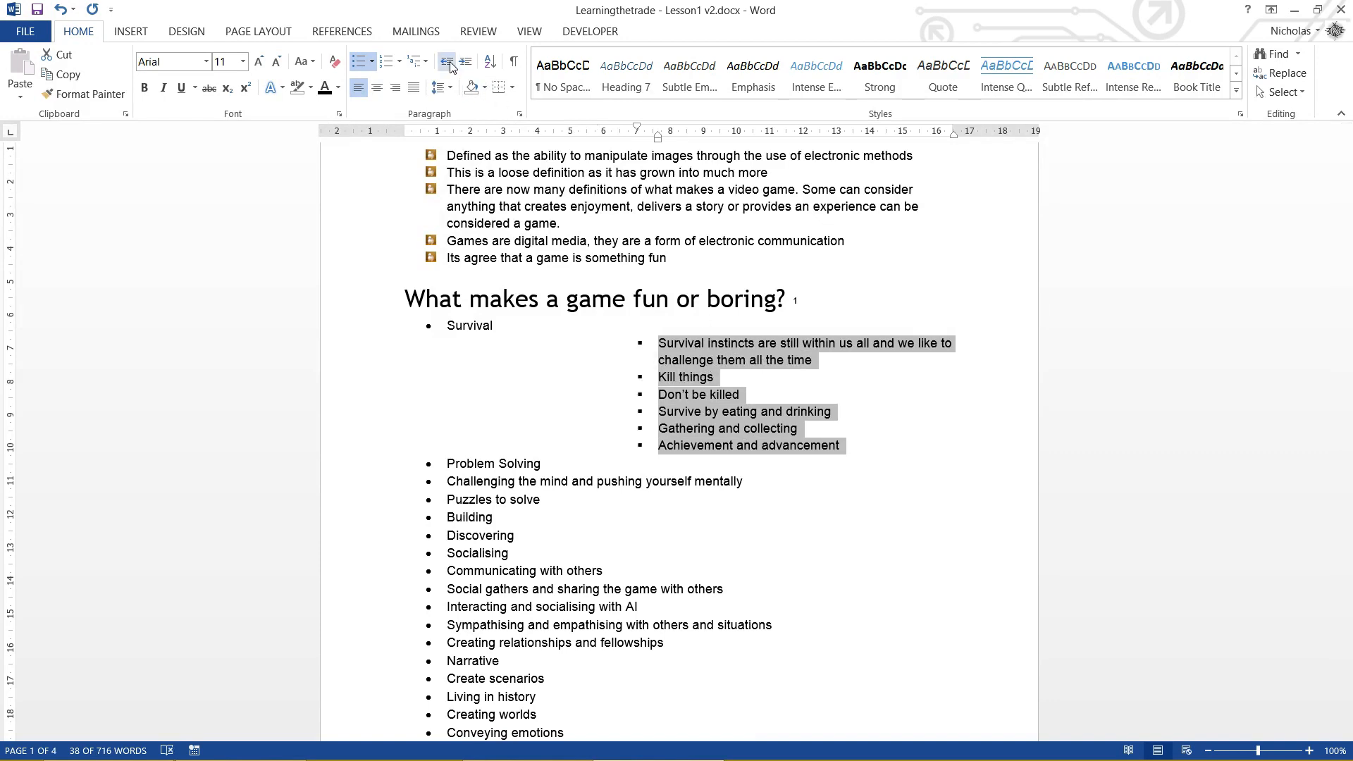
{"action": "left_click", "coordinate": [447, 60]}
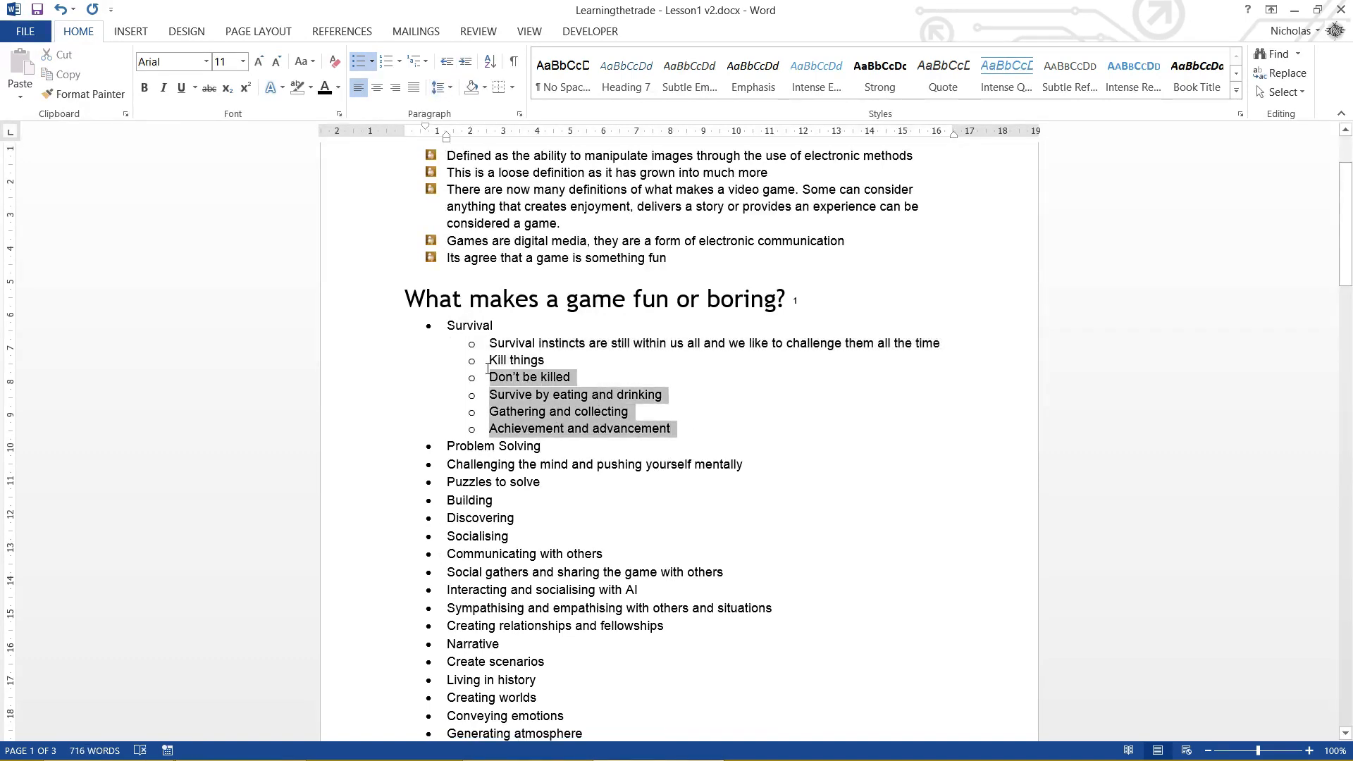
Step: Indent the Problem Solving detail lines one level as sub-points
{"action": "double_click", "coordinate": [468, 326]}
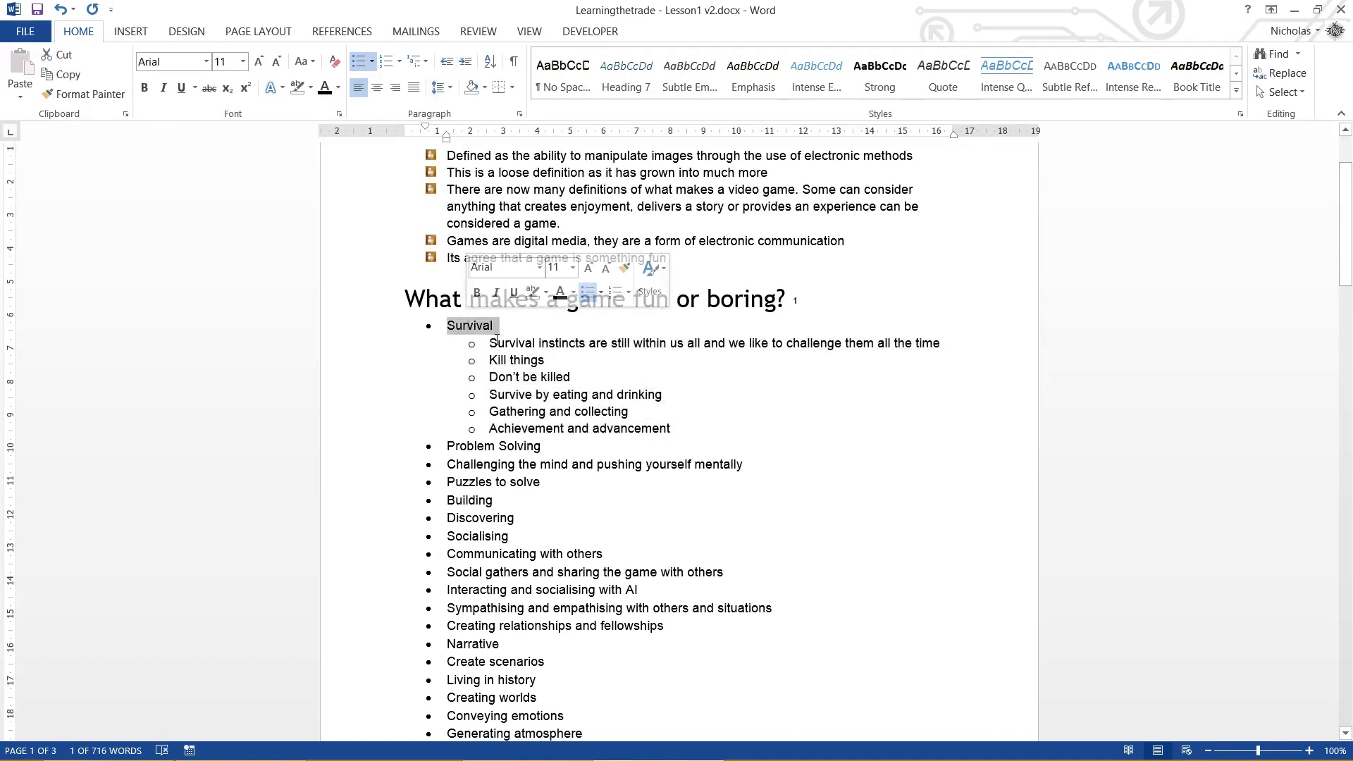
{"action": "left_click", "coordinate": [478, 464]}
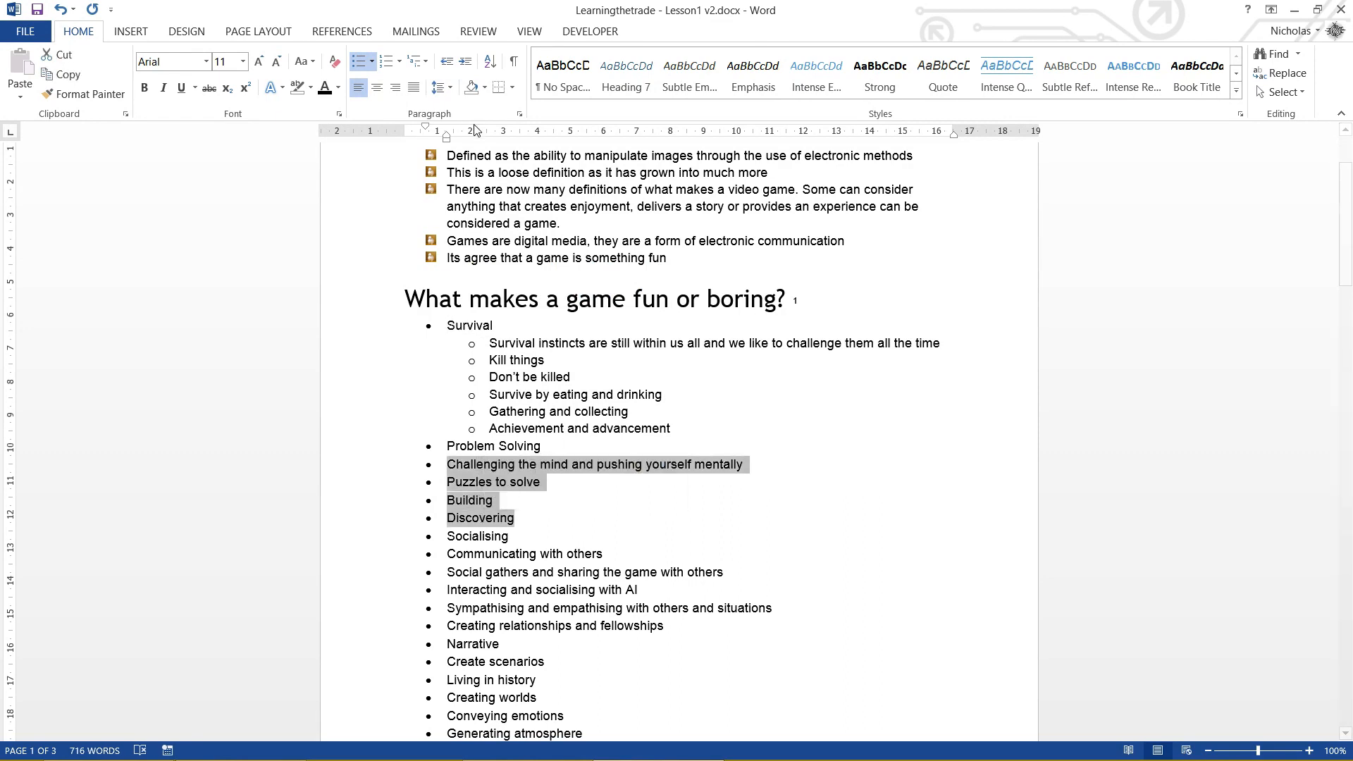
{"action": "left_click", "coordinate": [464, 61]}
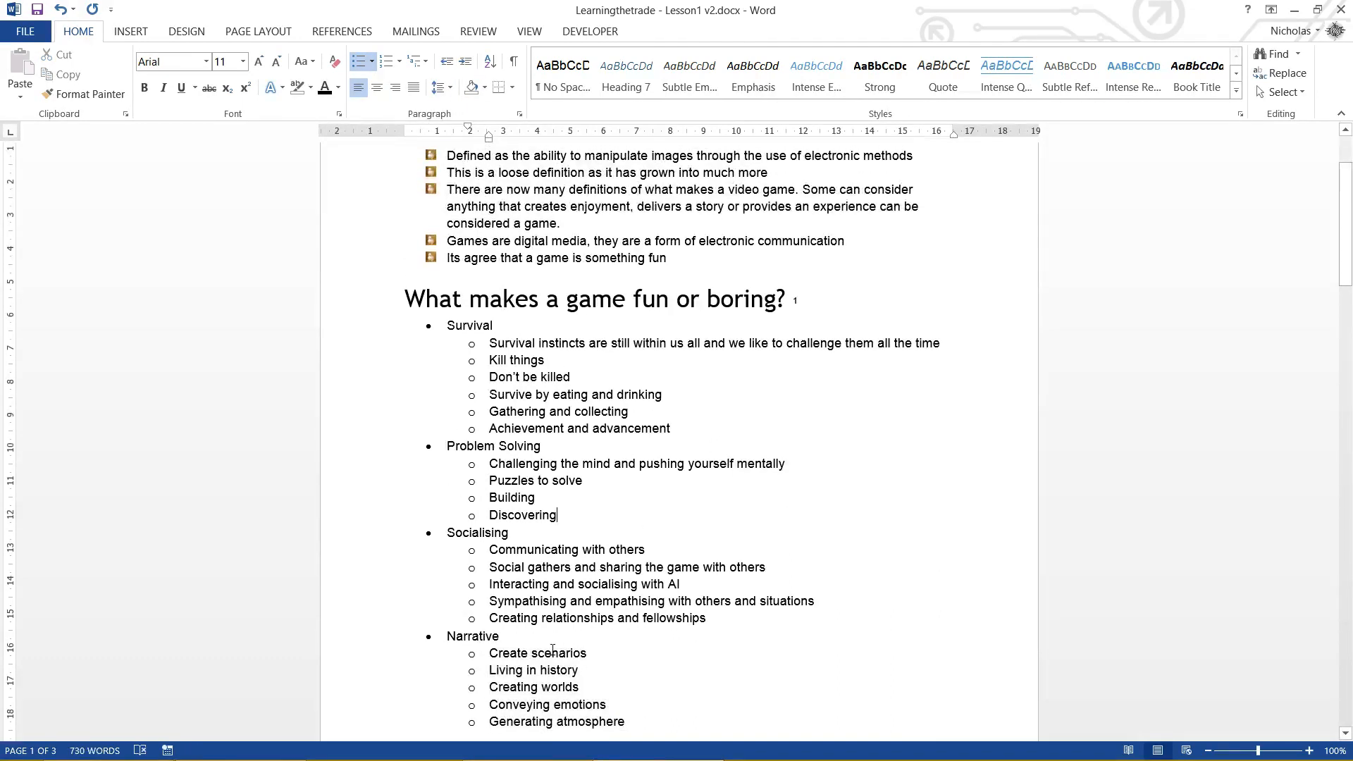
{"action": "mouse_move", "coordinate": [713, 420]}
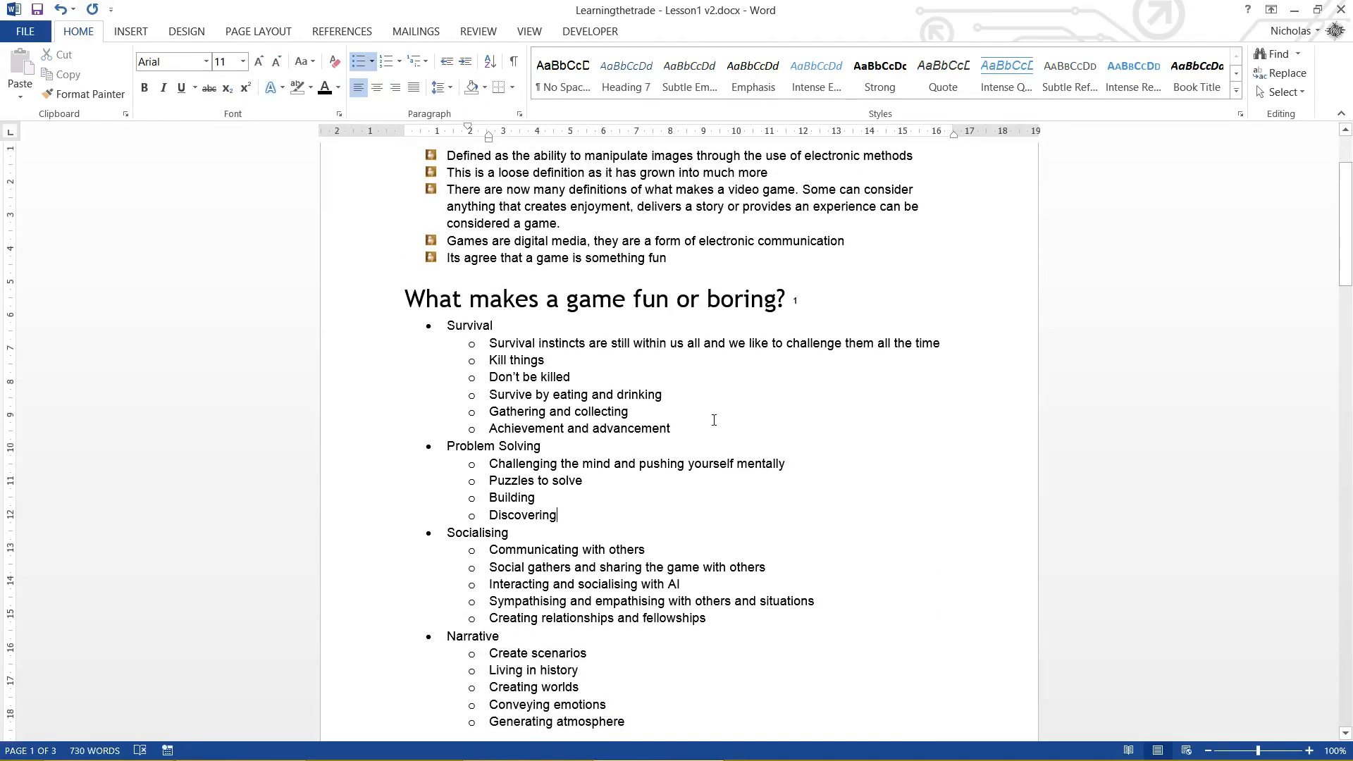
{"action": "mouse_move", "coordinate": [586, 452]}
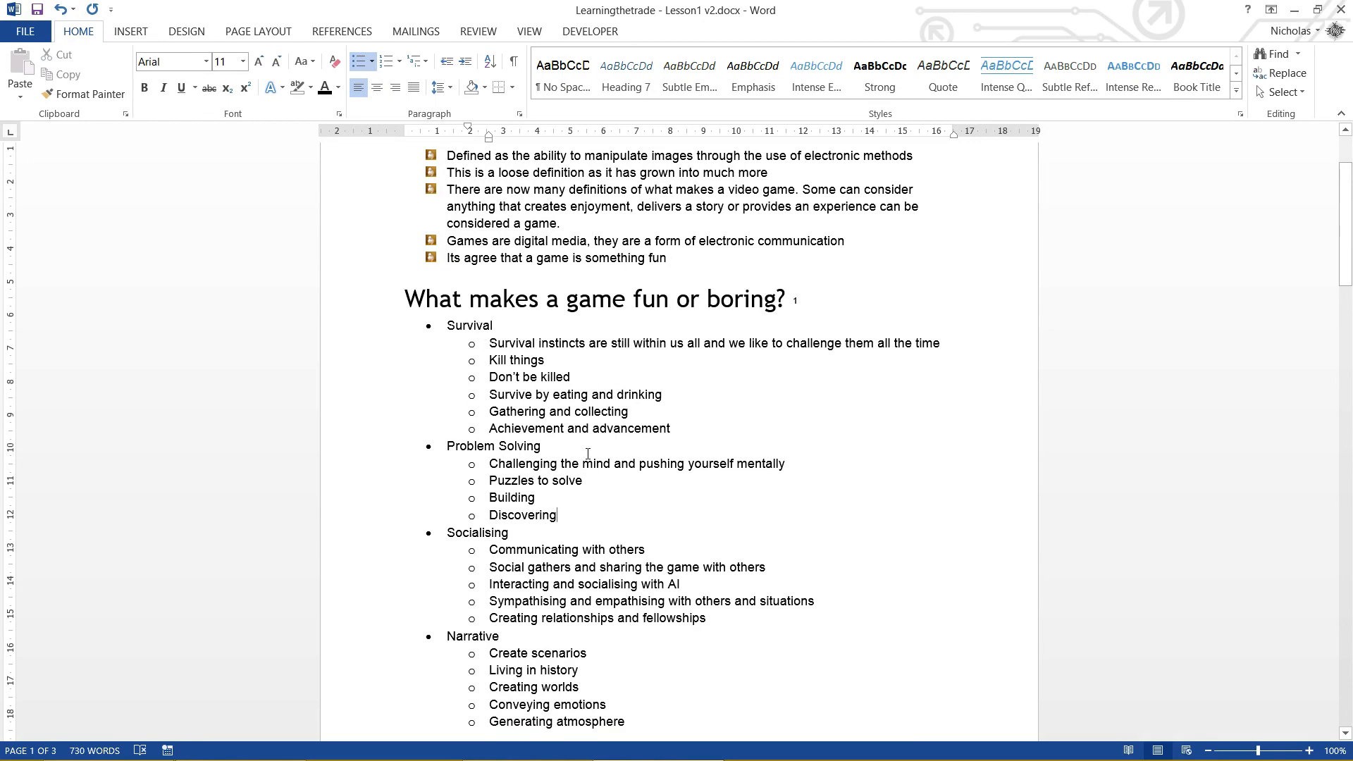
{"action": "scroll", "scroll_direction": "up", "scroll_amount": 3}
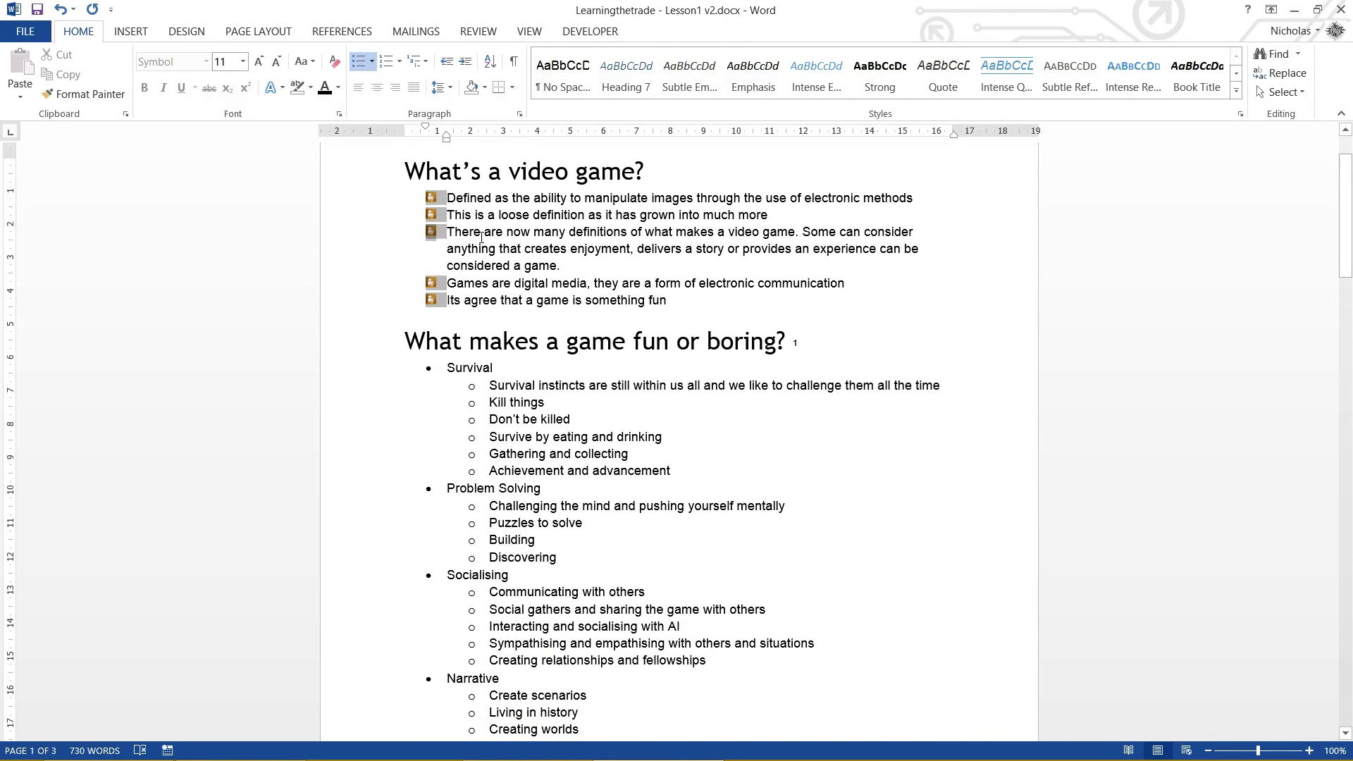
Step: Return to the chicken-bulleted first list before starting a new document
{"action": "left_click", "coordinate": [440, 233]}
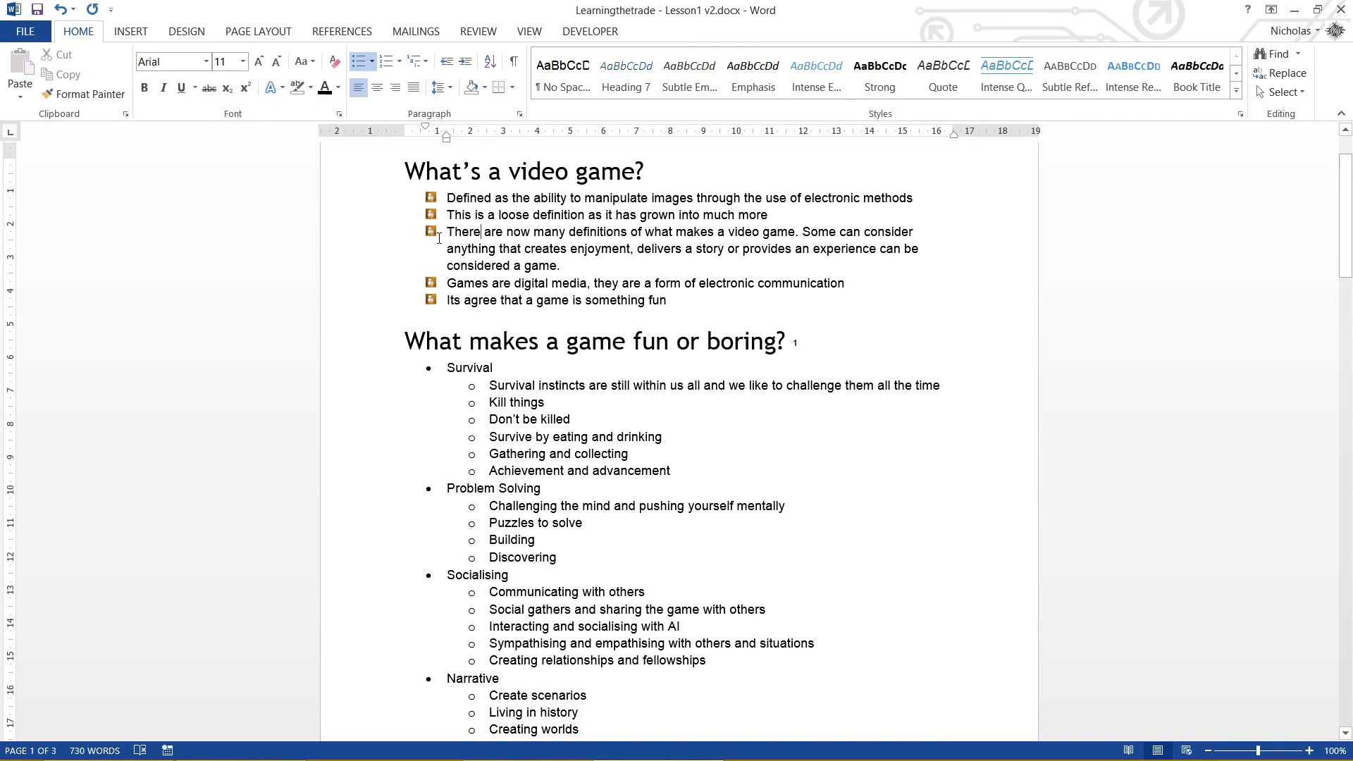
{"action": "mouse_move", "coordinate": [553, 568]}
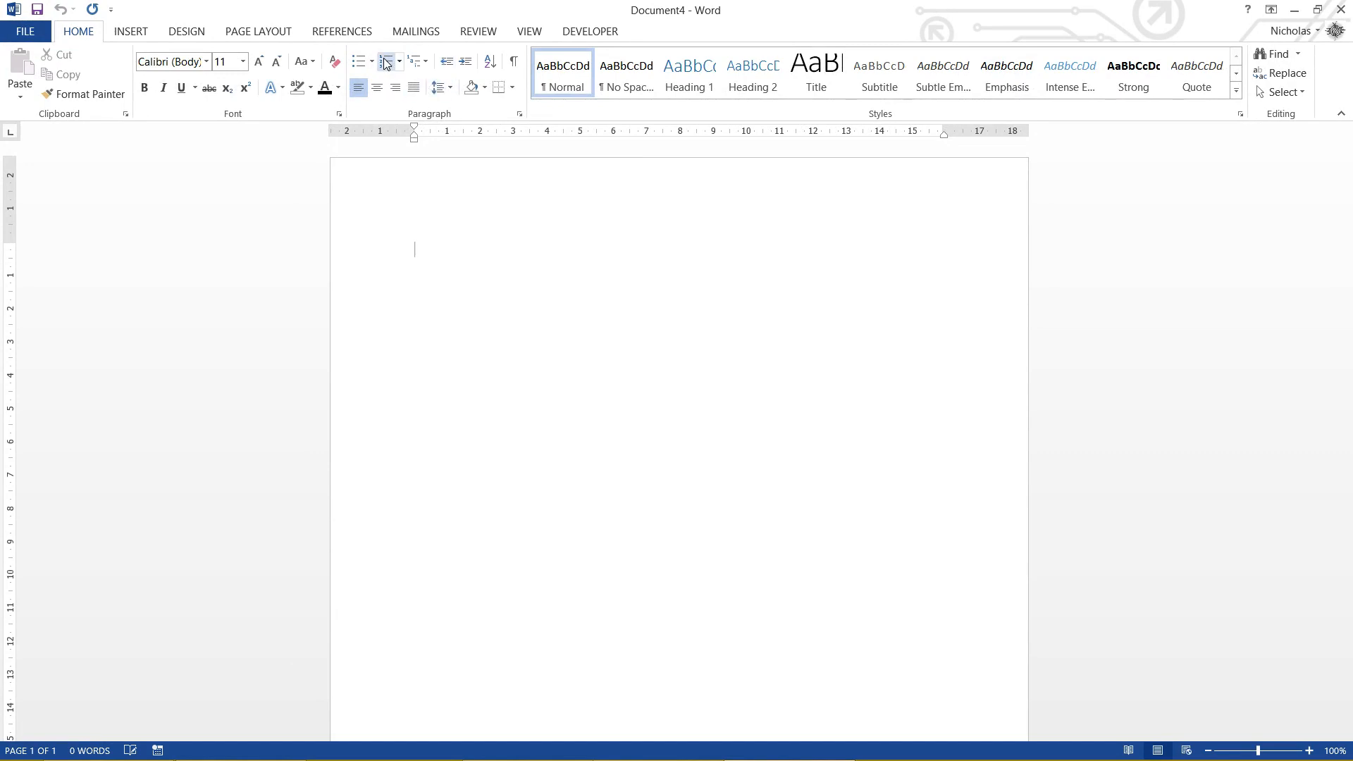
Step: Keep the title 'How to cook toast' unnumbered and start a numbered list beneath it
{"action": "left_click", "coordinate": [386, 61]}
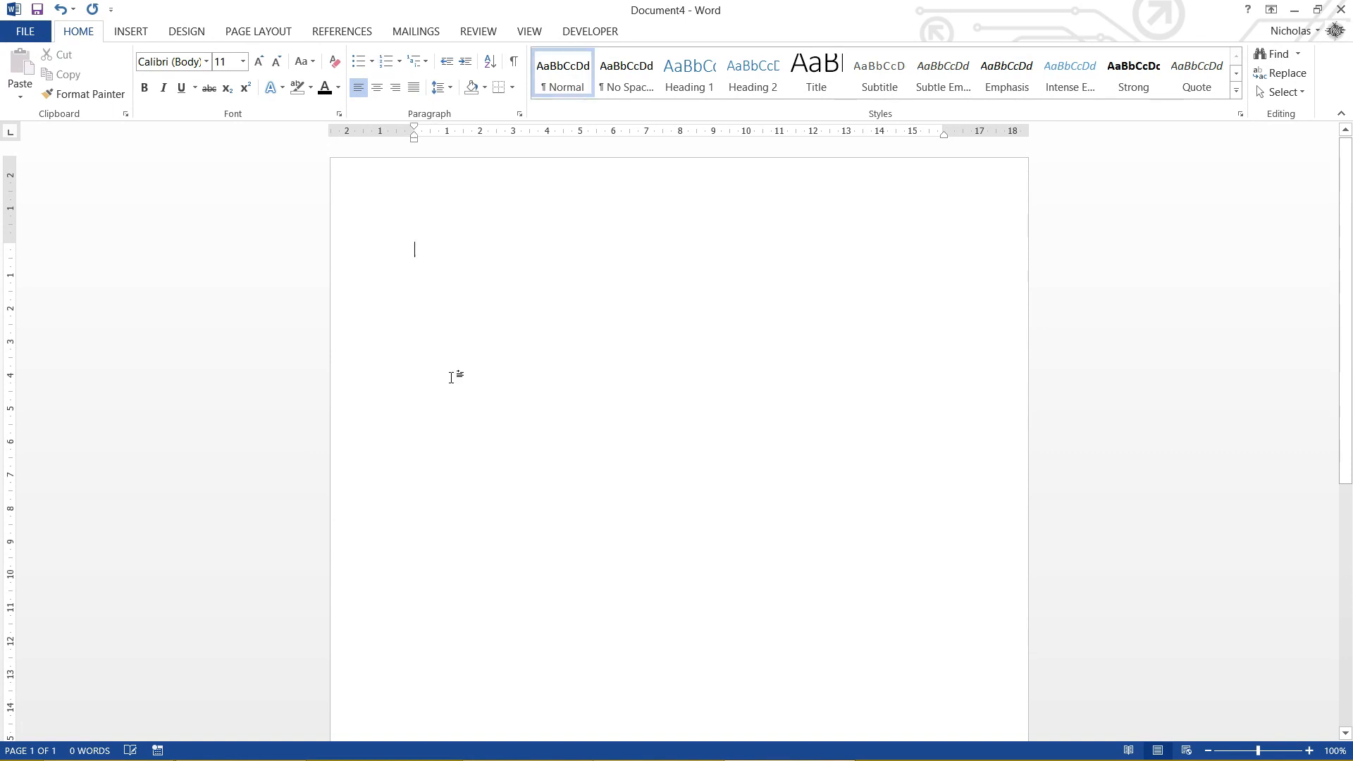
{"action": "left_click", "coordinate": [386, 60]}
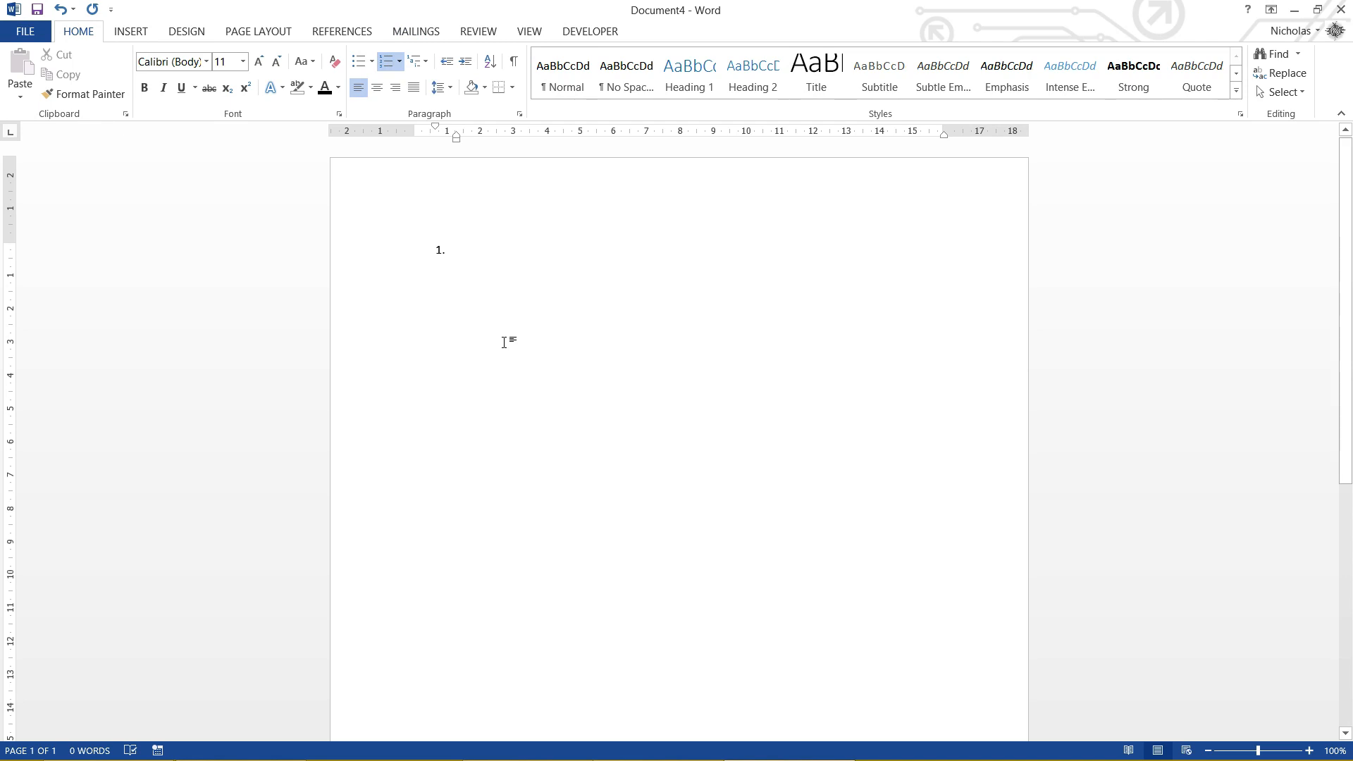
{"action": "left_click", "coordinate": [457, 250]}
{"action": "type", "text": "How to cook toast"}
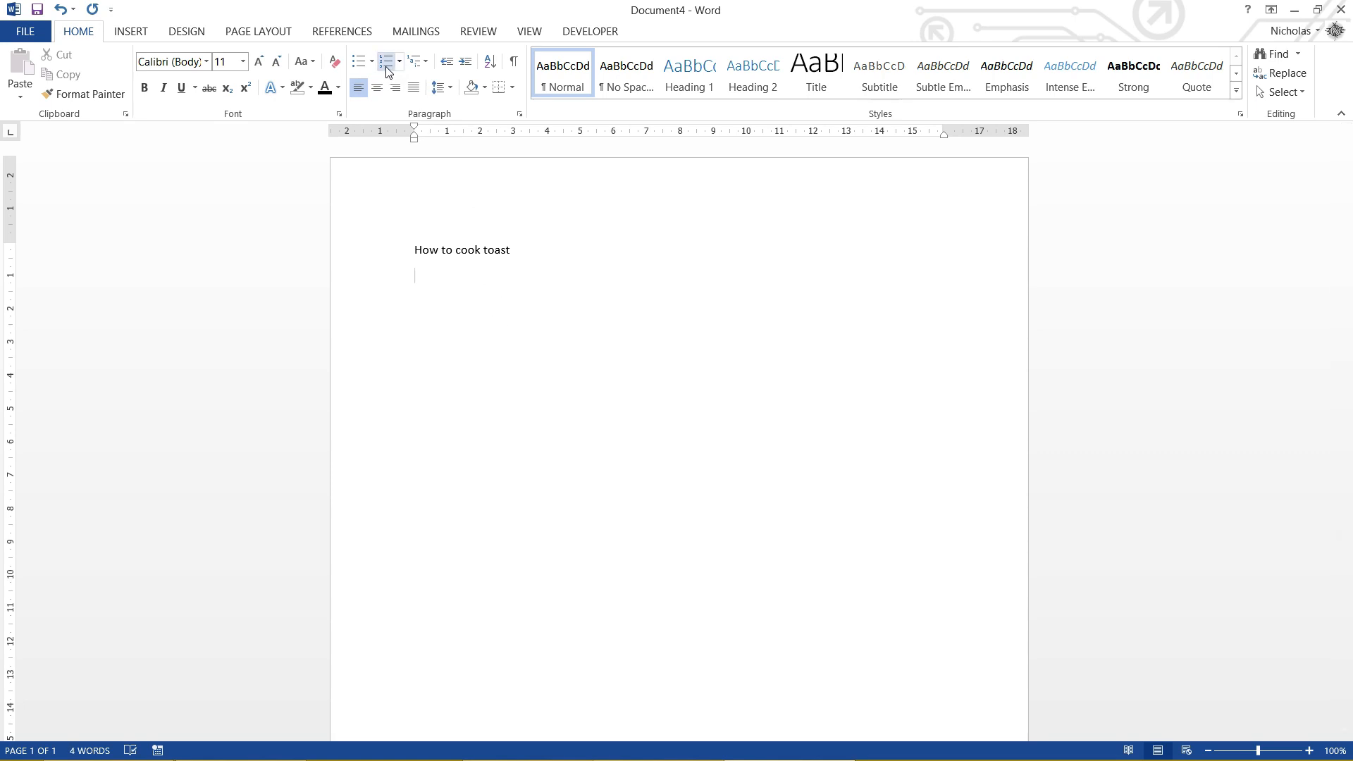
{"action": "left_click", "coordinate": [386, 61]}
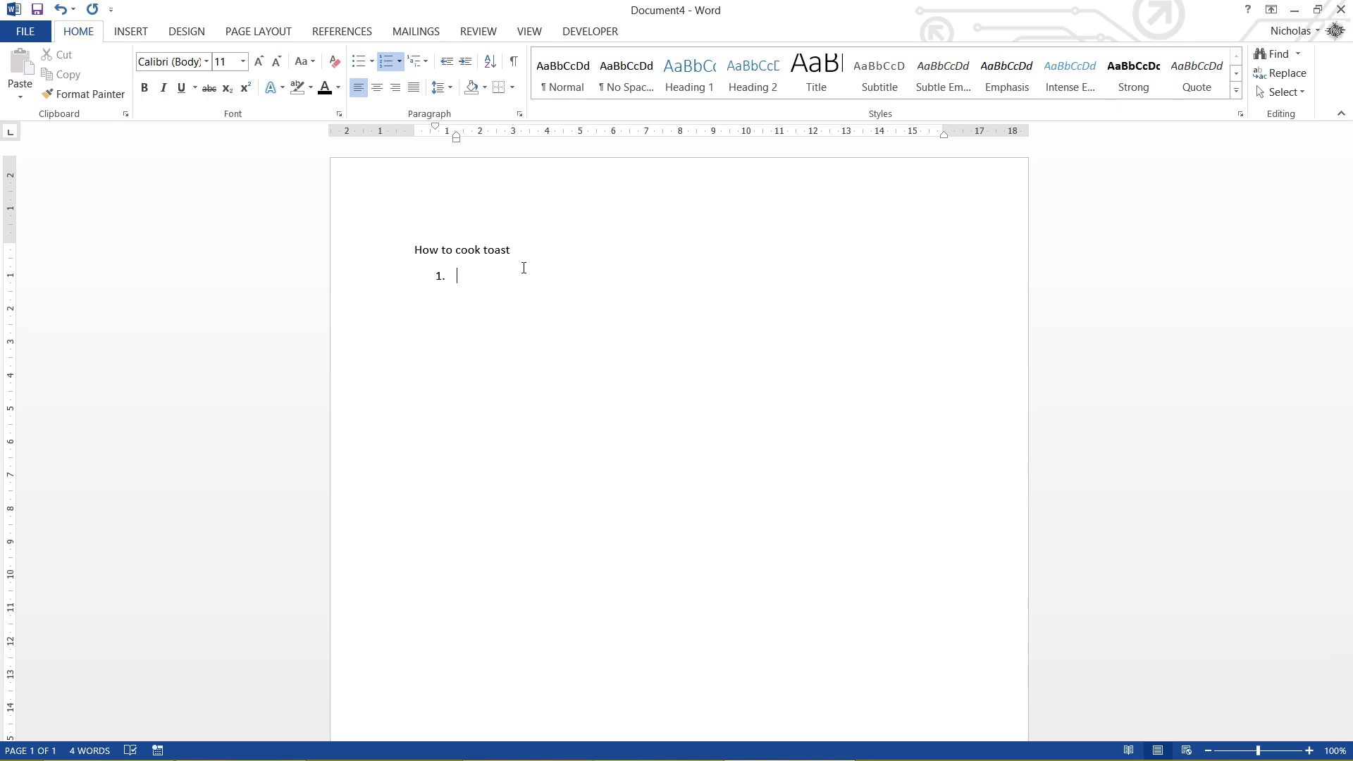
Step: Add step 1 'Pick your bread' with lettered sub-items White, Multigrain and Green
{"action": "type", "text": "Pick your bread"}
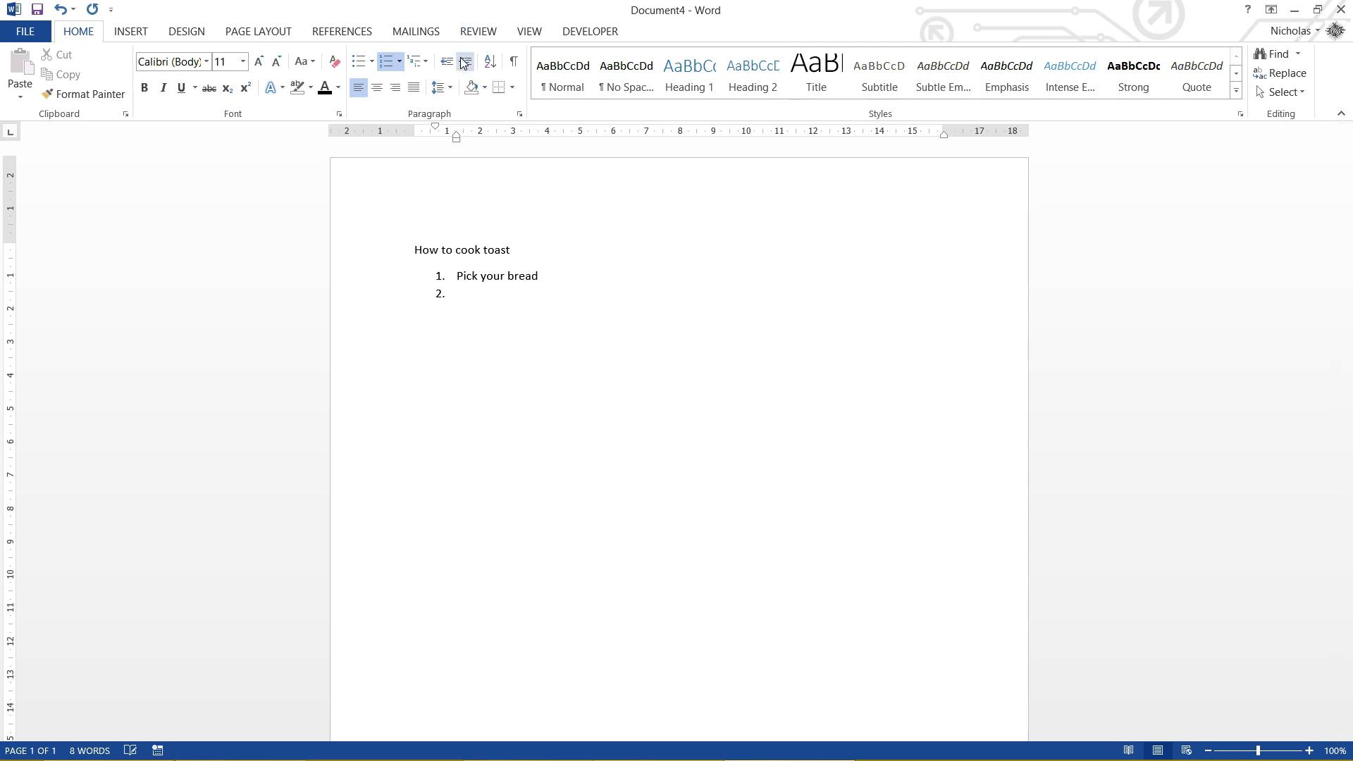
{"action": "left_click", "coordinate": [463, 60]}
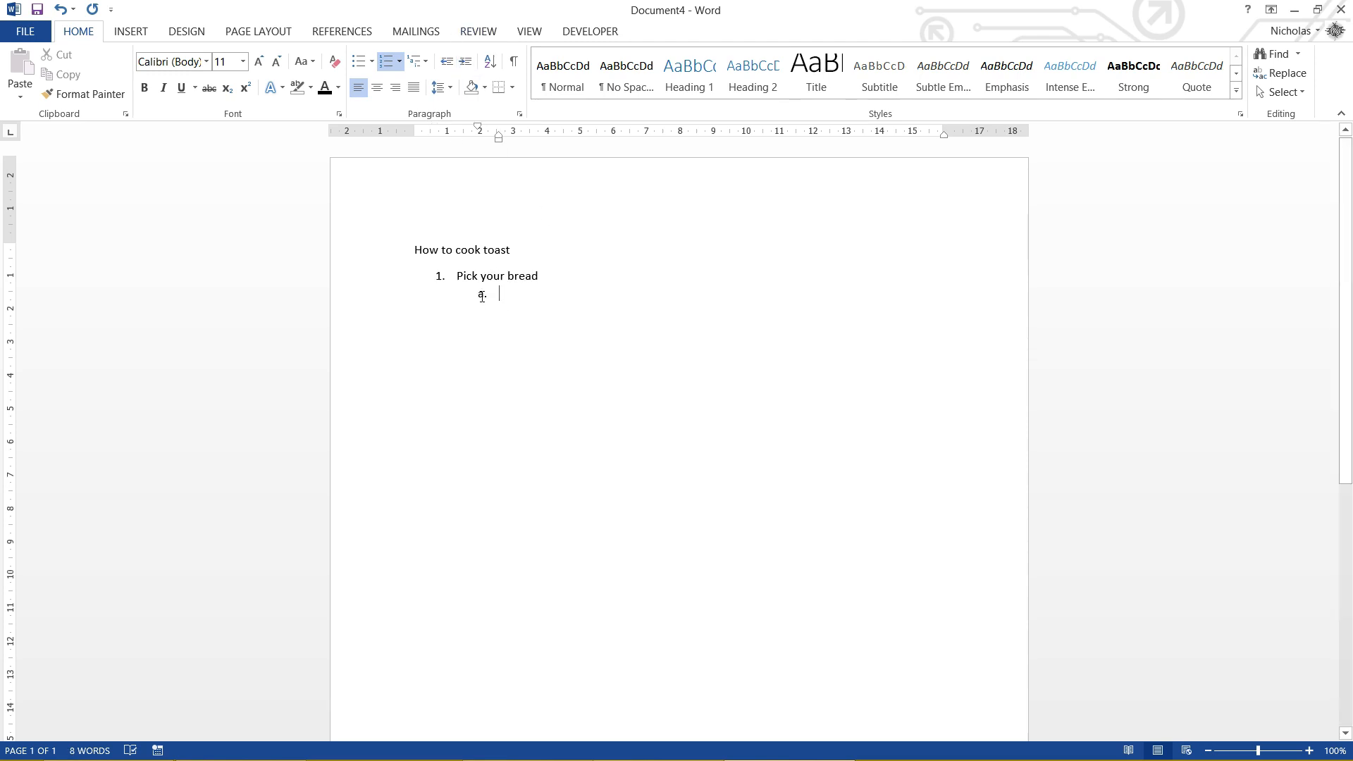
{"action": "type", "text": "White"}
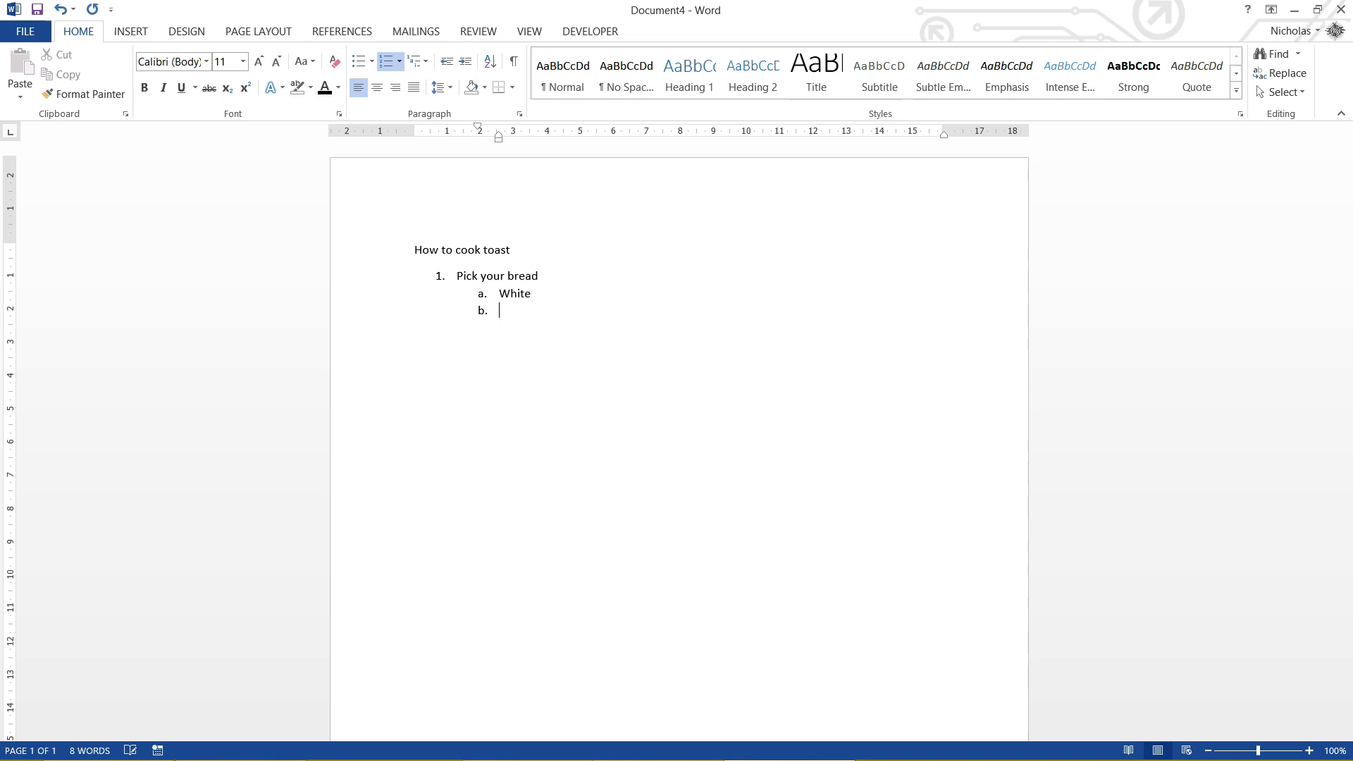
{"action": "type", "text": "Multigrain"}
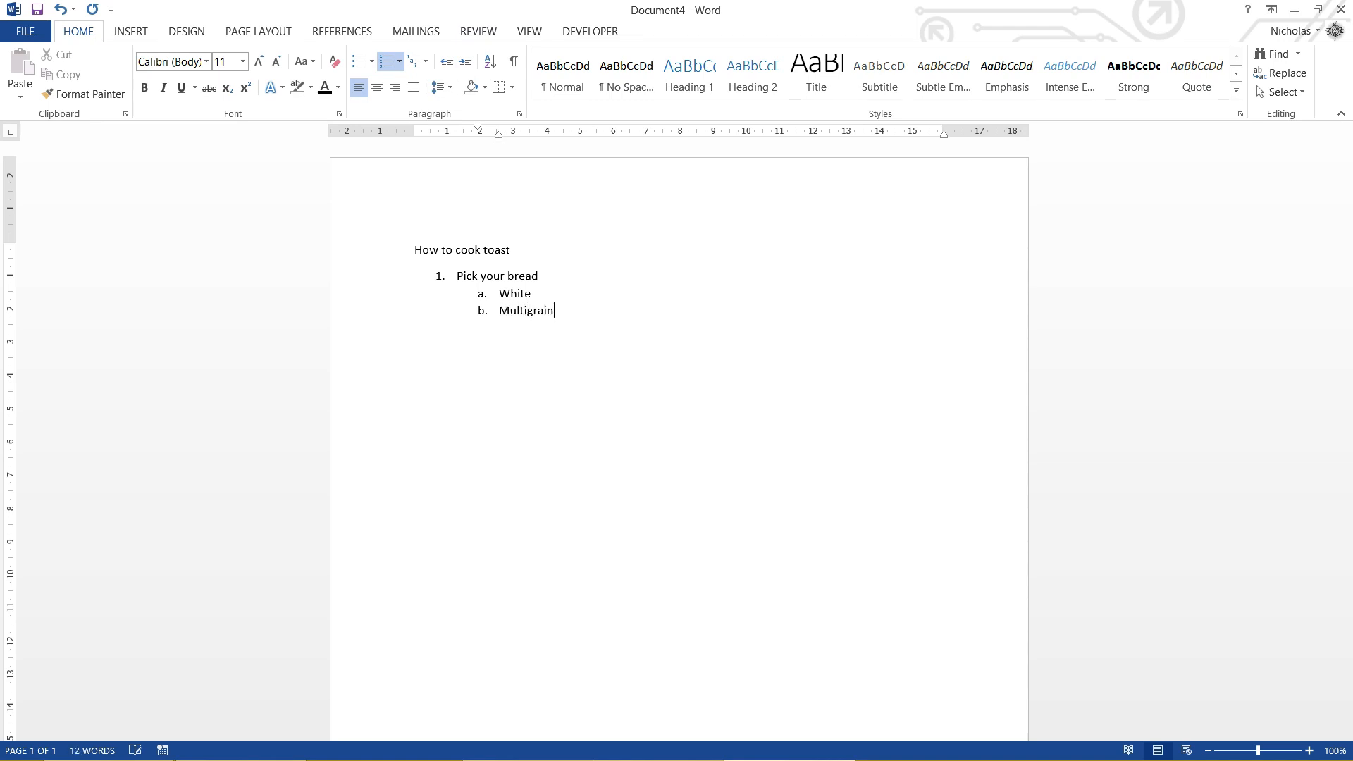
{"action": "type", "text": "Green"}
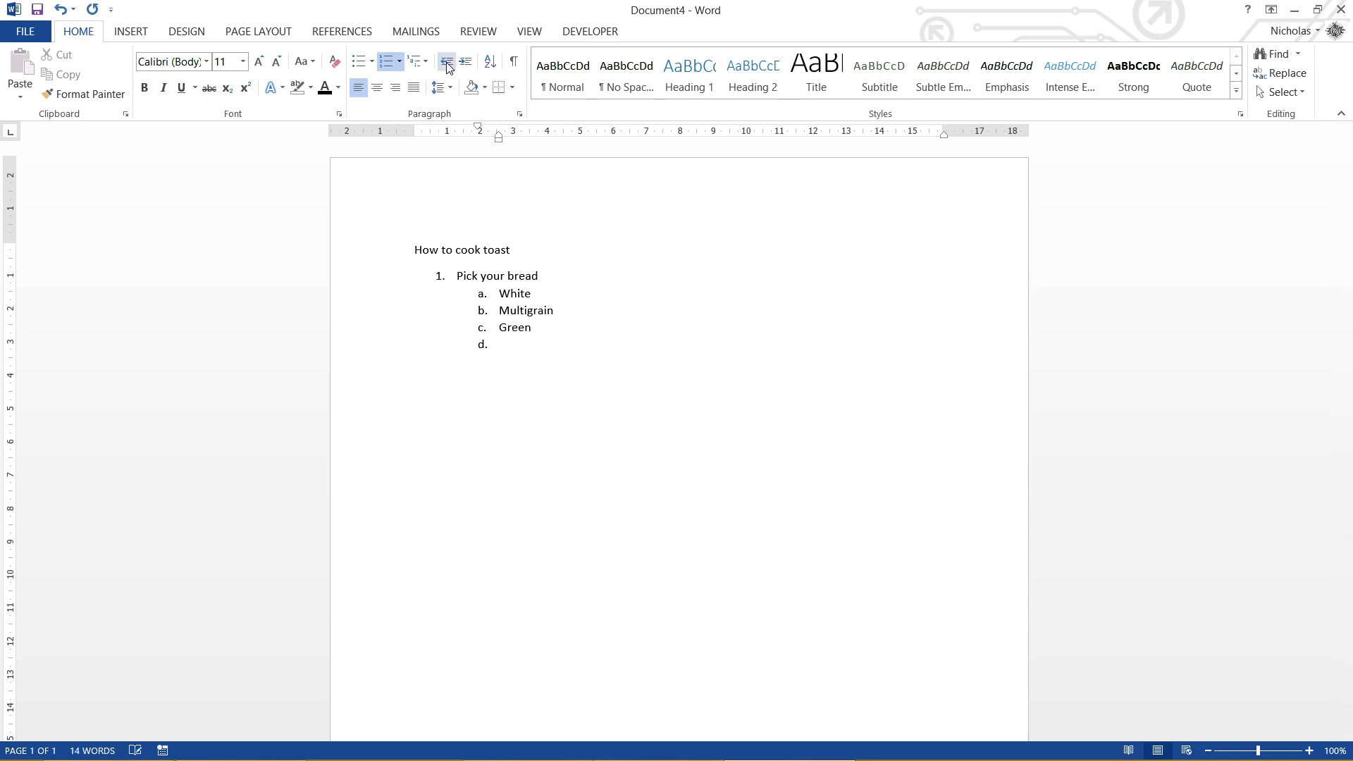
Step: Return to the main level and add steps: place bread in toaster, wait, apply
{"action": "left_click", "coordinate": [446, 61]}
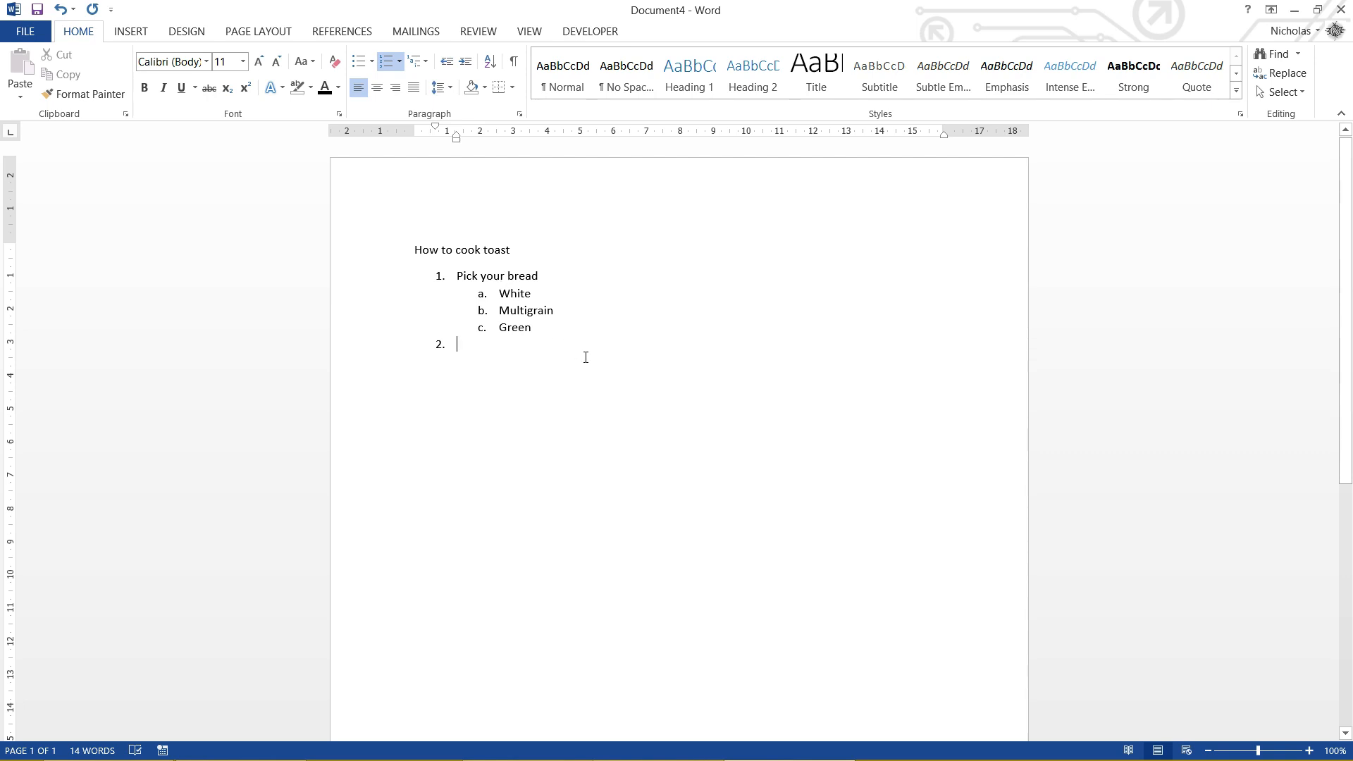
{"action": "type", "text": "Place bread in toast"}
{"action": "type", "text": "Push down handle"}
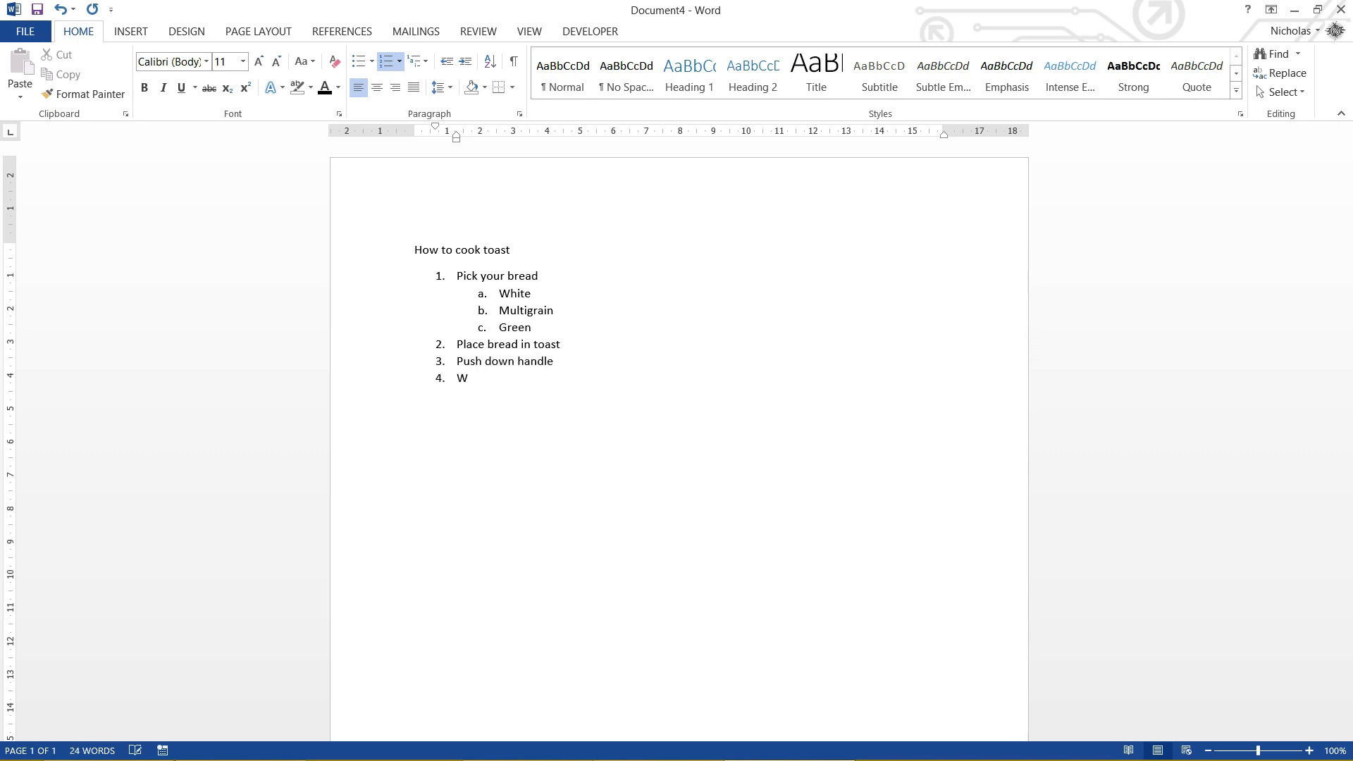
{"action": "type", "text": "ait until burnt"}
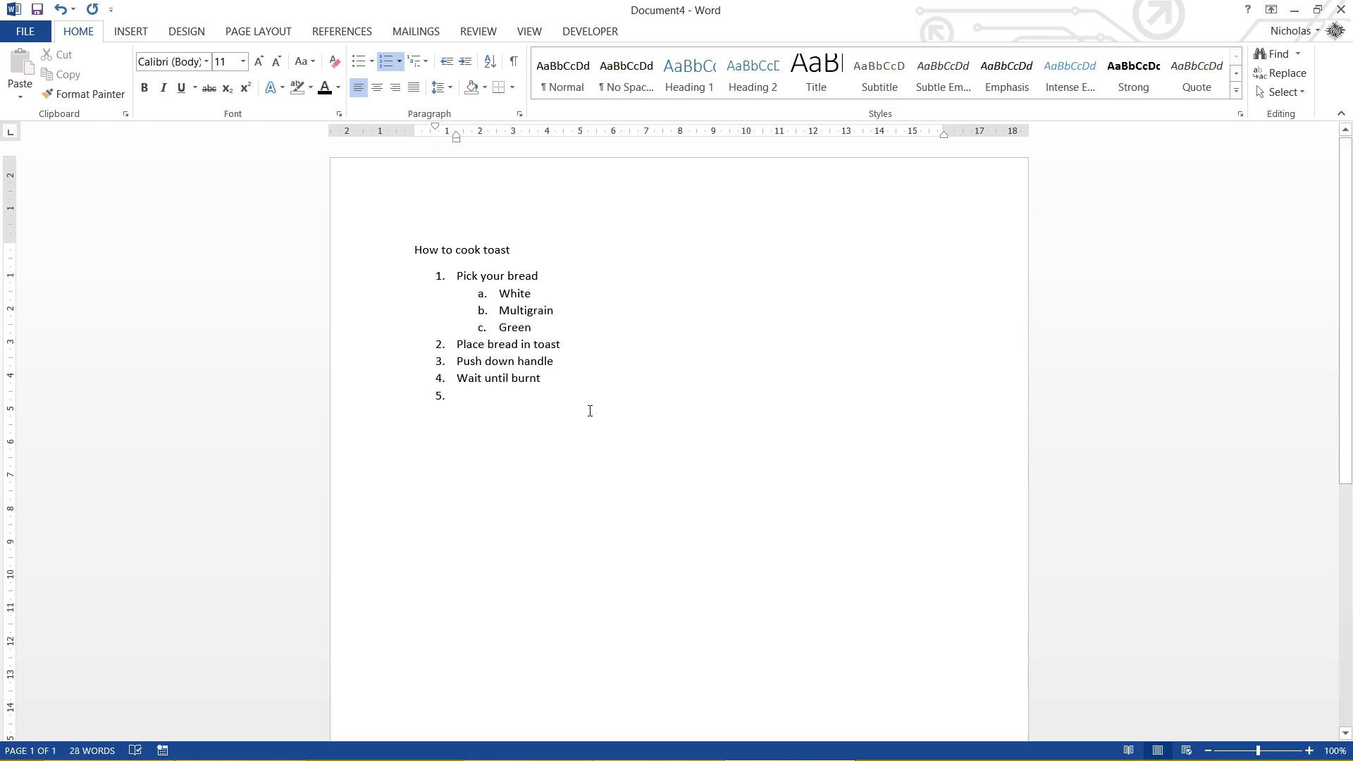
{"action": "type", "text": "Apply"}
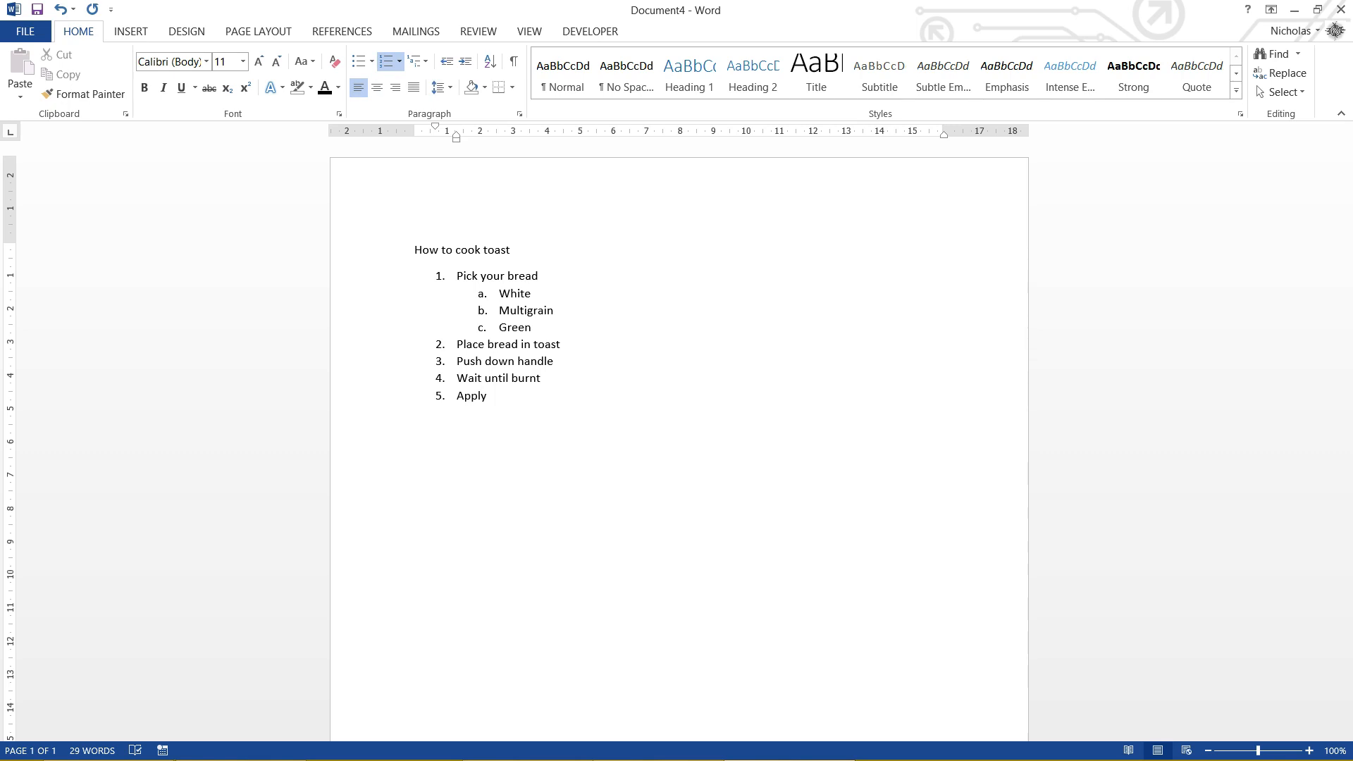
Step: Finish with butter, vegemite and 'EAT!' as step 7, then end the numbering
{"action": "type", "text": "but"}
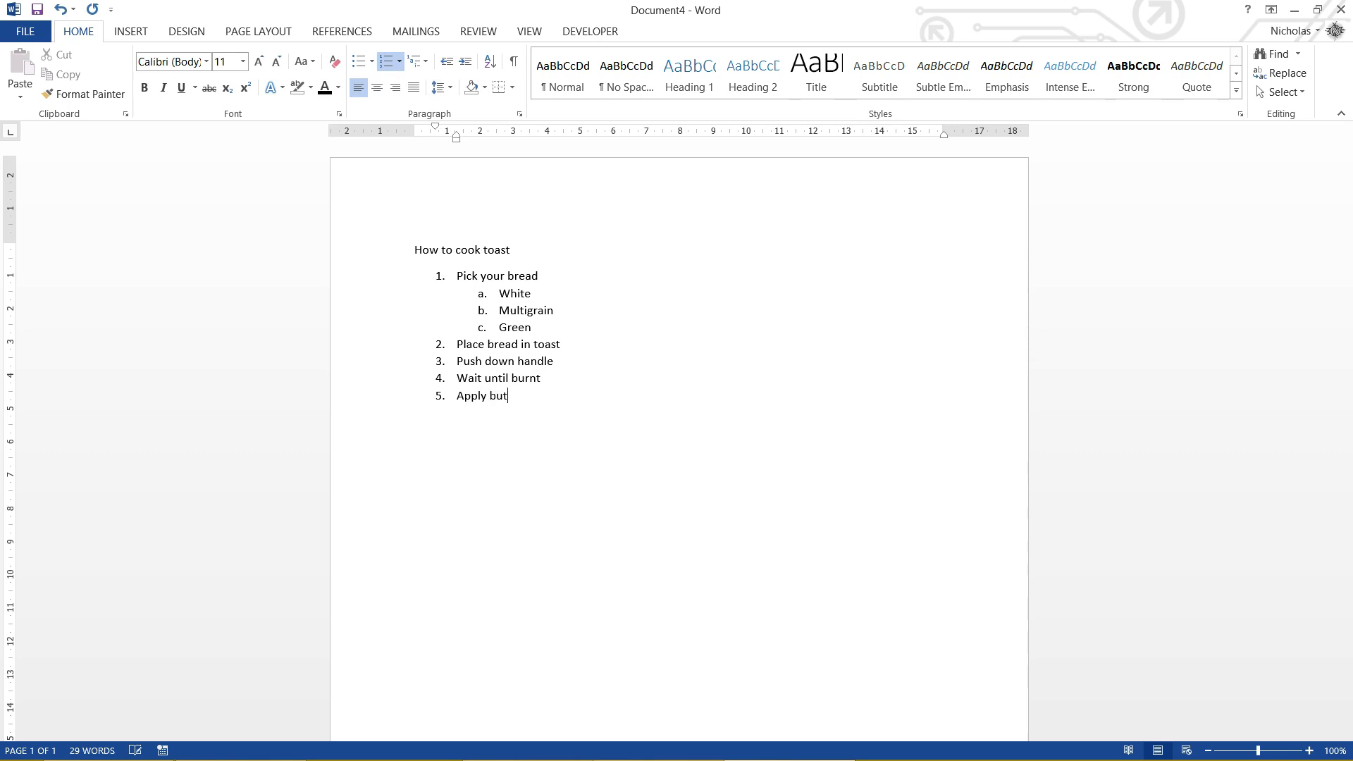
{"action": "type", "text": "ter"}
{"action": "type", "text": "Apply"}
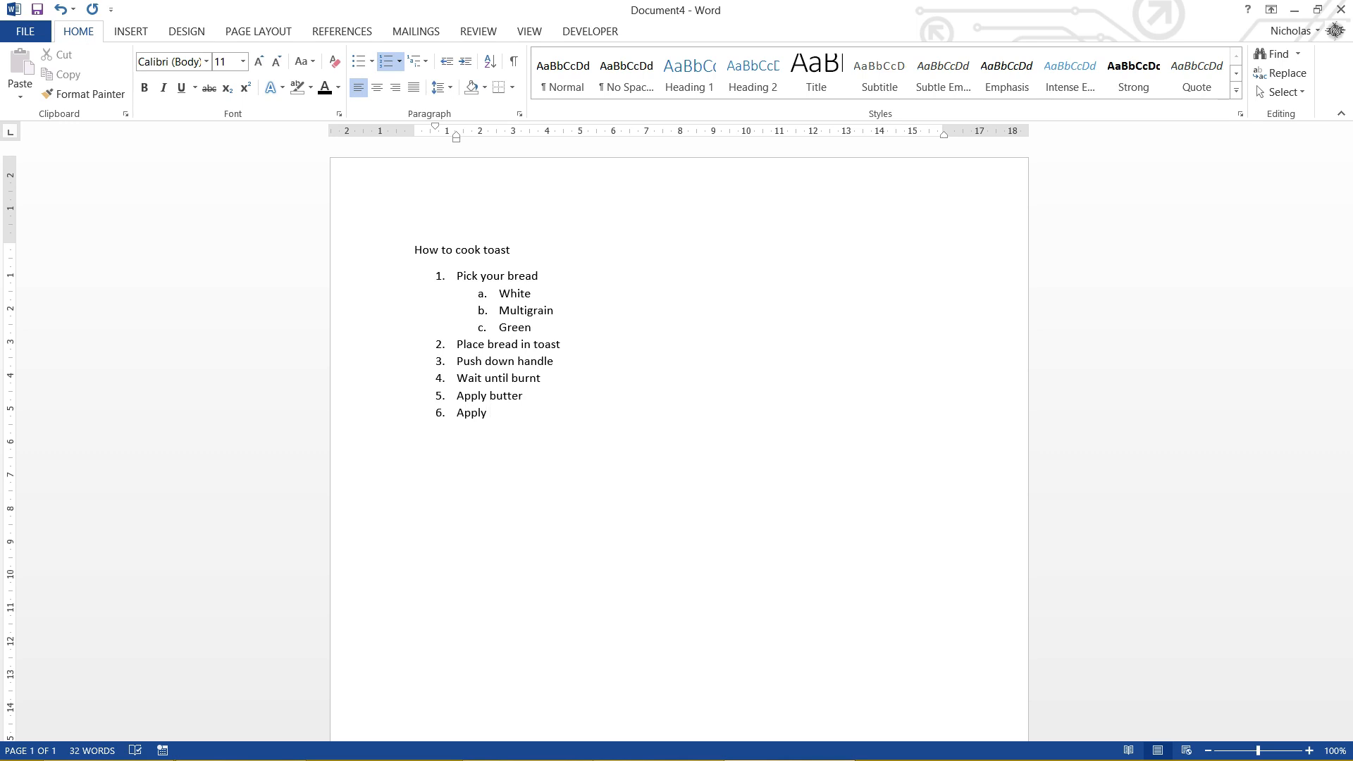
{"action": "type", "text": "vegemite"}
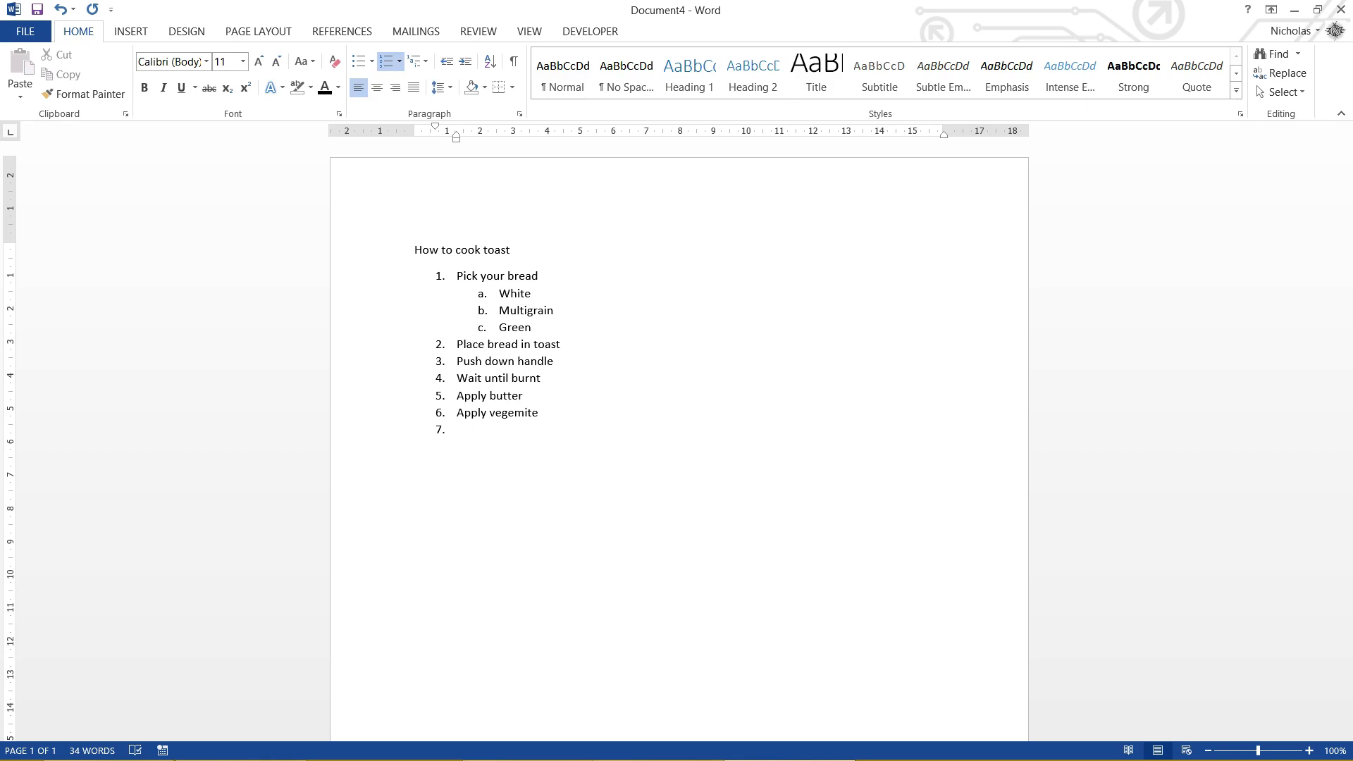
{"action": "type", "text": "EAT!"}
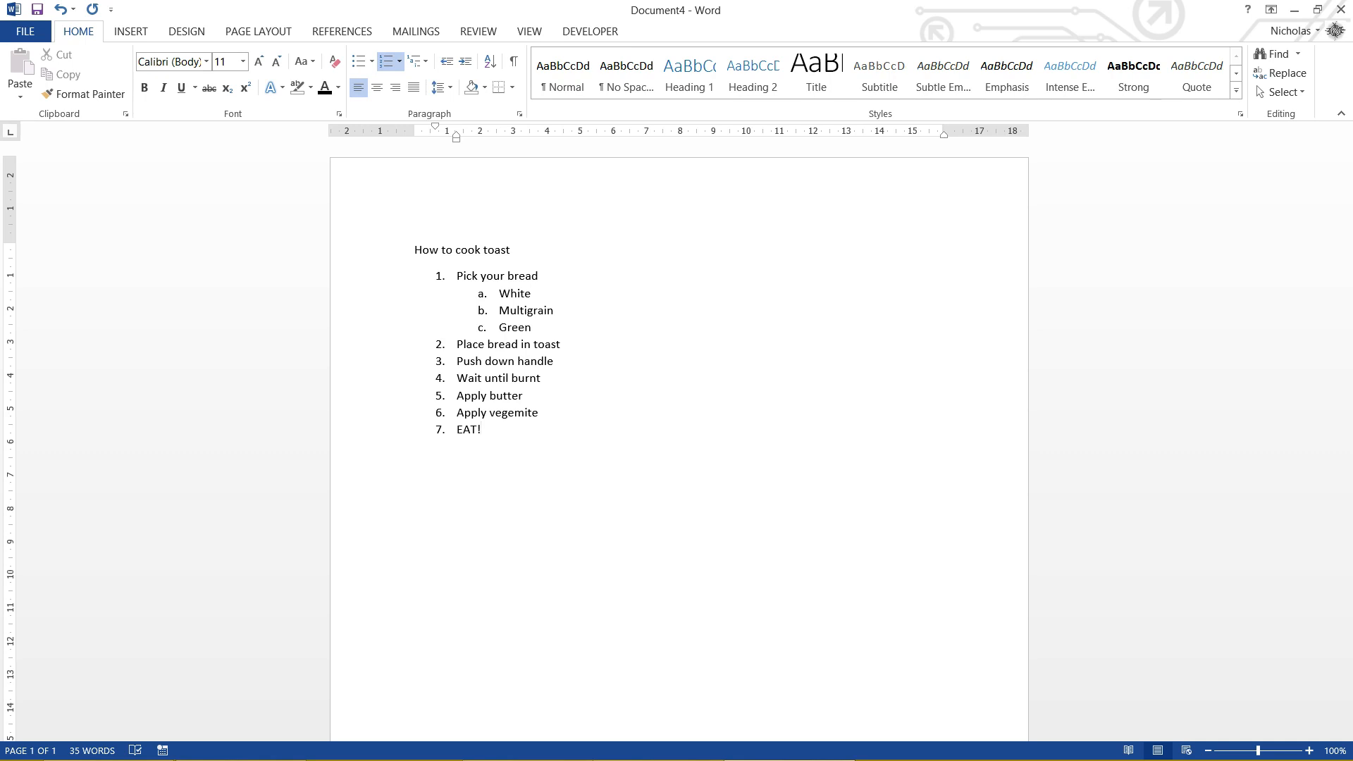
{"action": "key", "text": "Return"}
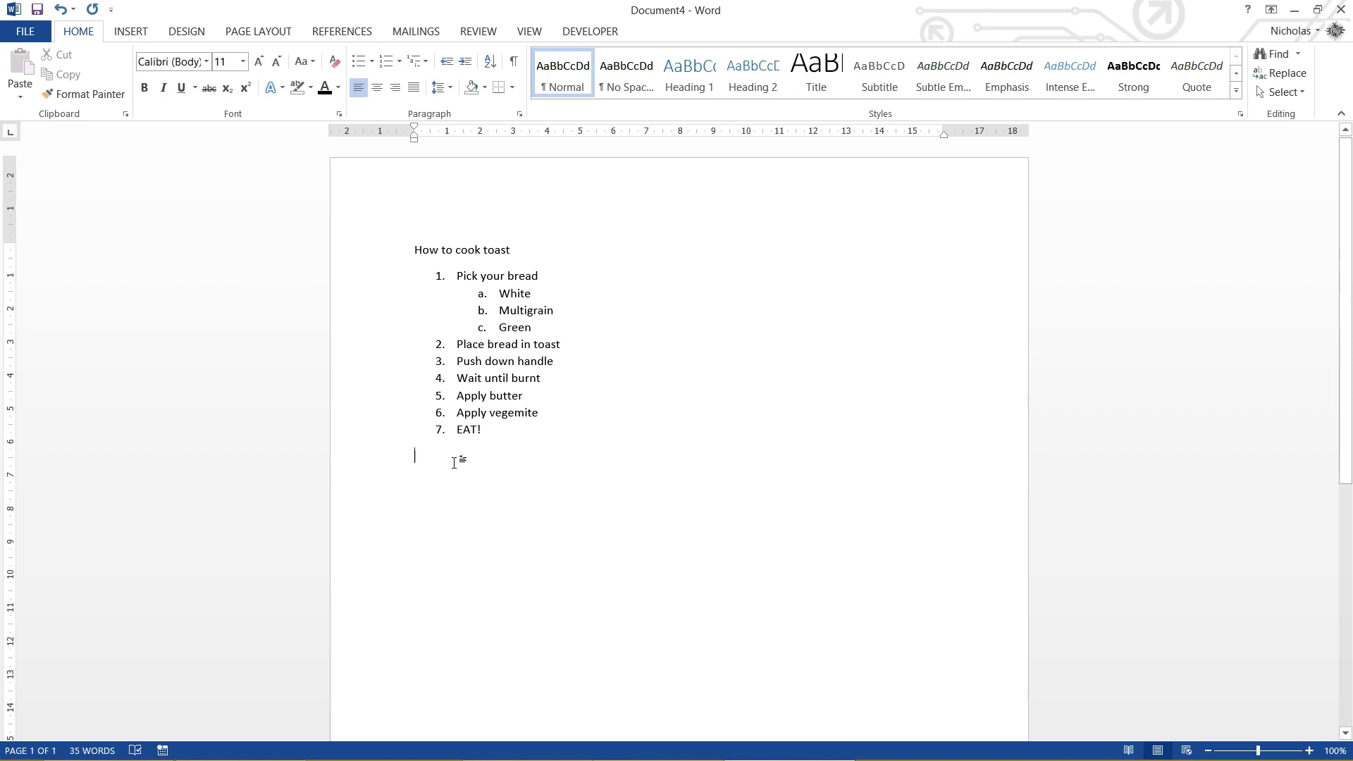
{"action": "left_click", "coordinate": [59, 10]}
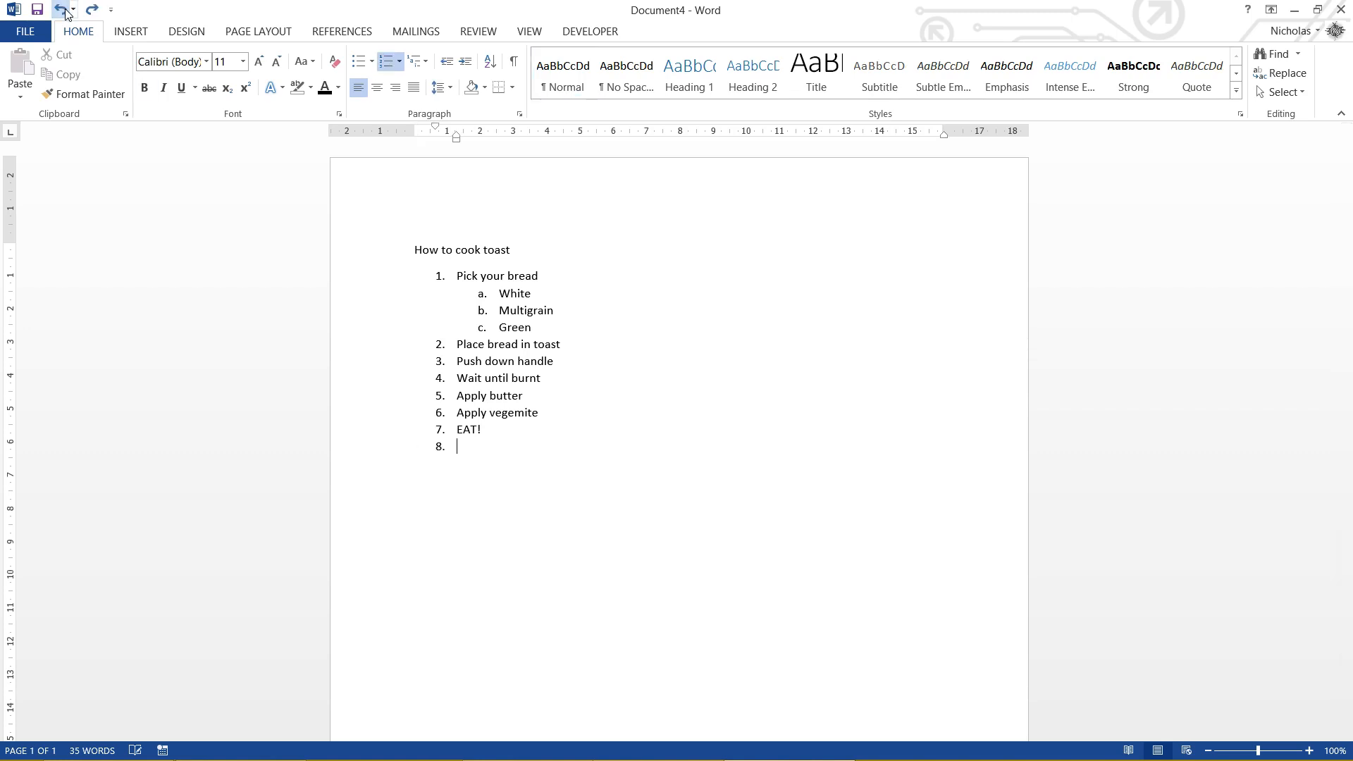
{"action": "left_click", "coordinate": [58, 10]}
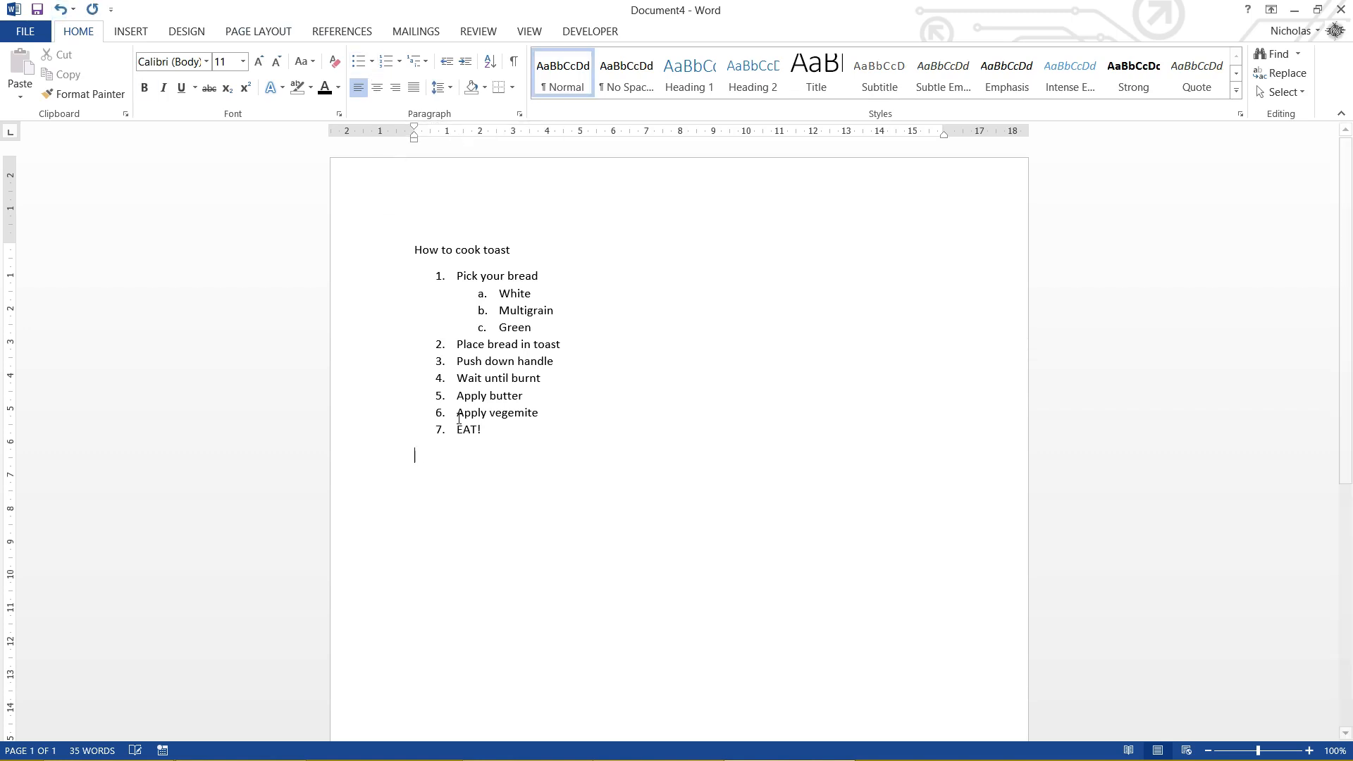
{"action": "mouse_move", "coordinate": [480, 495]}
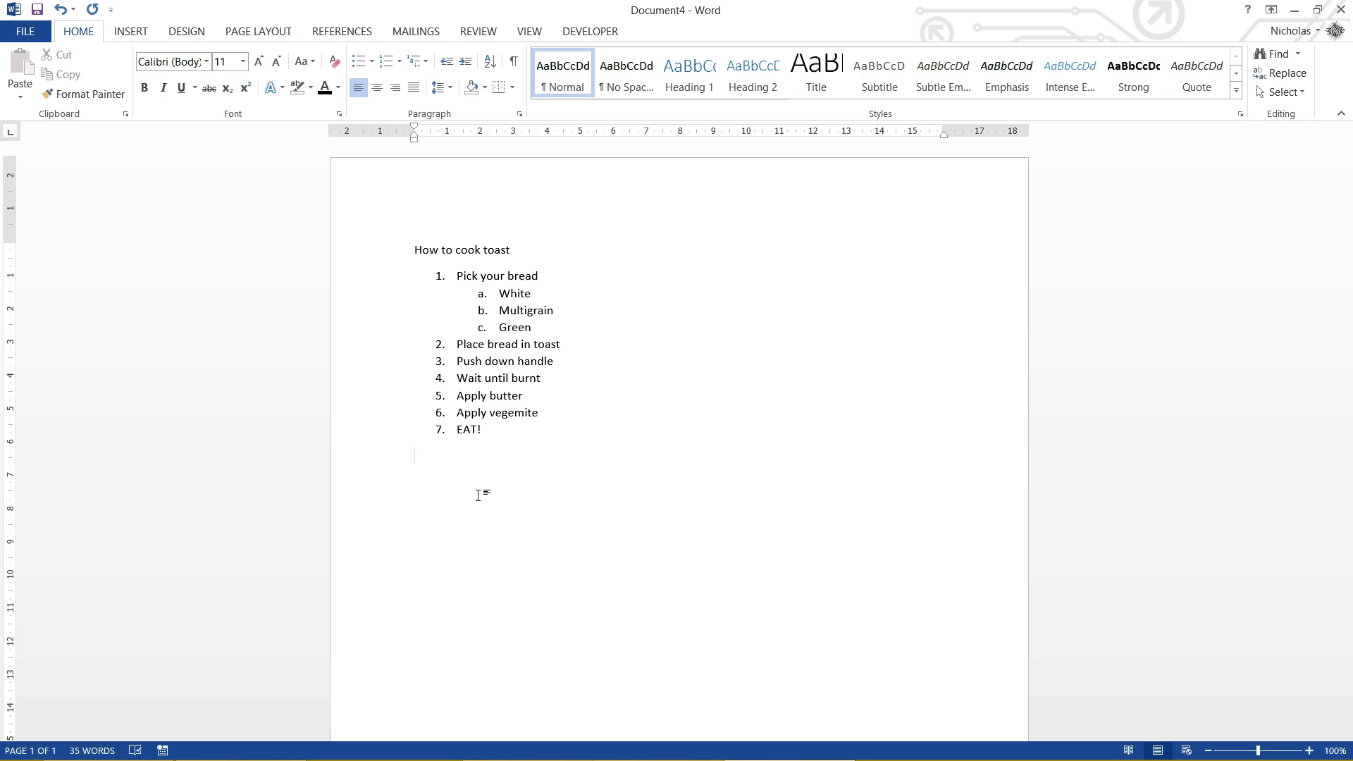
{"action": "left_click", "coordinate": [415, 455]}
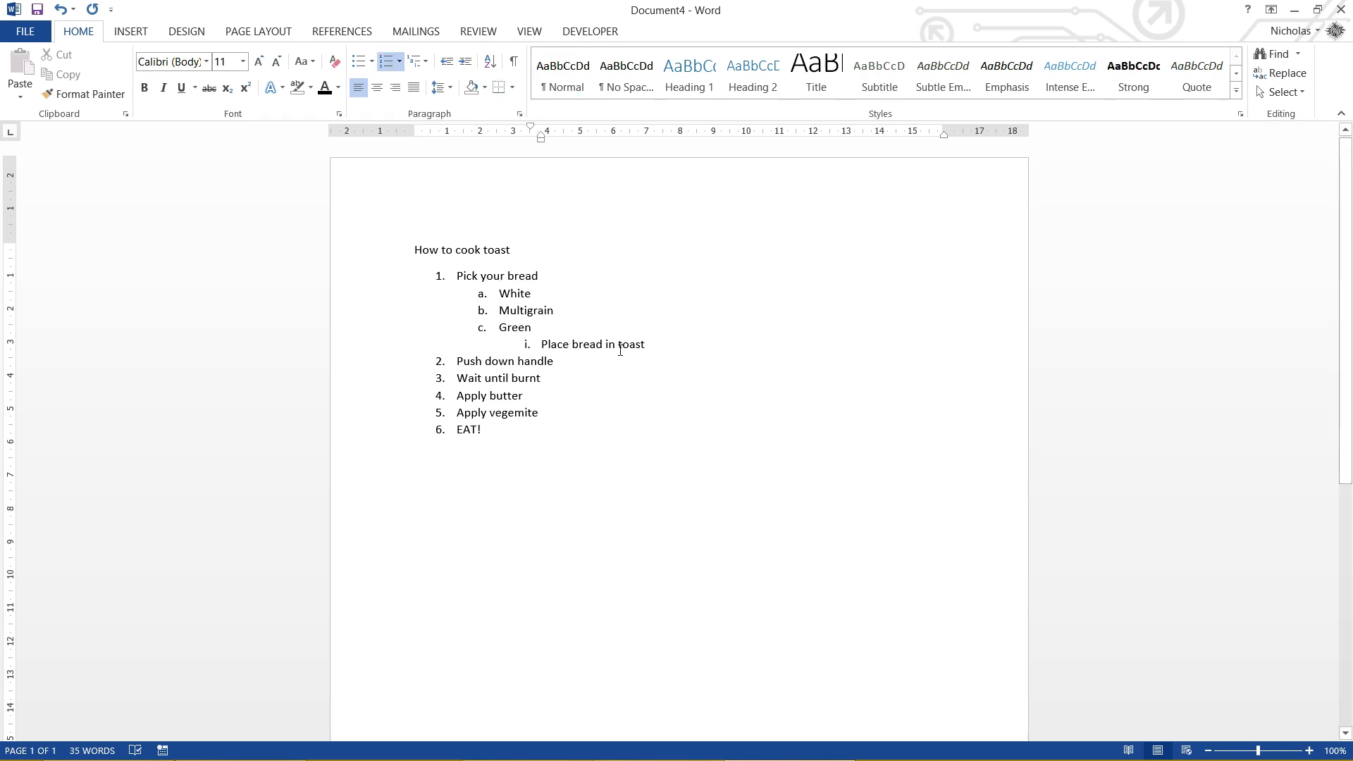
{"action": "left_click", "coordinate": [447, 60]}
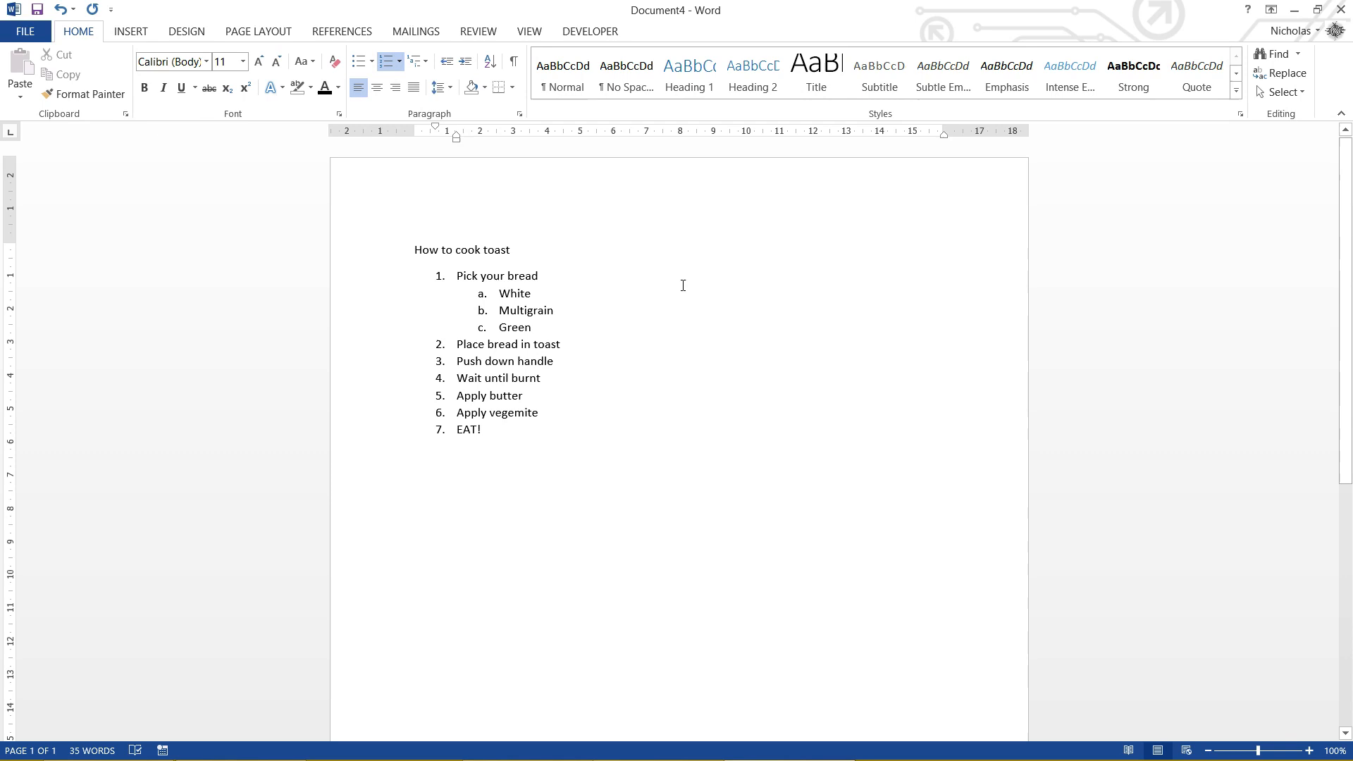
{"action": "left_click", "coordinate": [484, 343]}
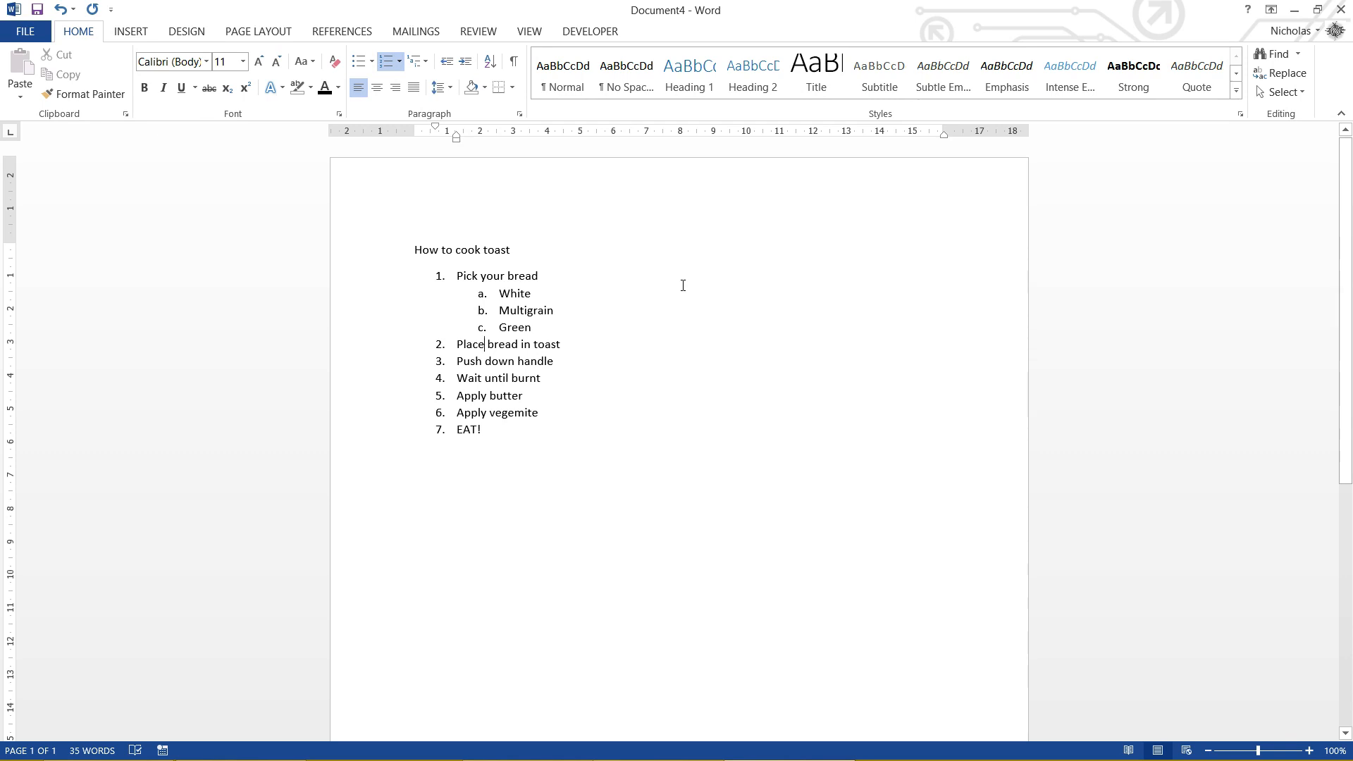